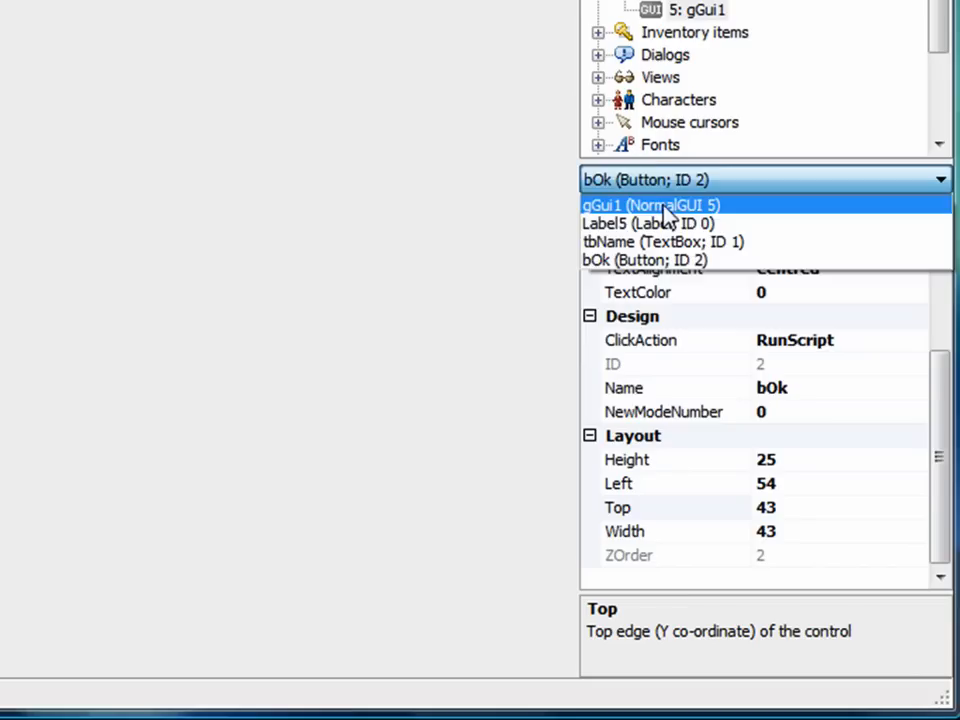
Step: Select gGui1 in Properties and rename it to gName
{"action": "left_click", "coordinate": [649, 205]}
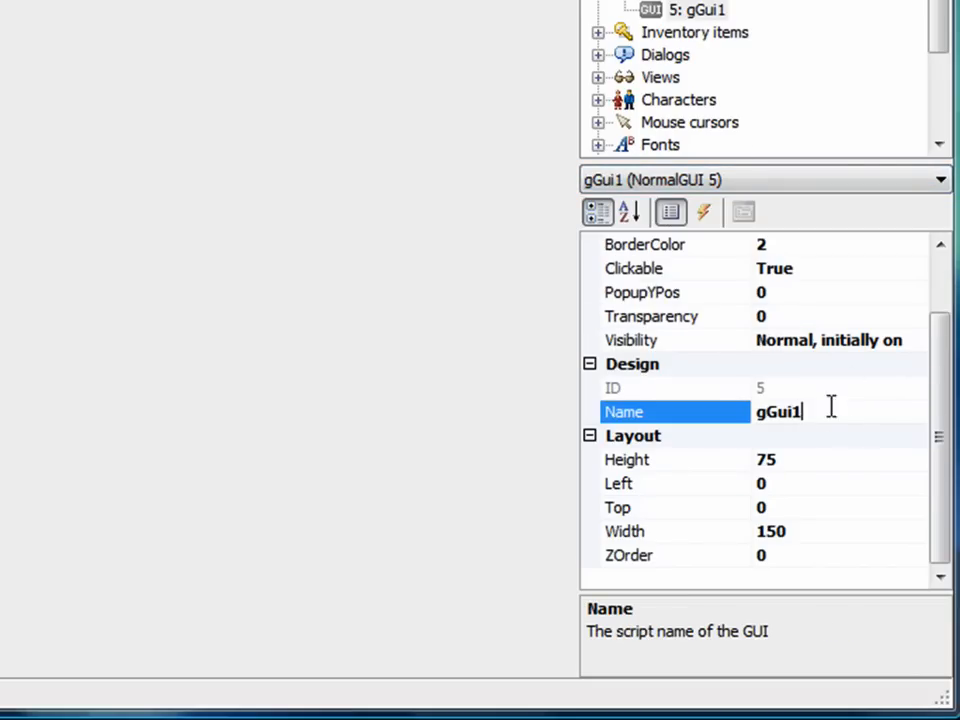
{"action": "double_click", "coordinate": [780, 411]}
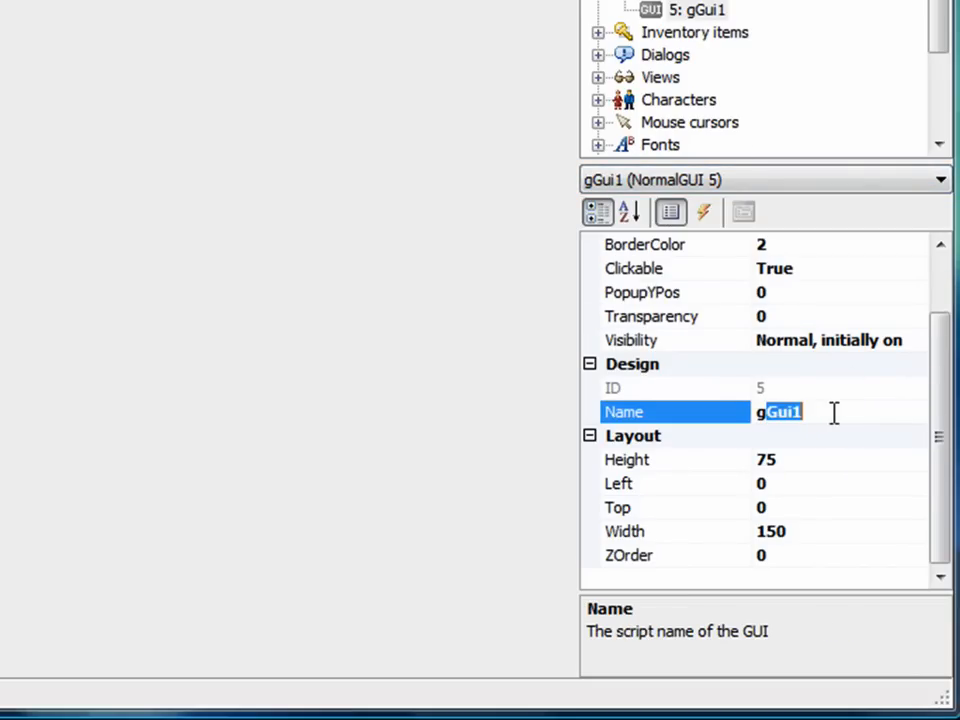
{"action": "type", "text": "Name"}
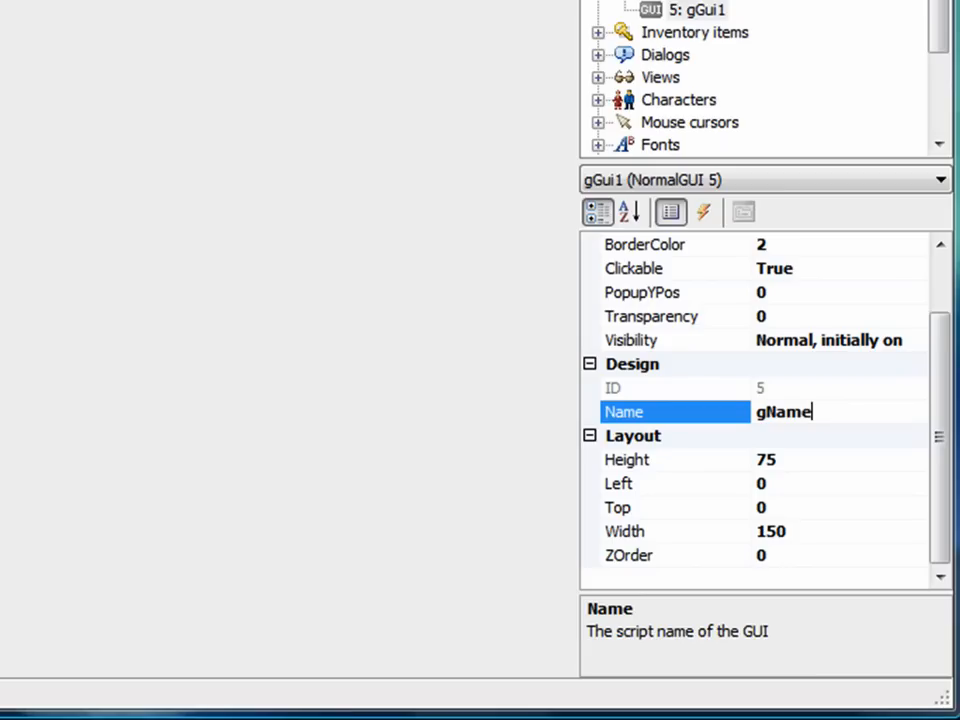
{"action": "key", "text": "Enter"}
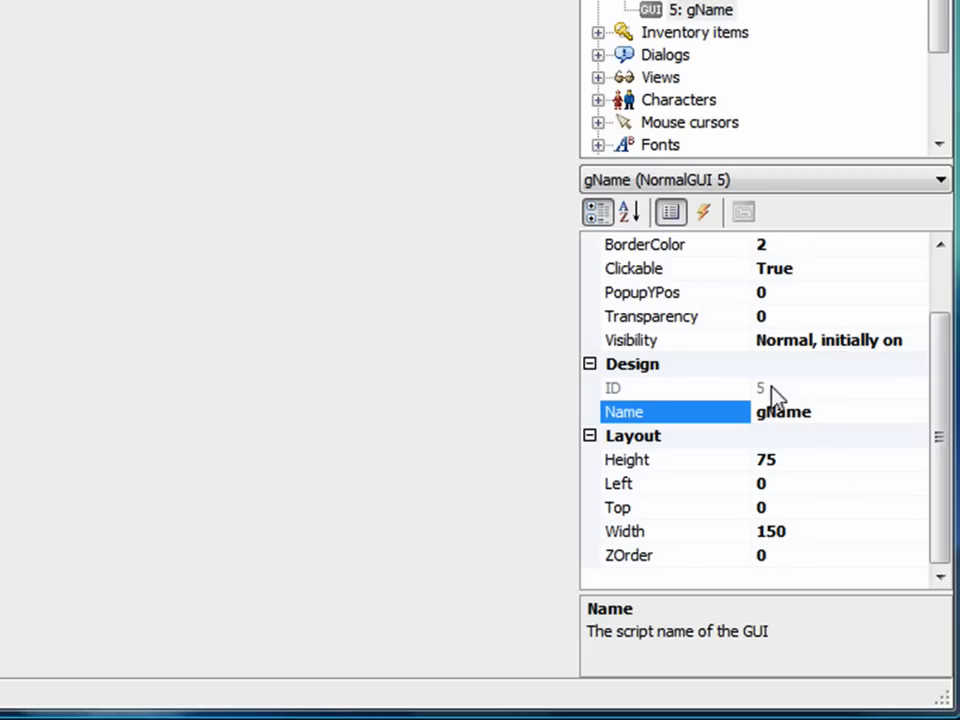
{"action": "left_click", "coordinate": [651, 340]}
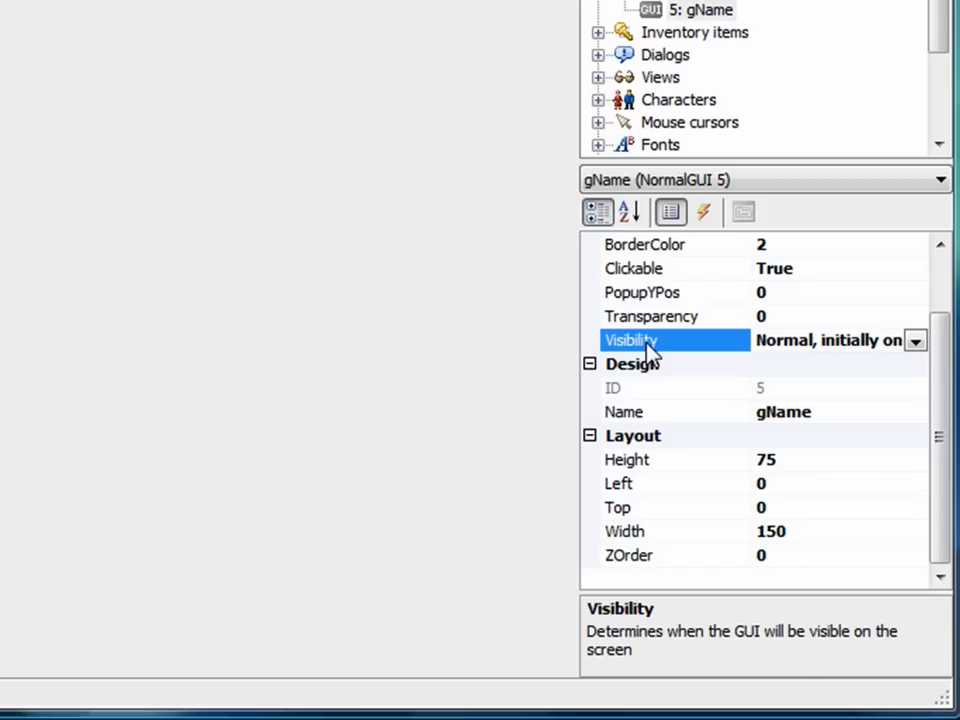
{"action": "mouse_move", "coordinate": [715, 373]}
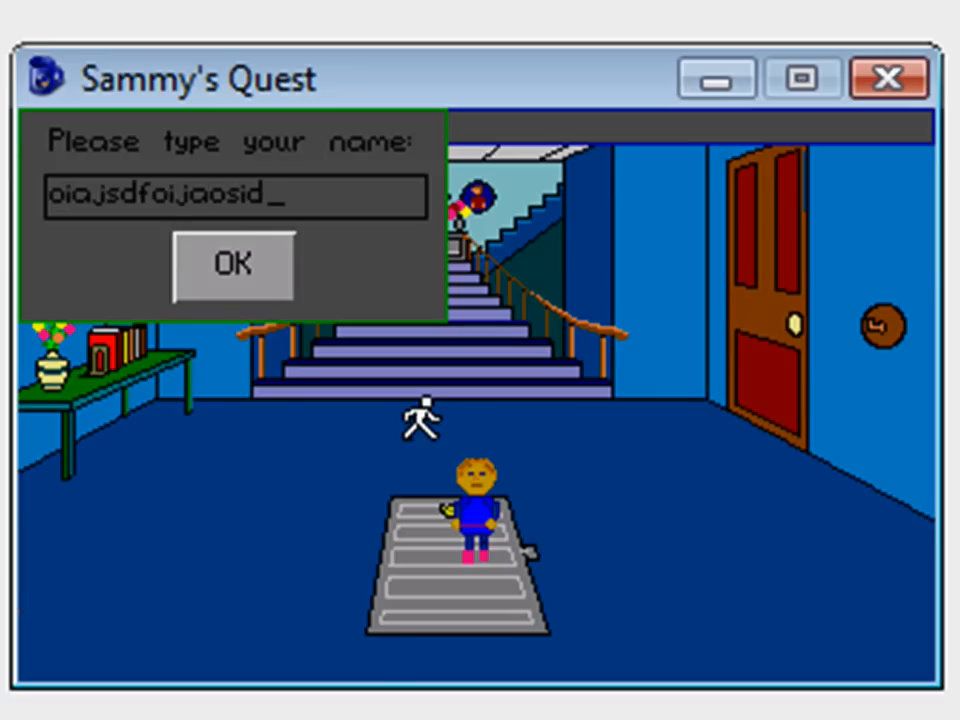
Step: Type random letters 'fj' into the game's 'Please type your name' box
{"action": "type", "text": "fj"}
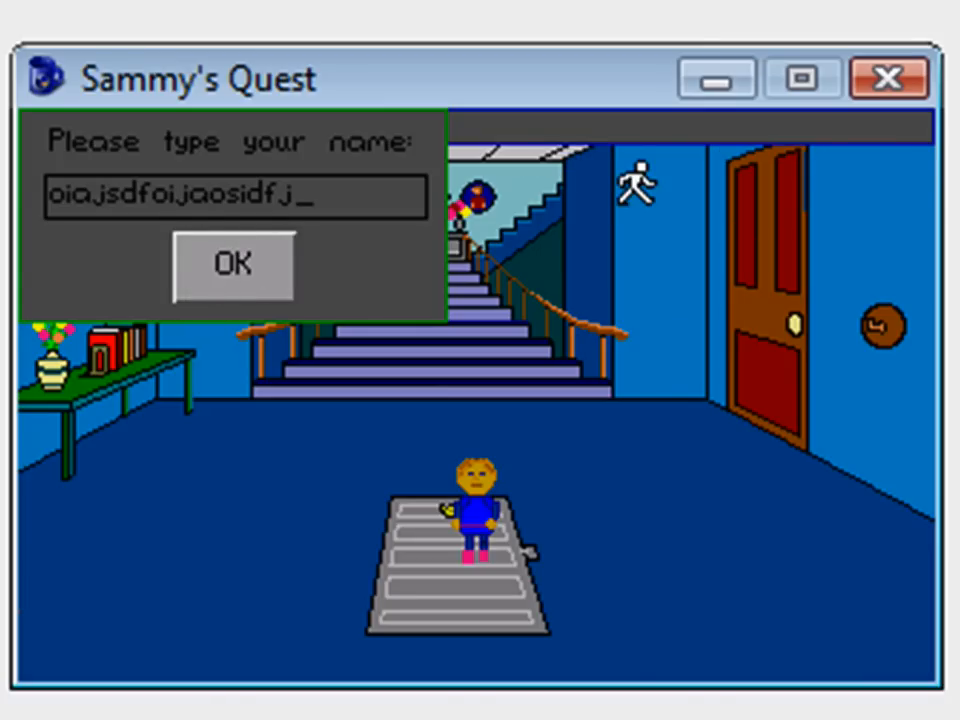
{"action": "mouse_move", "coordinate": [234, 240]}
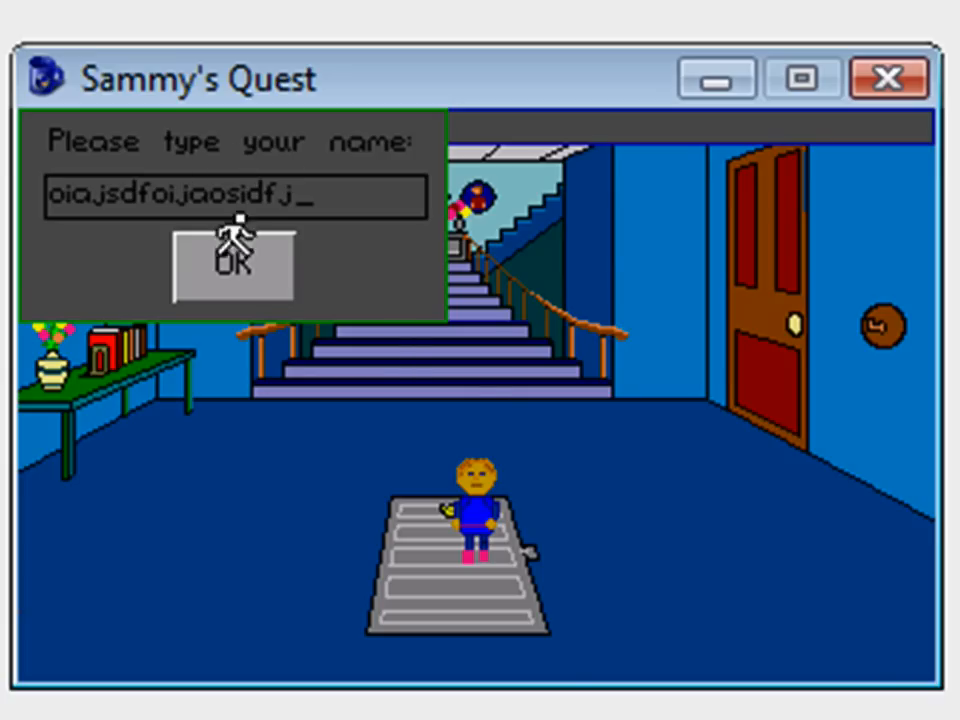
{"action": "mouse_move", "coordinate": [270, 240]}
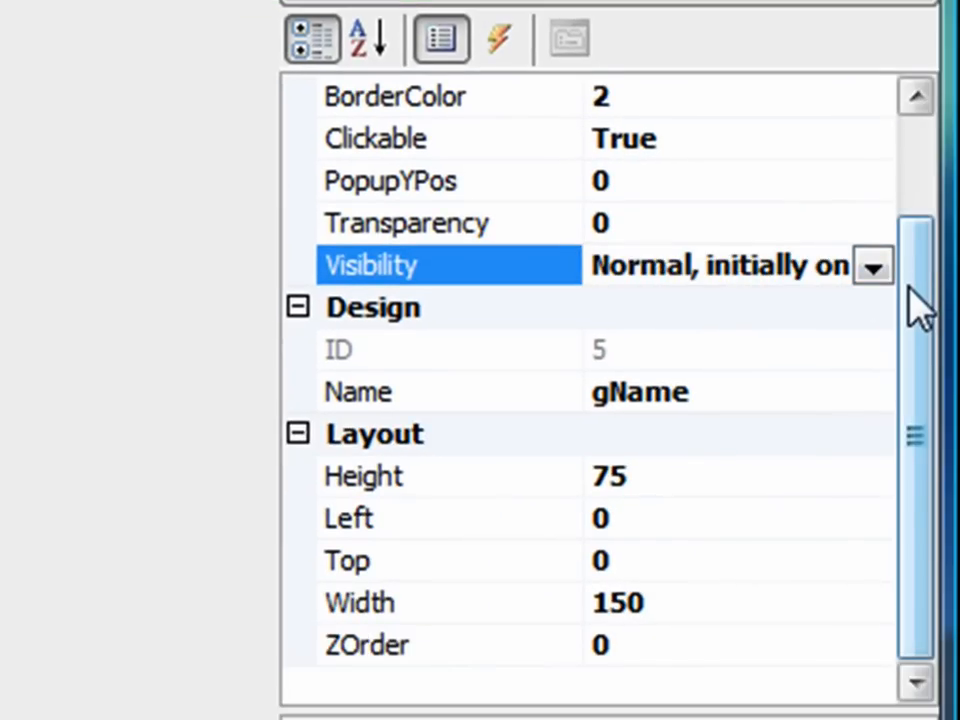
Step: Set the gName GUI's Visibility property to 'Normal, initially off'
{"action": "left_click", "coordinate": [760, 265]}
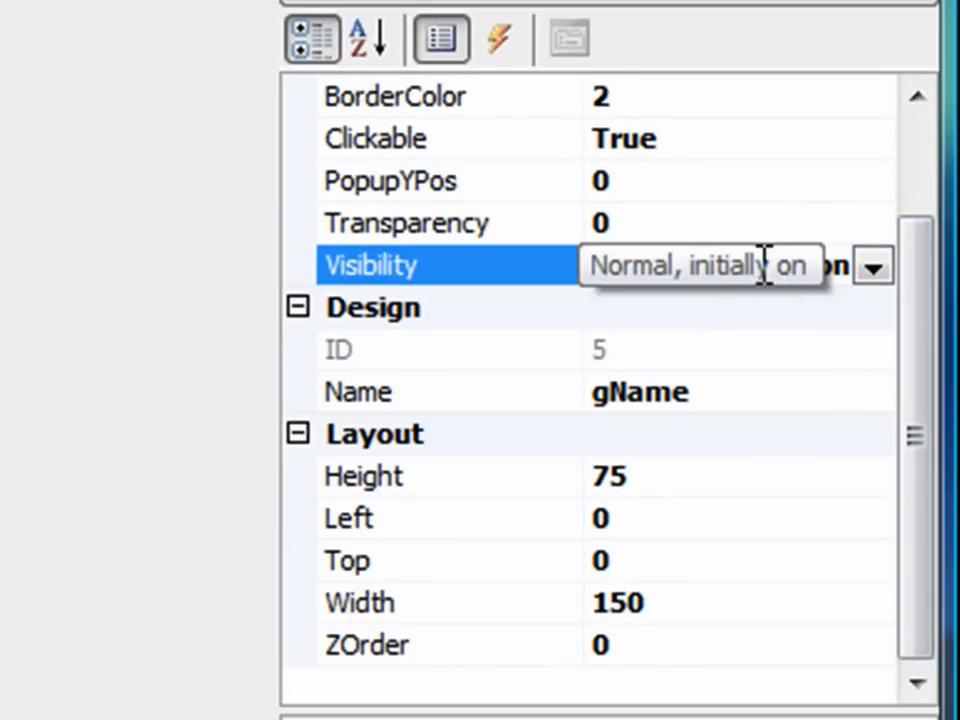
{"action": "left_click", "coordinate": [871, 268]}
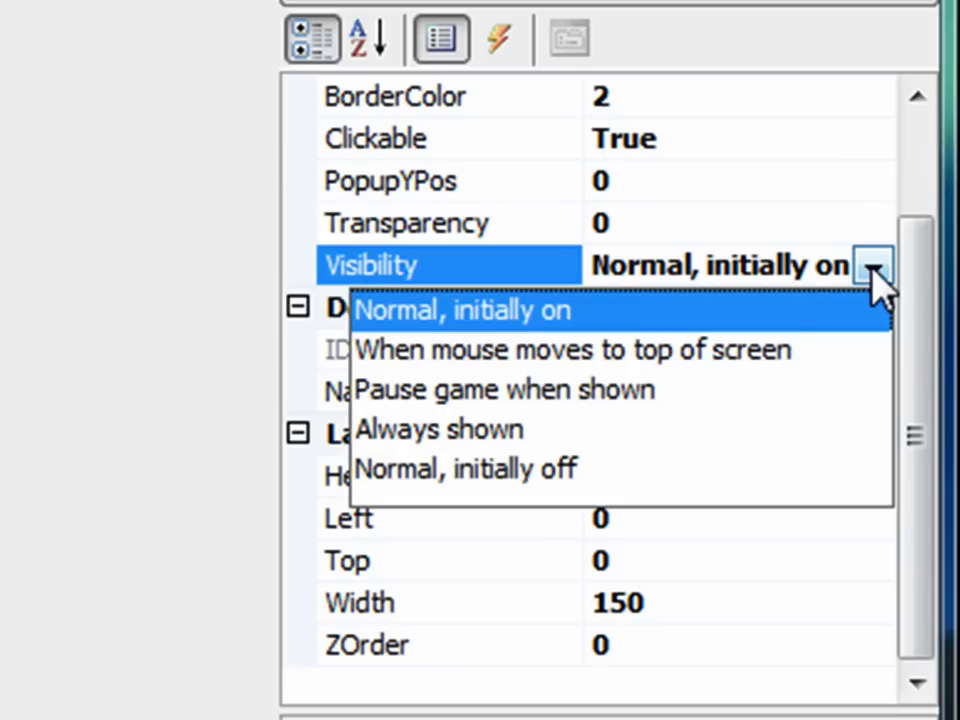
{"action": "mouse_move", "coordinate": [455, 365]}
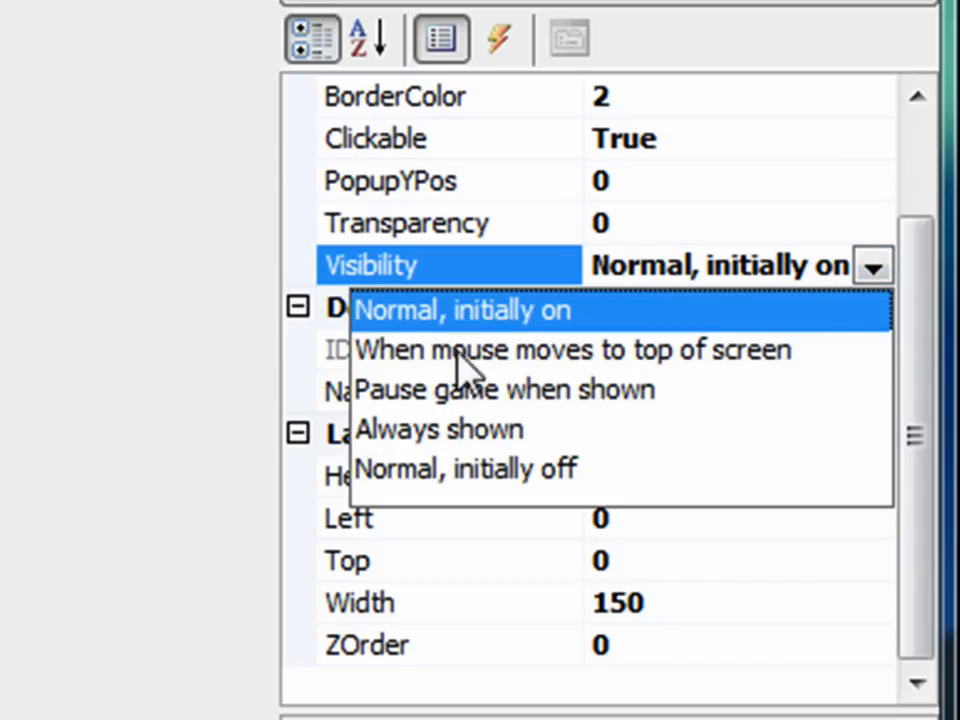
{"action": "mouse_move", "coordinate": [665, 375]}
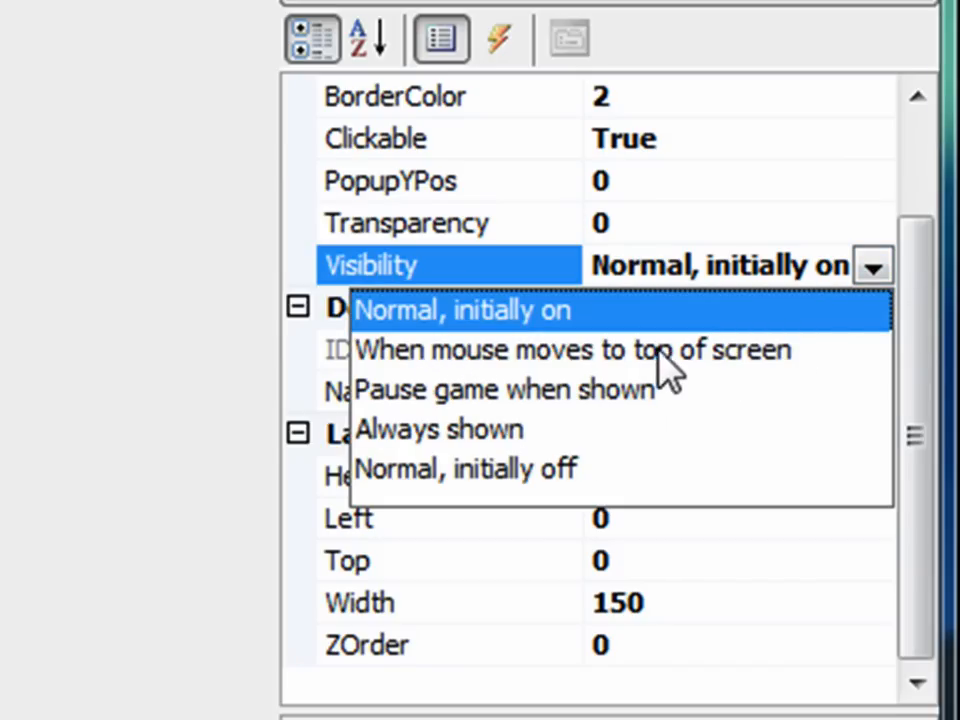
{"action": "mouse_move", "coordinate": [540, 410]}
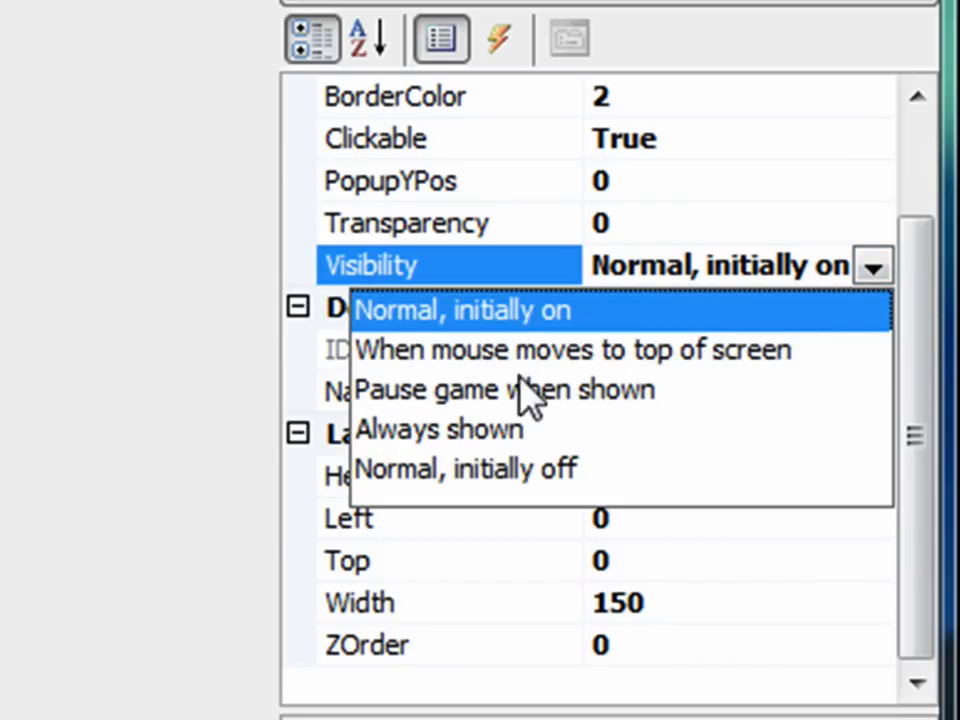
{"action": "mouse_move", "coordinate": [498, 405]}
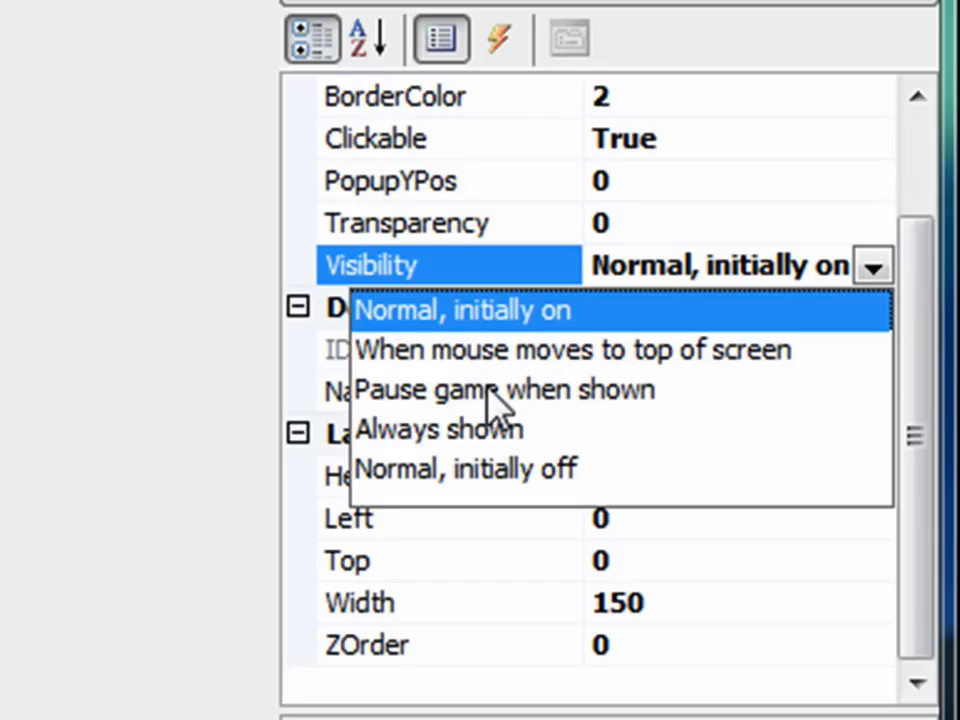
{"action": "mouse_move", "coordinate": [465, 450]}
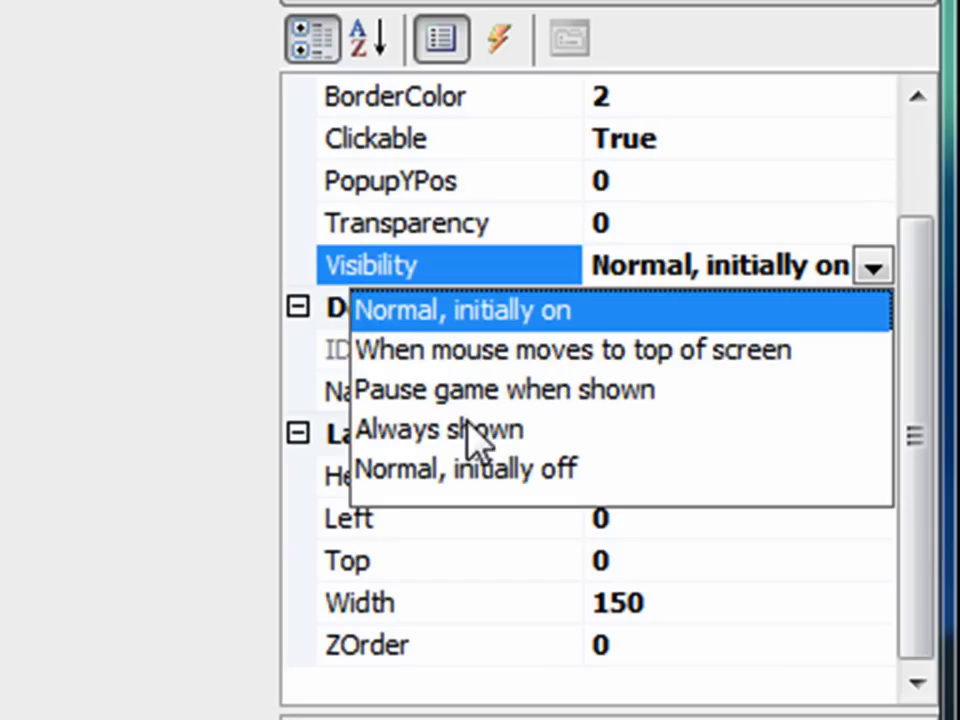
{"action": "mouse_move", "coordinate": [452, 455]}
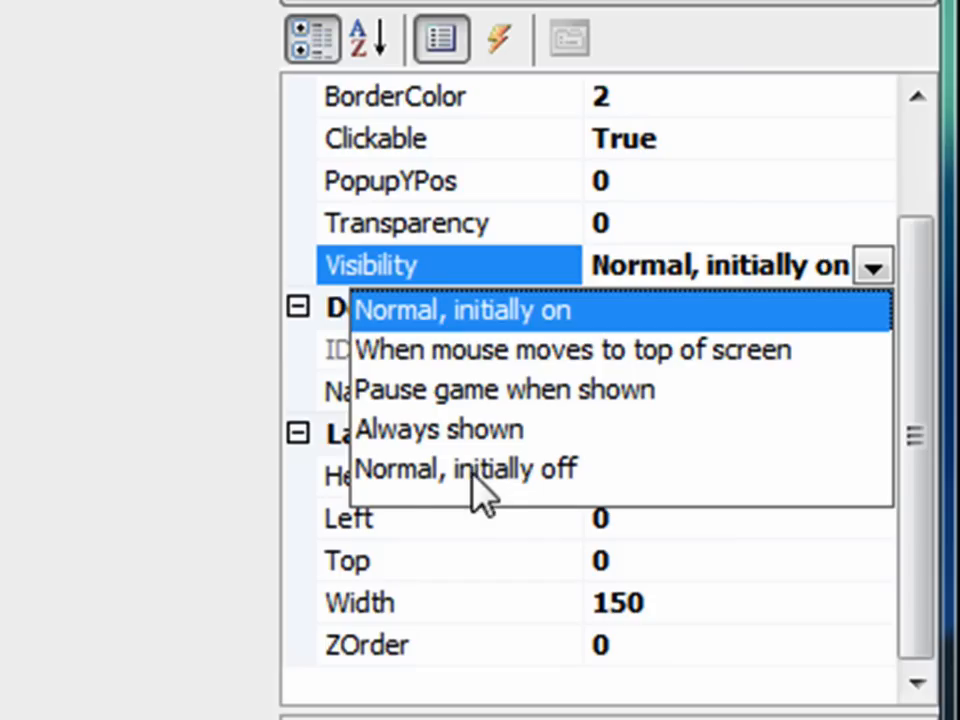
{"action": "mouse_move", "coordinate": [530, 490]}
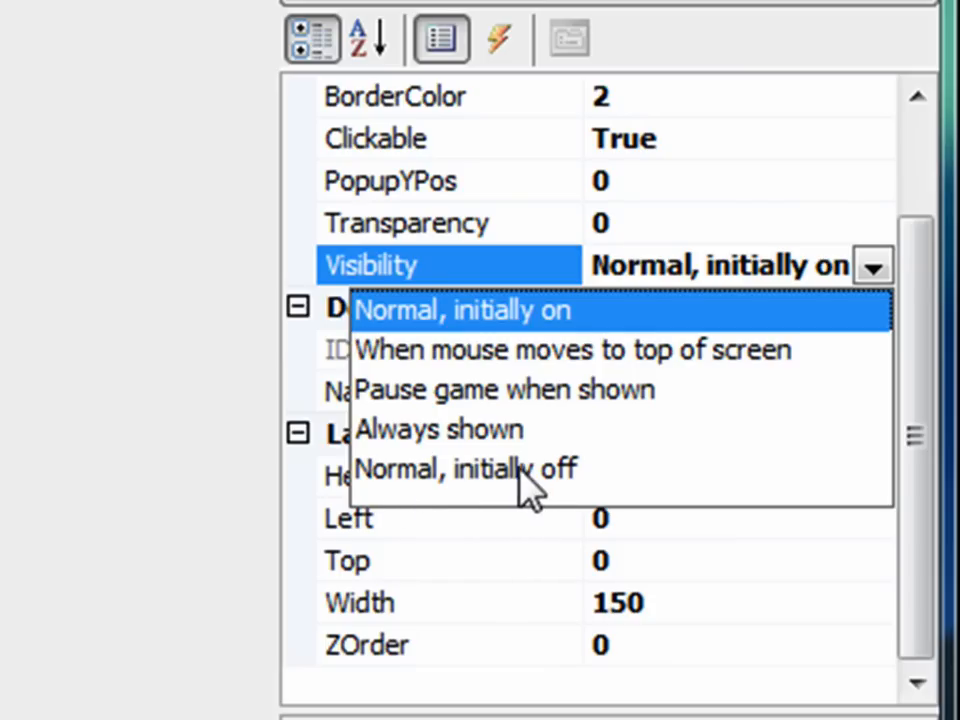
{"action": "left_click", "coordinate": [465, 469]}
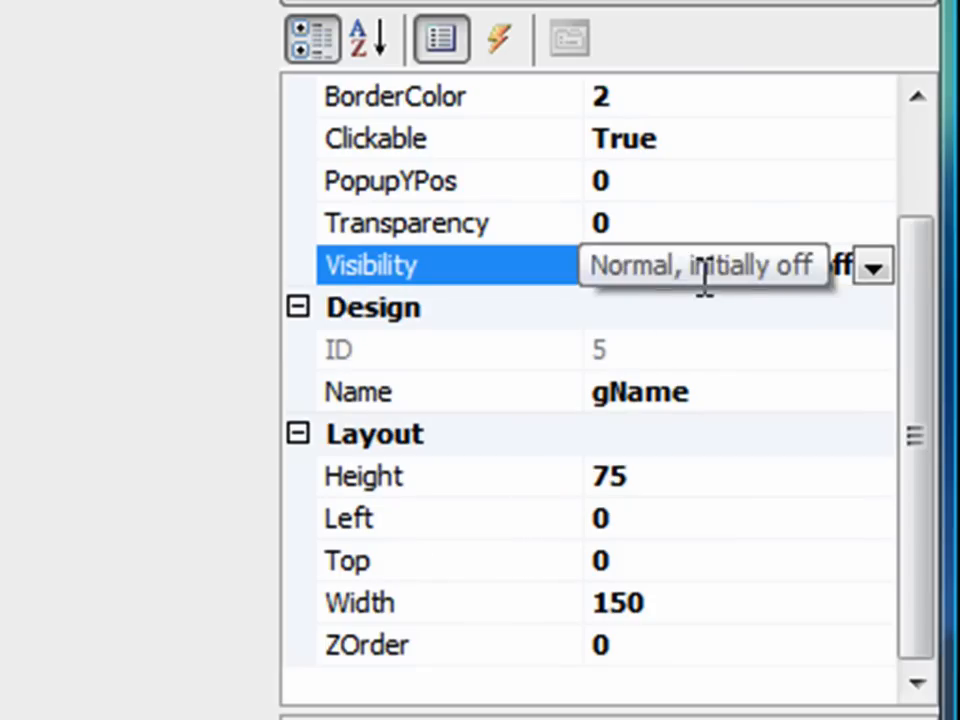
{"action": "mouse_move", "coordinate": [800, 290]}
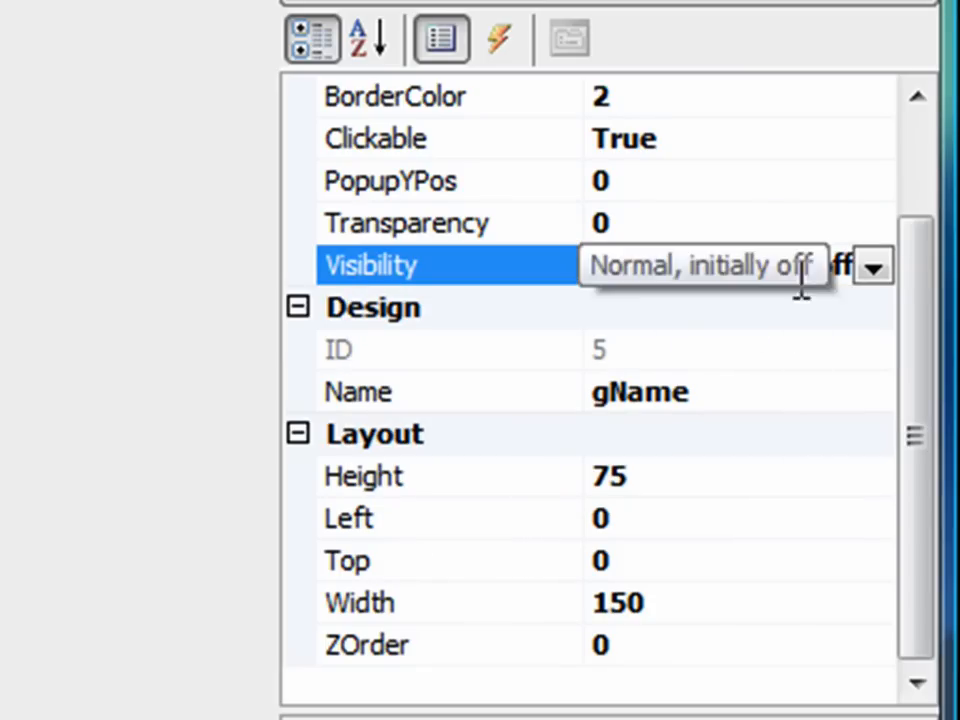
{"action": "mouse_move", "coordinate": [815, 360]}
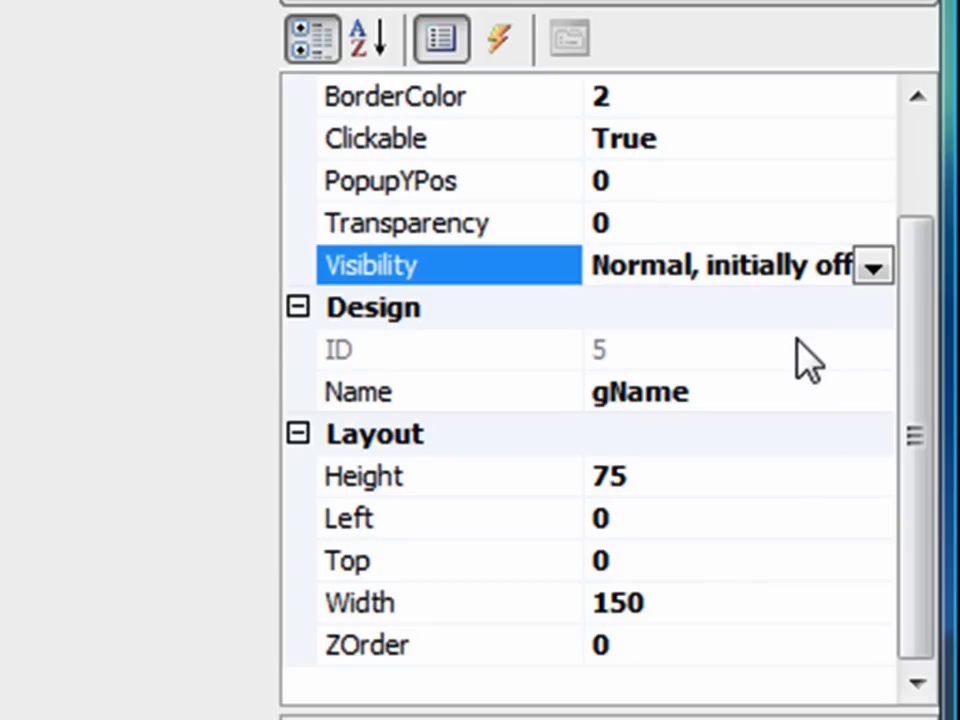
{"action": "mouse_move", "coordinate": [790, 320]}
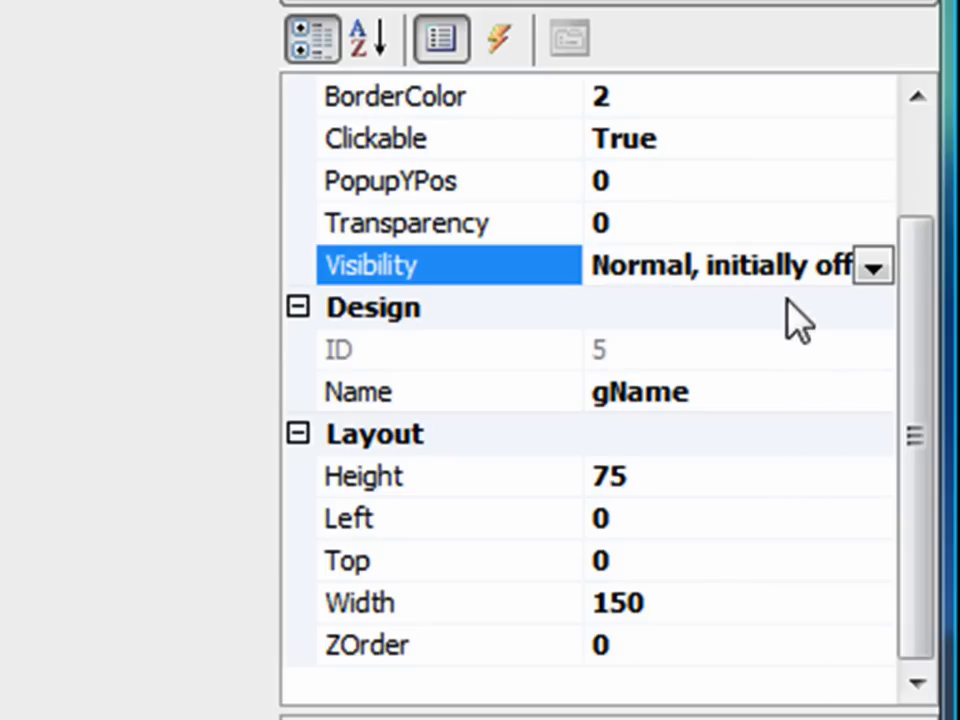
{"action": "mouse_move", "coordinate": [710, 550]}
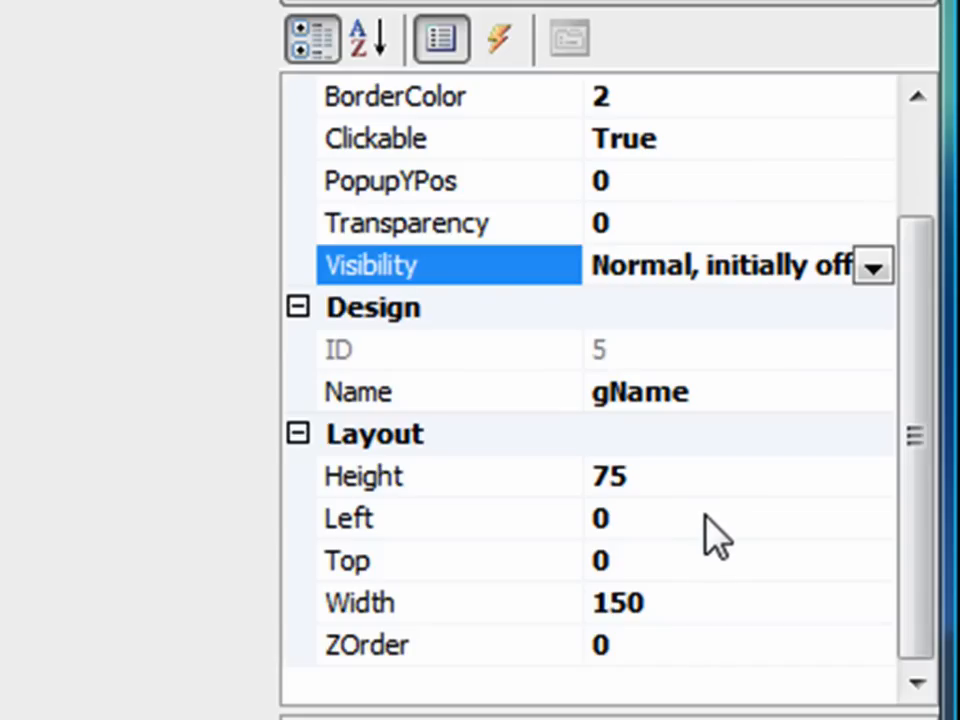
{"action": "mouse_move", "coordinate": [569, 528]}
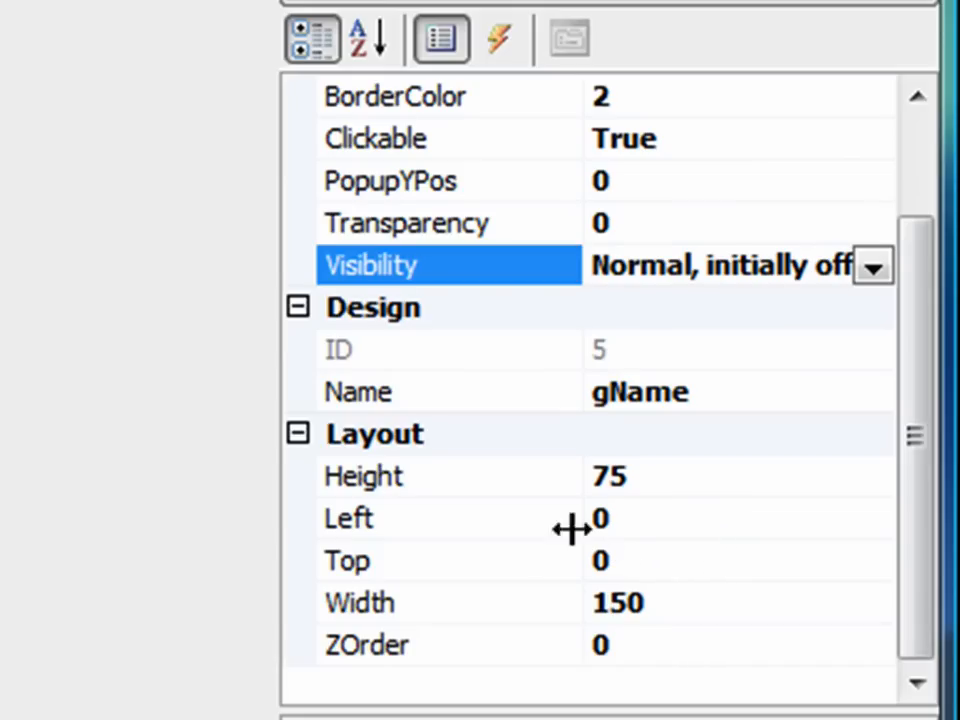
{"action": "mouse_move", "coordinate": [645, 570]}
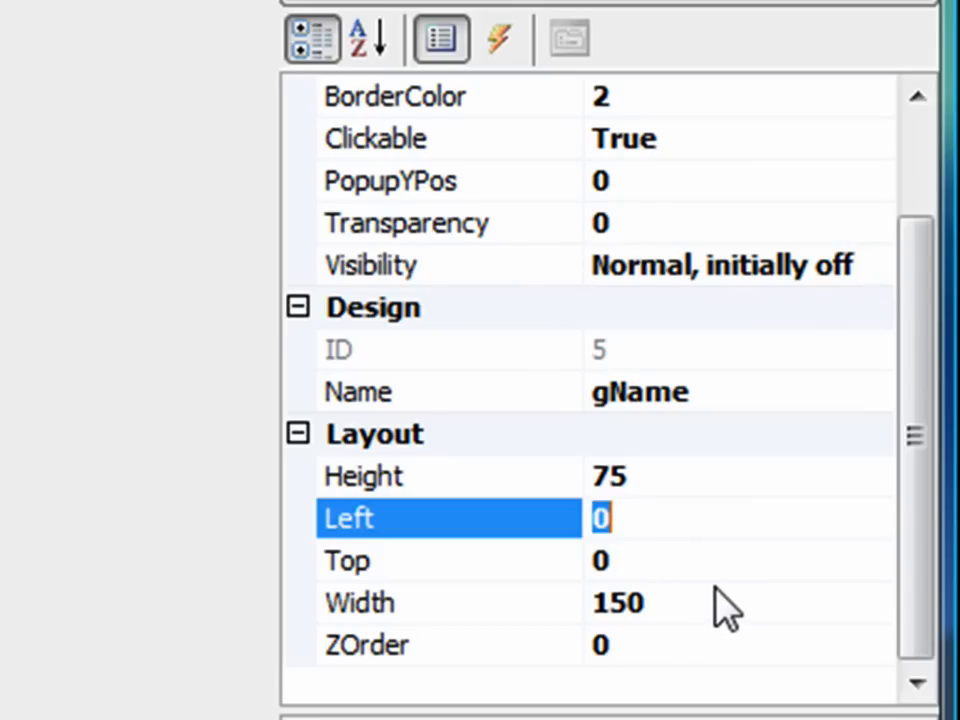
Step: Open Global variables from the project tree and bring up its add-variable menu
{"action": "type", "text": "5"}
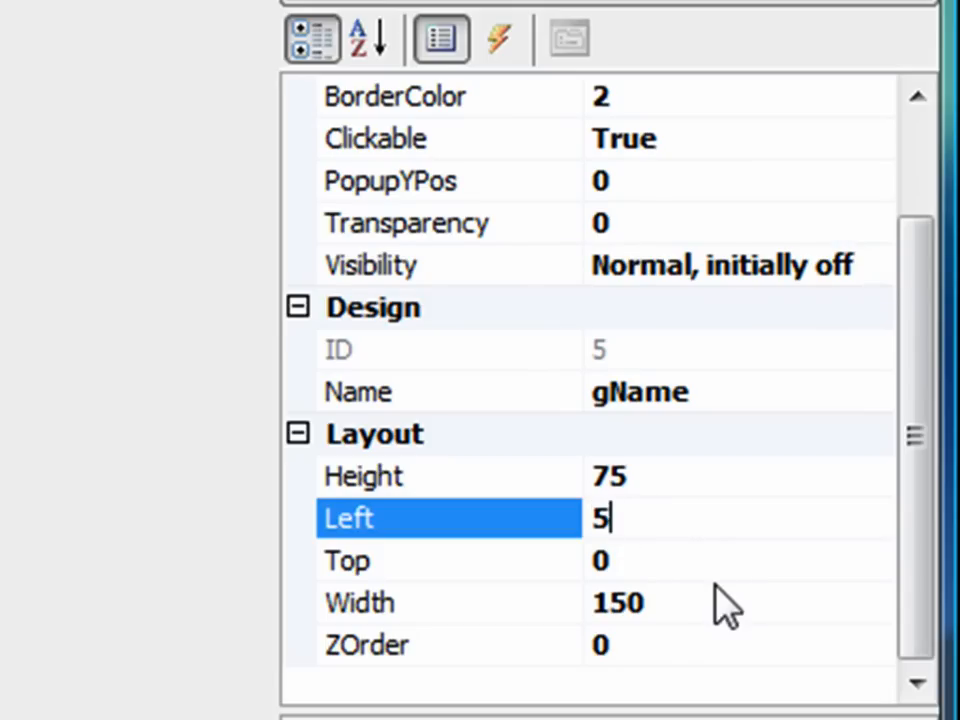
{"action": "type", "text": "85"}
{"action": "left_click", "coordinate": [739, 561]}
{"action": "type", "text": "63"}
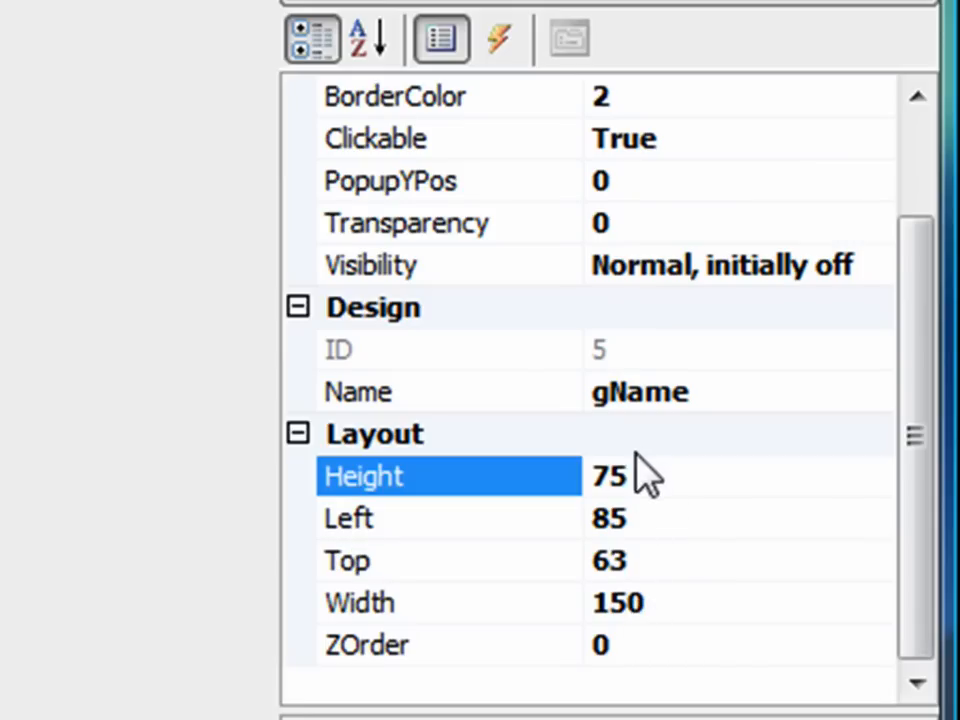
{"action": "mouse_move", "coordinate": [650, 670]}
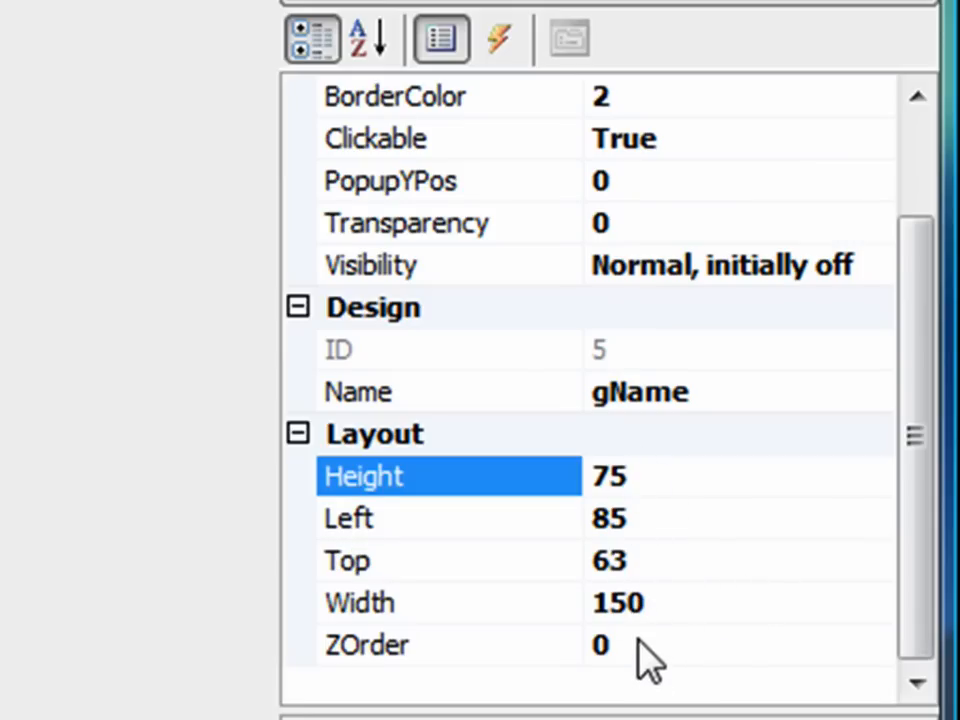
{"action": "mouse_move", "coordinate": [630, 625]}
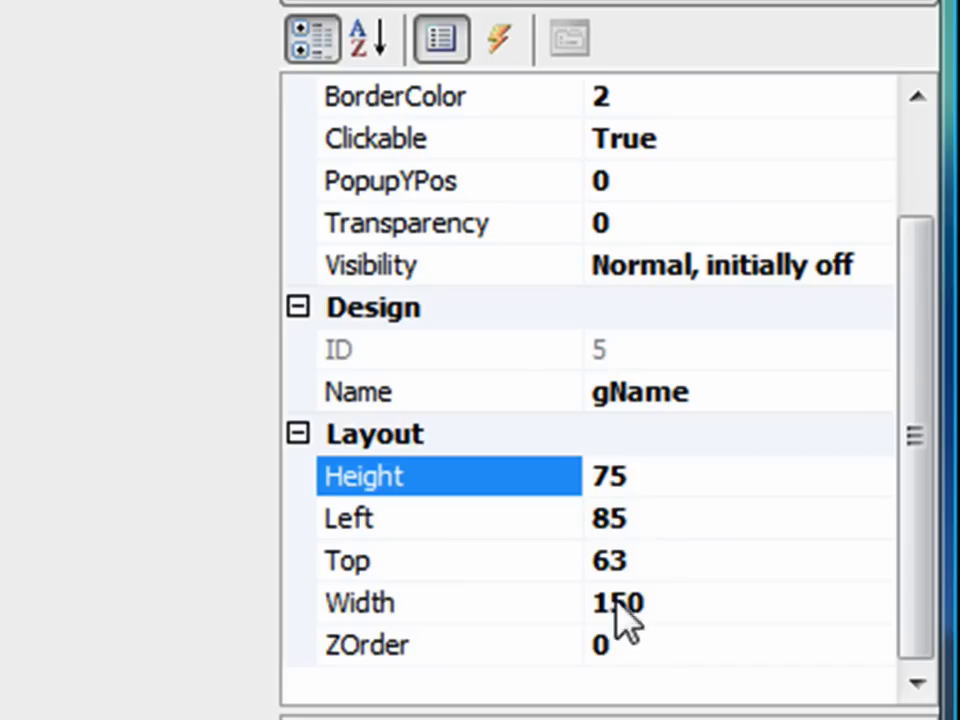
{"action": "mouse_move", "coordinate": [393, 579]}
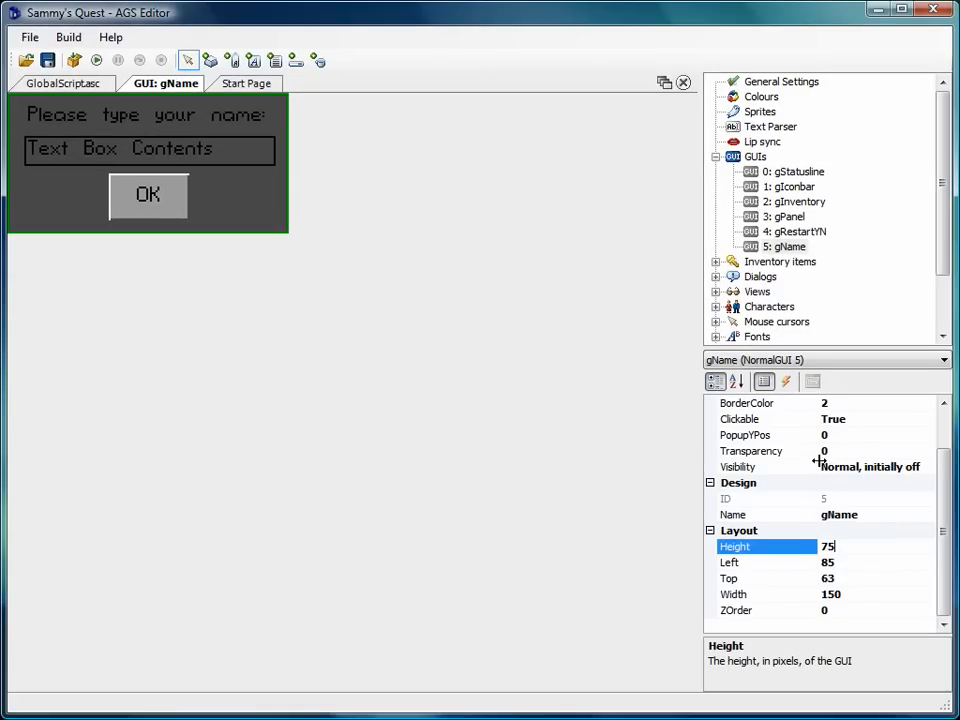
{"action": "mouse_move", "coordinate": [816, 457]}
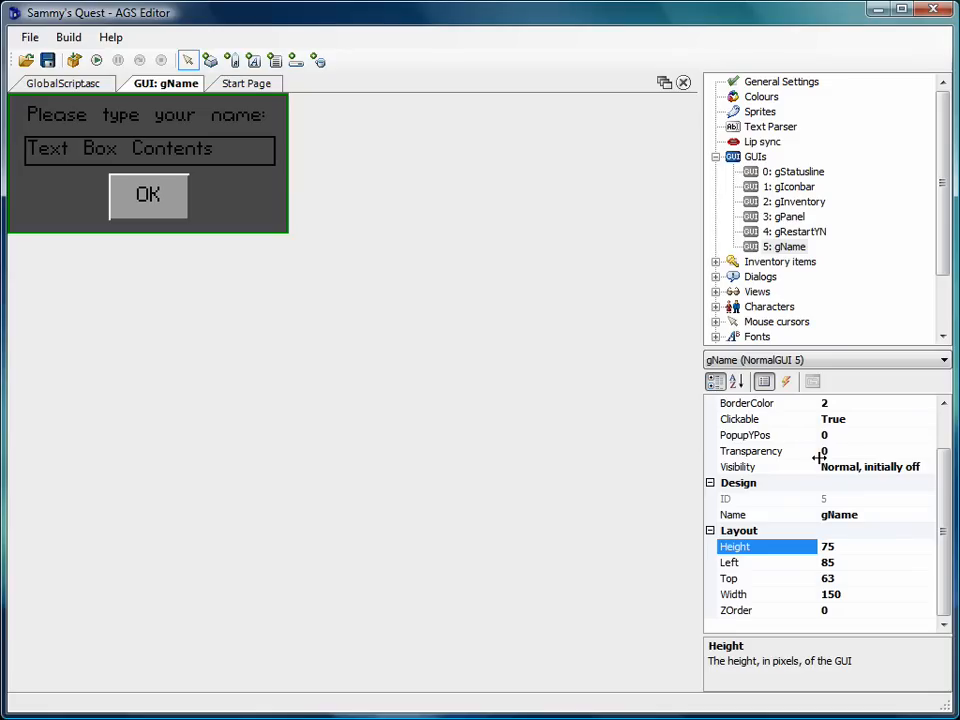
{"action": "mouse_move", "coordinate": [870, 227]}
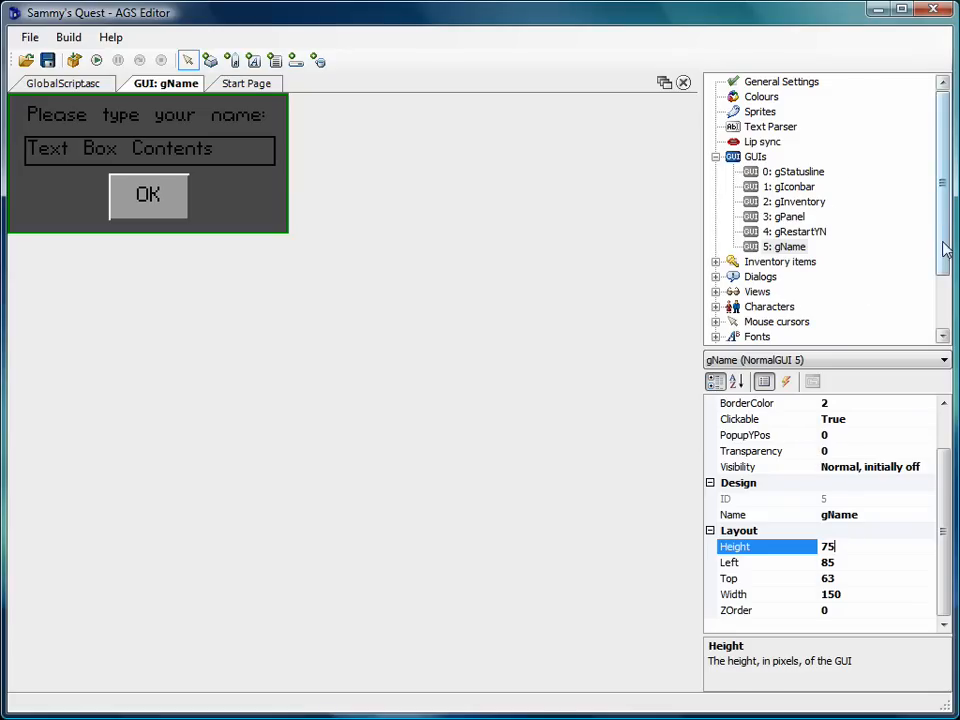
{"action": "scroll", "scroll_direction": "down", "scroll_amount": 3}
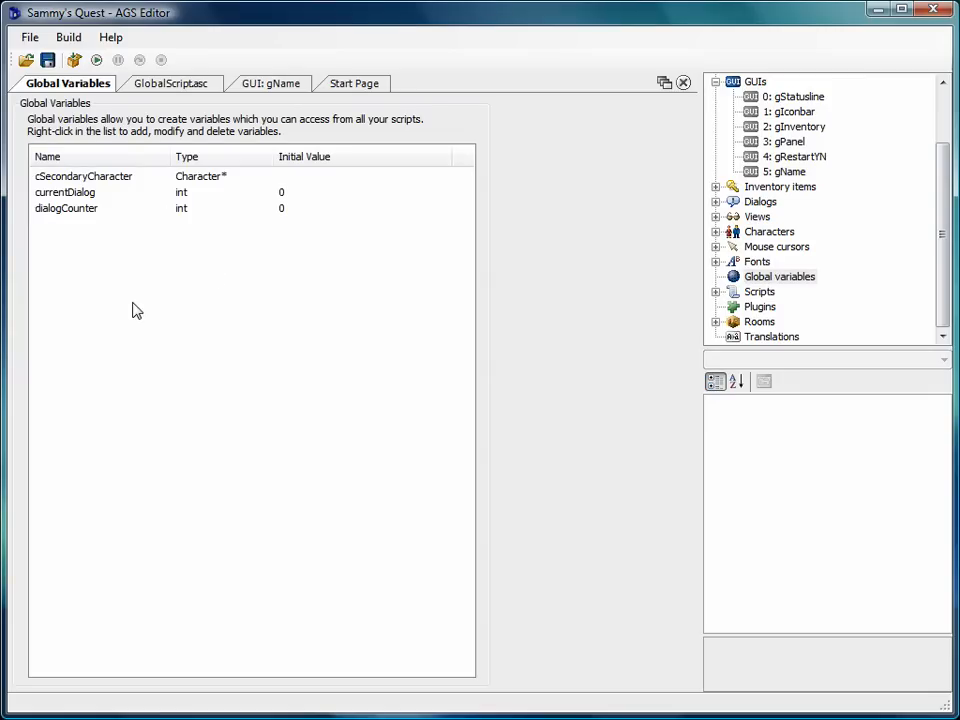
{"action": "mouse_move", "coordinate": [113, 261]}
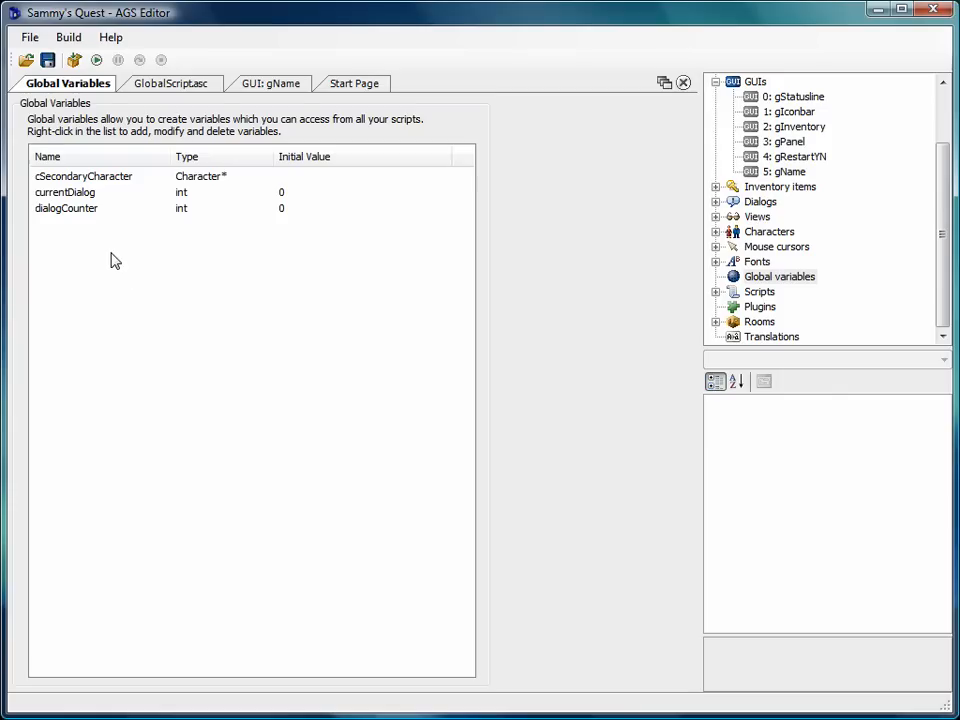
{"action": "right_click", "coordinate": [113, 260]}
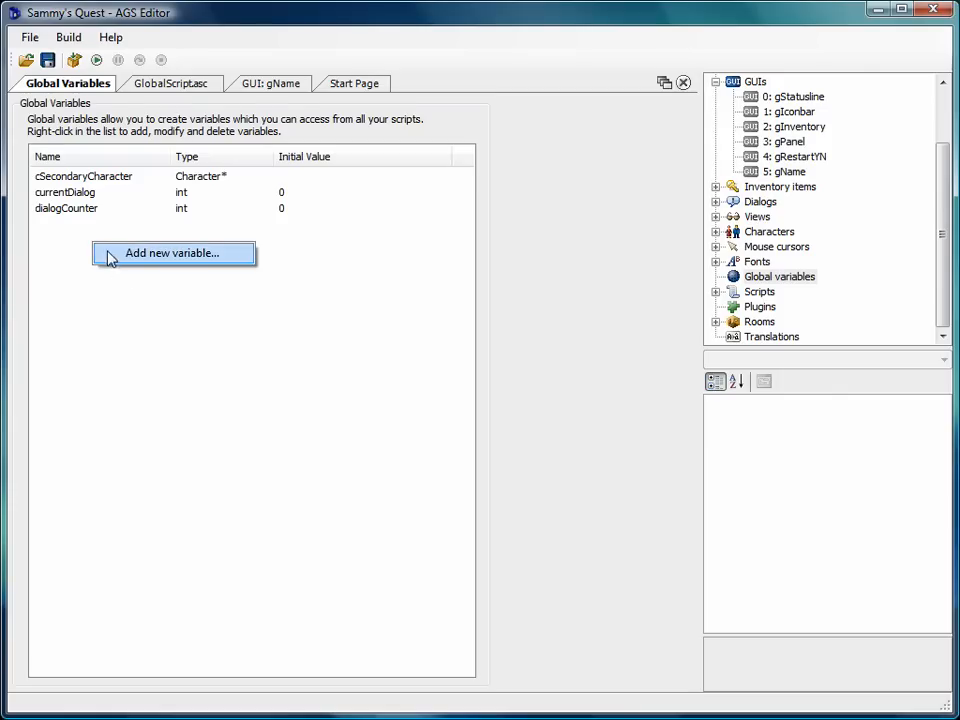
Step: Add global variable playerName of type String with default value Sammy
{"action": "left_click", "coordinate": [172, 253]}
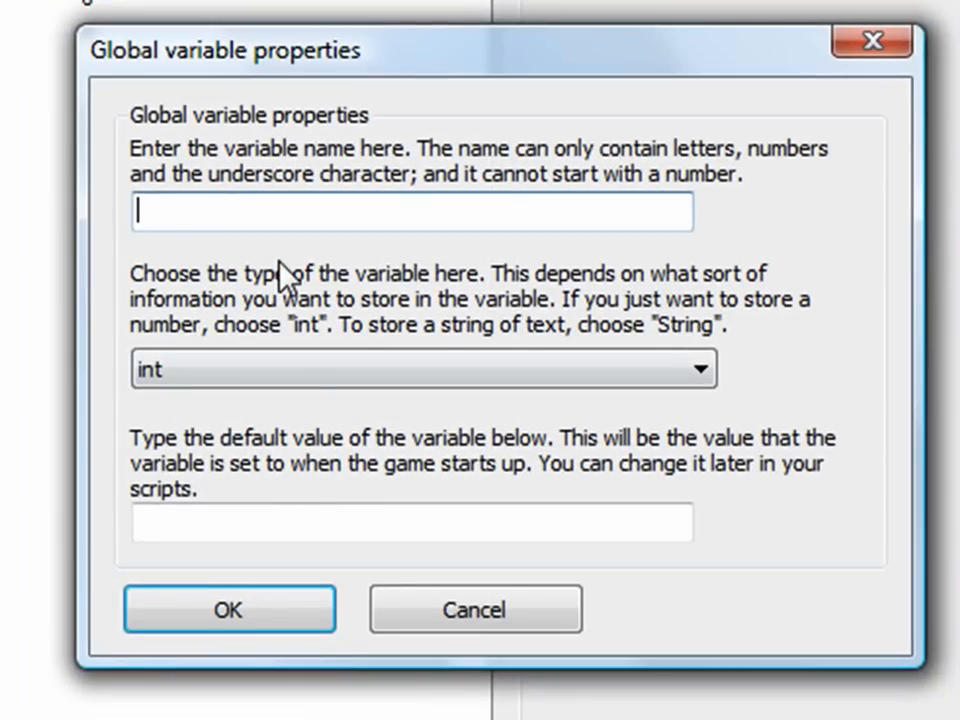
{"action": "type", "text": "playerName"}
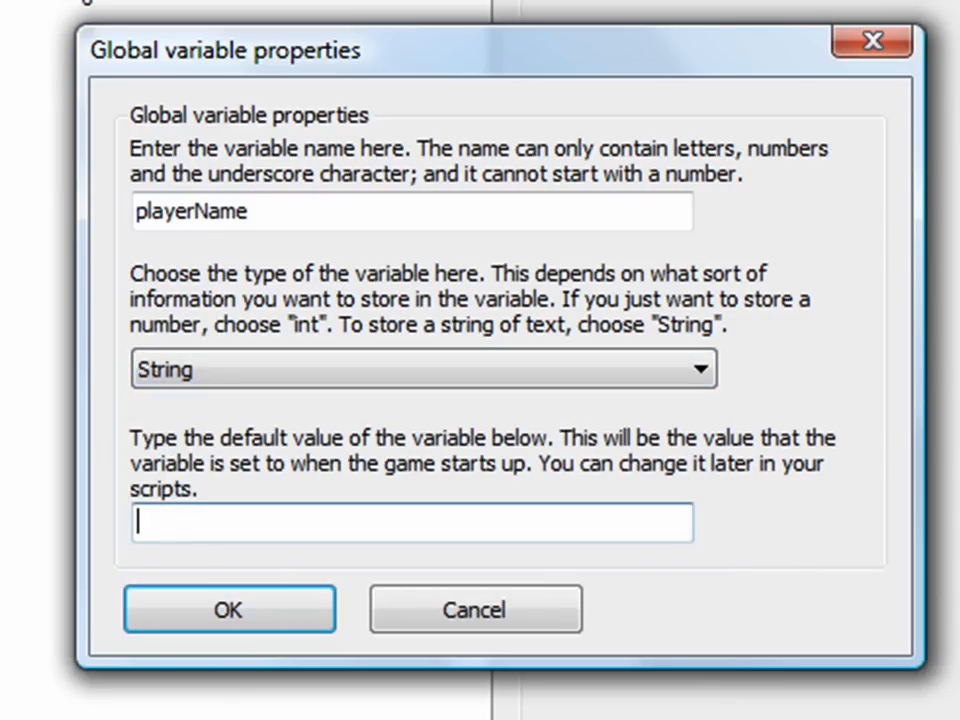
{"action": "type", "text": "Sammy"}
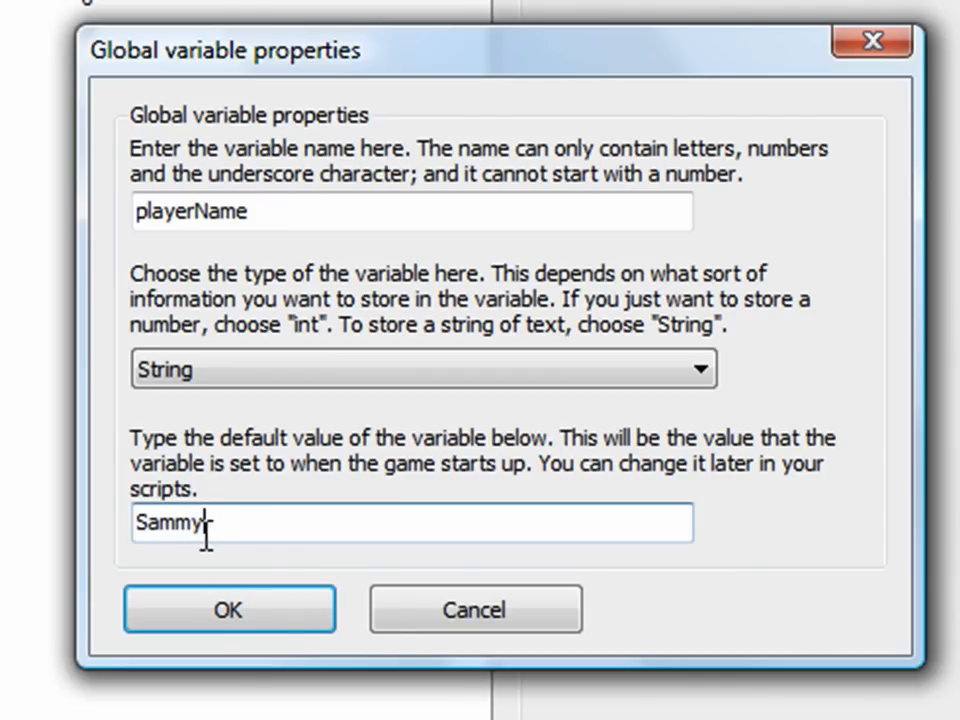
{"action": "left_click", "coordinate": [229, 610]}
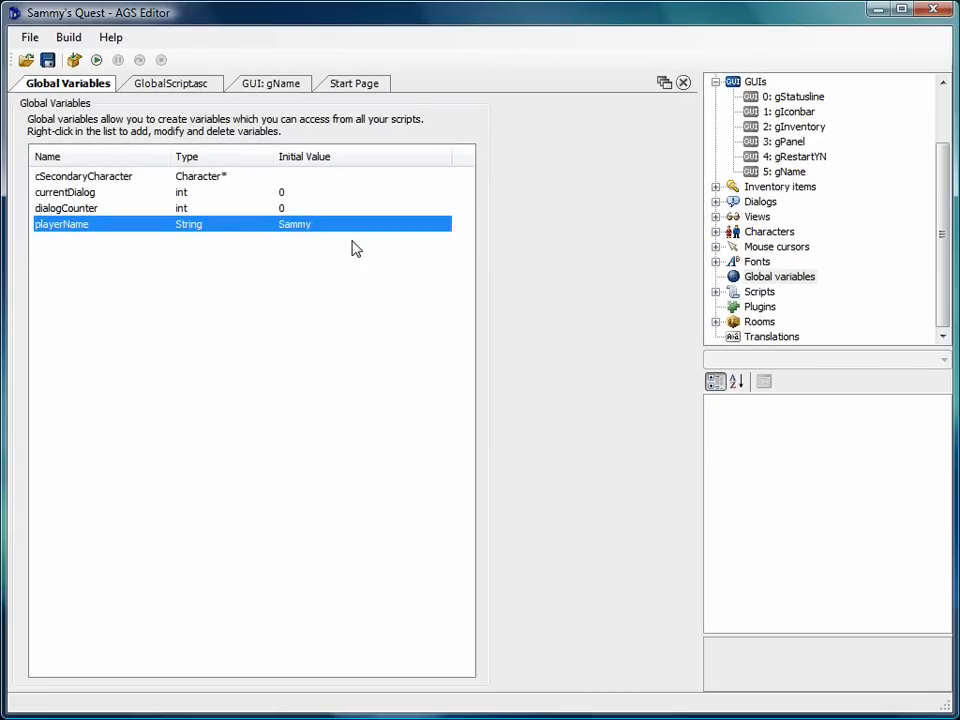
{"action": "mouse_move", "coordinate": [85, 270]}
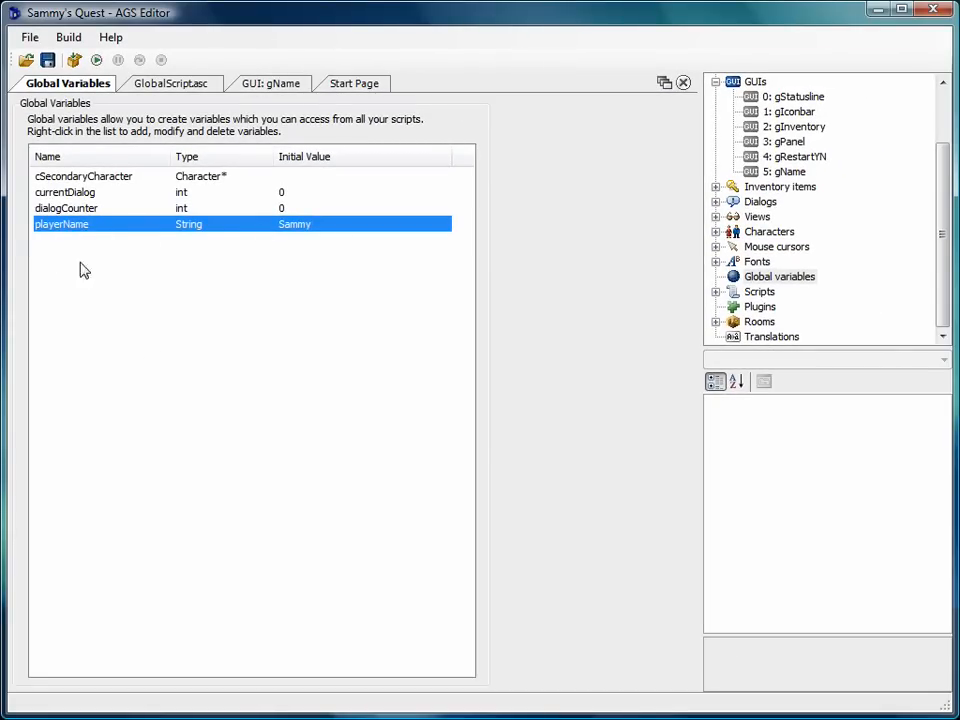
{"action": "mouse_move", "coordinate": [149, 345]}
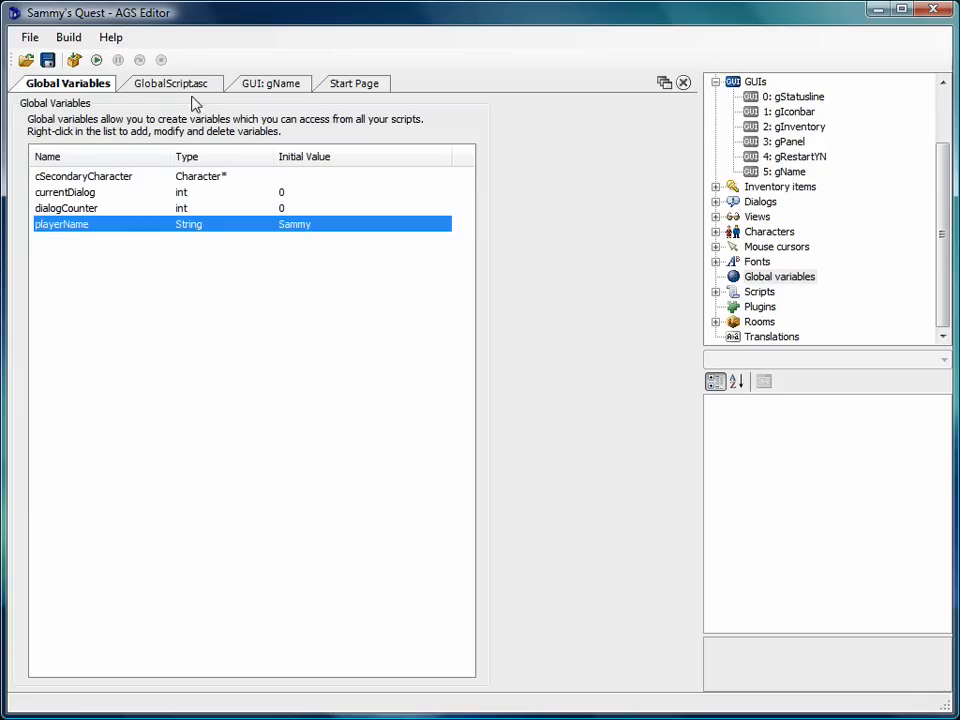
{"action": "mouse_move", "coordinate": [348, 124]}
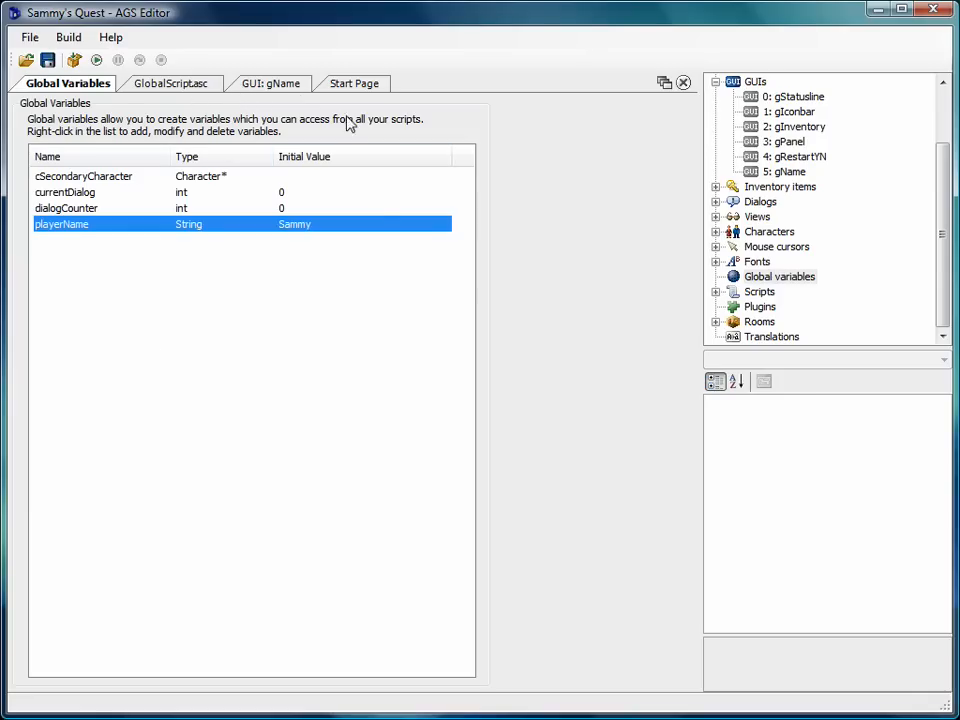
Step: Create the OK button's bOk_OnClick handler from the gName GUI design
{"action": "left_click", "coordinate": [271, 83]}
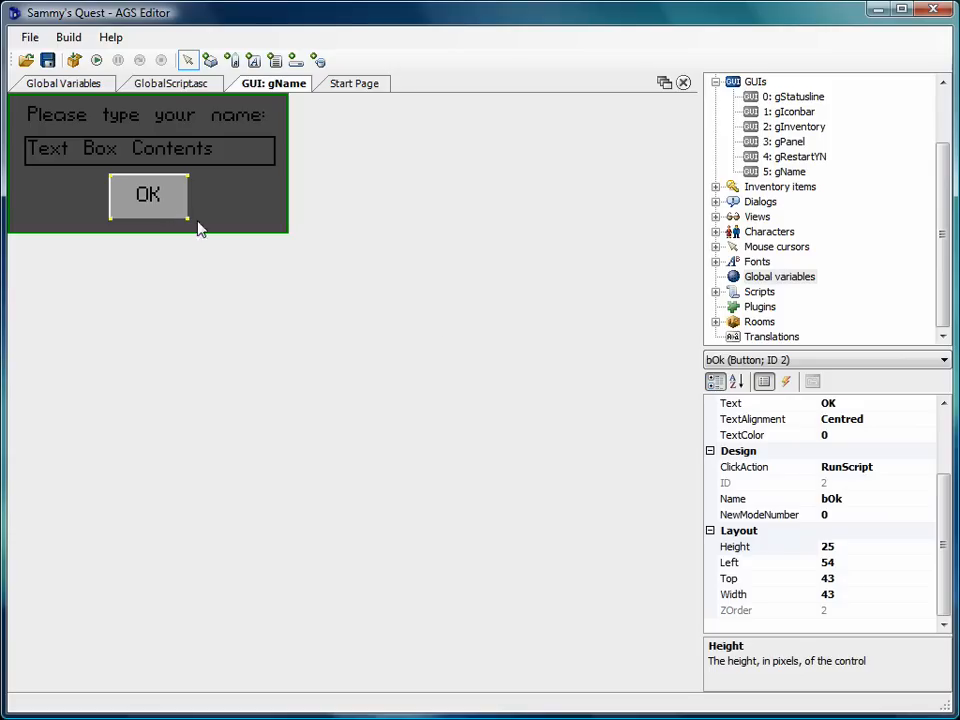
{"action": "left_click", "coordinate": [787, 382]}
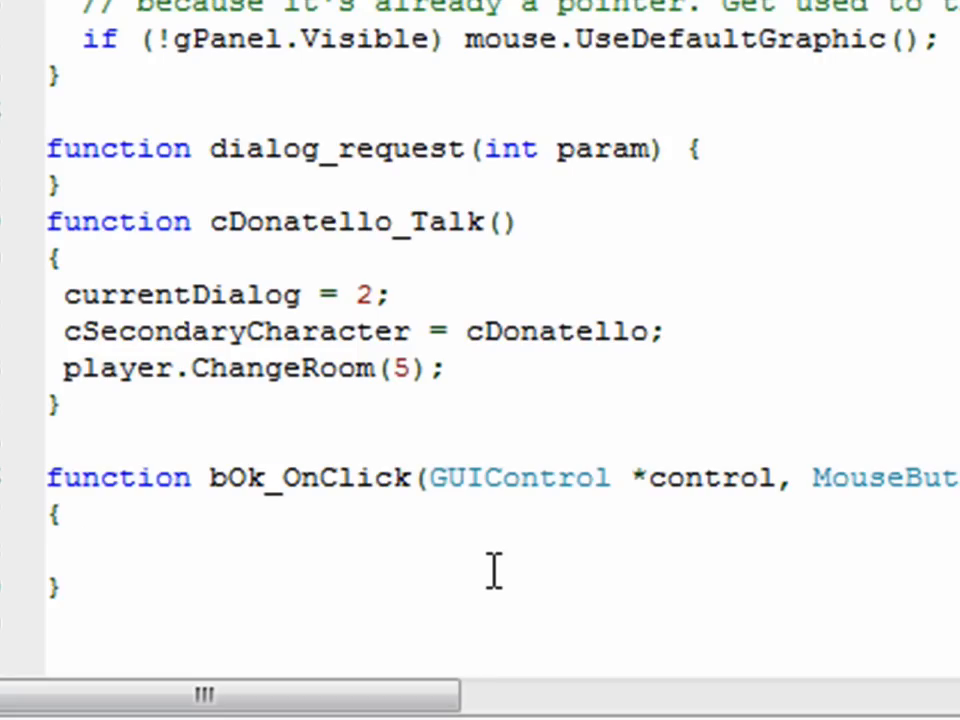
{"action": "left_click", "coordinate": [85, 550]}
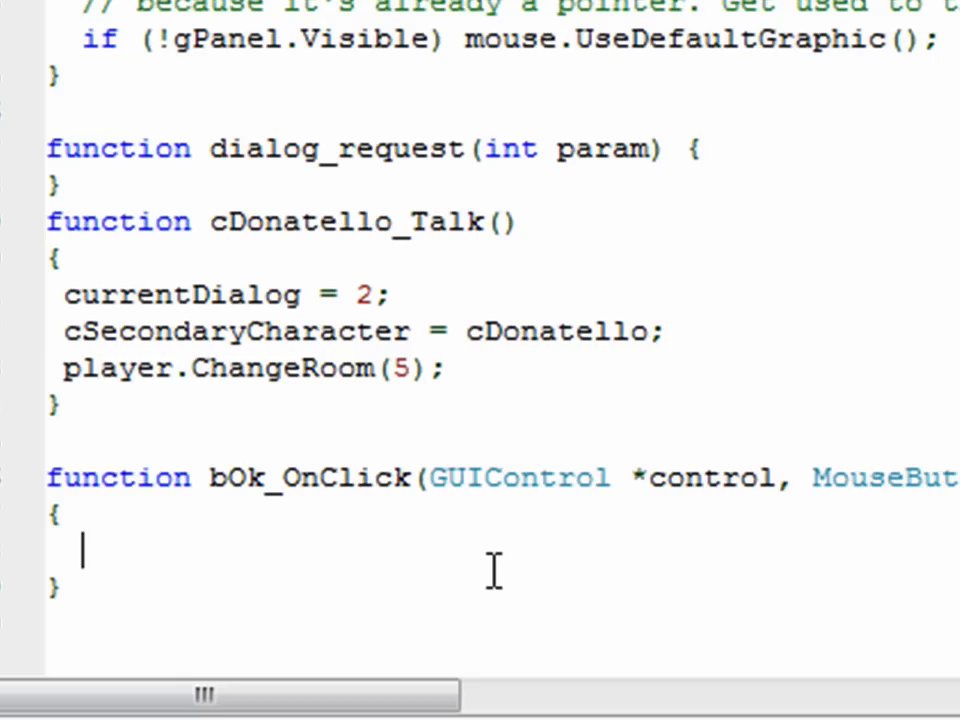
Step: In bOk_OnClick write playerName = tbName.Text; gName.Visible = false;
{"action": "type", "text": "playerName ="}
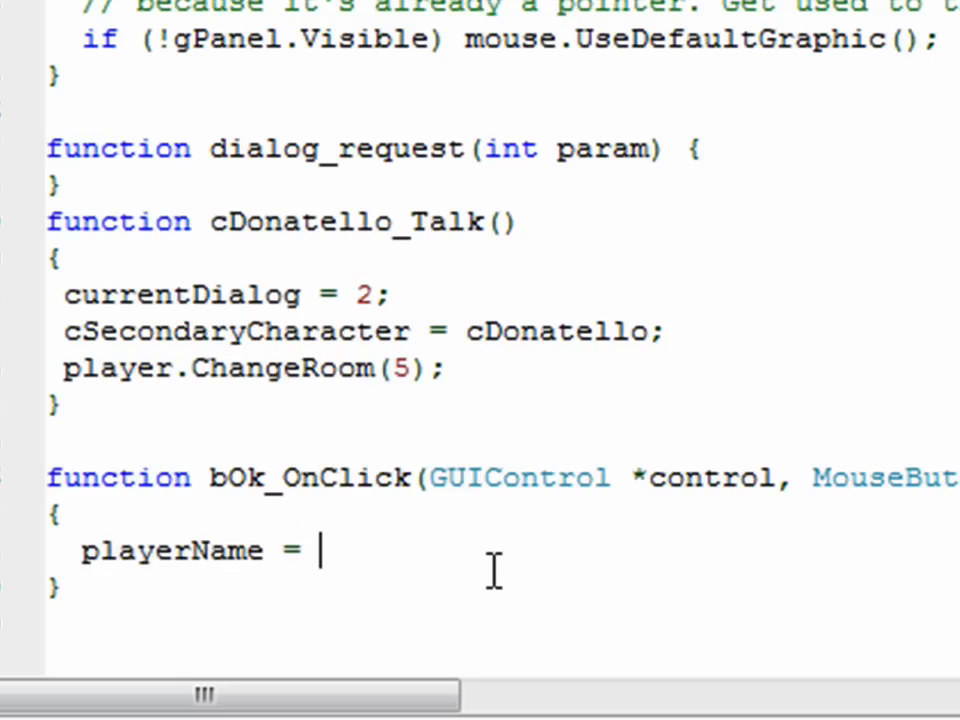
{"action": "type", "text": "tbName"}
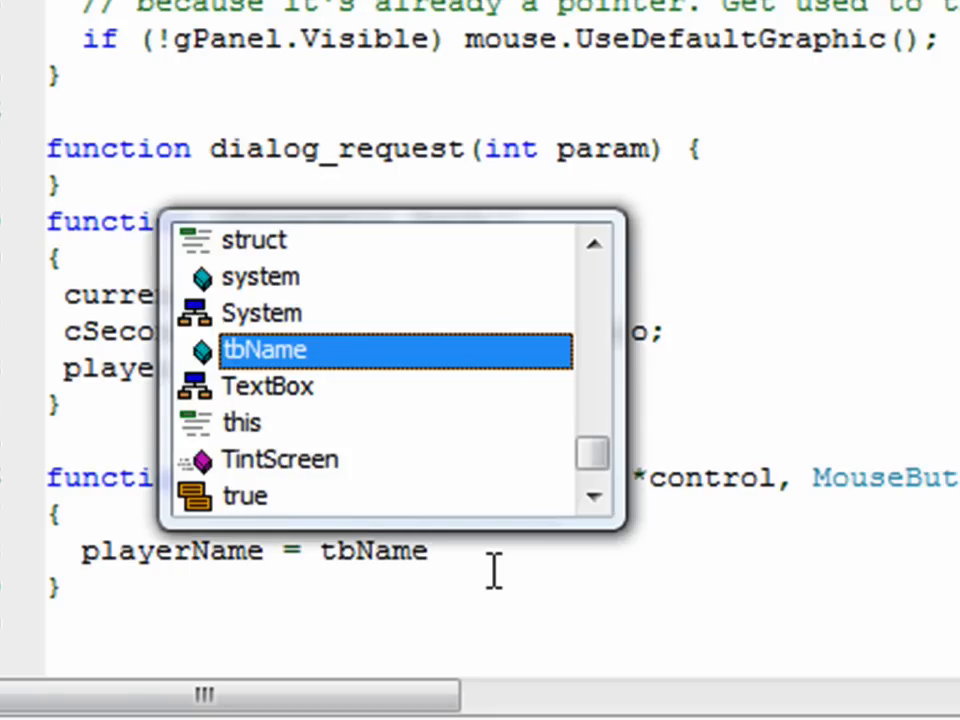
{"action": "type", "text": ".Te"}
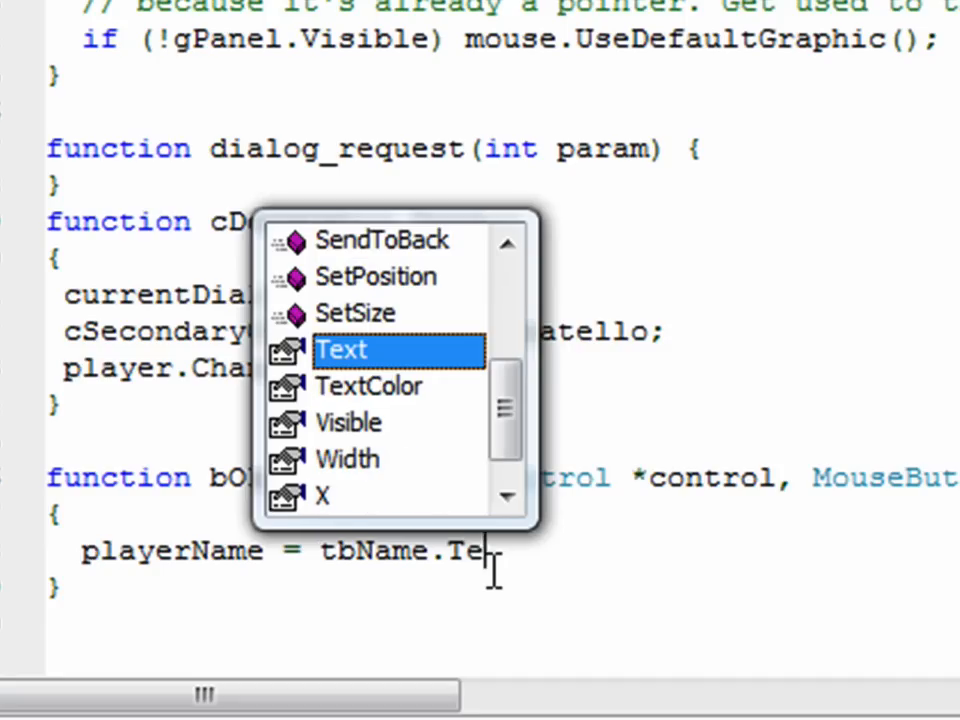
{"action": "type", "text": "xt;"}
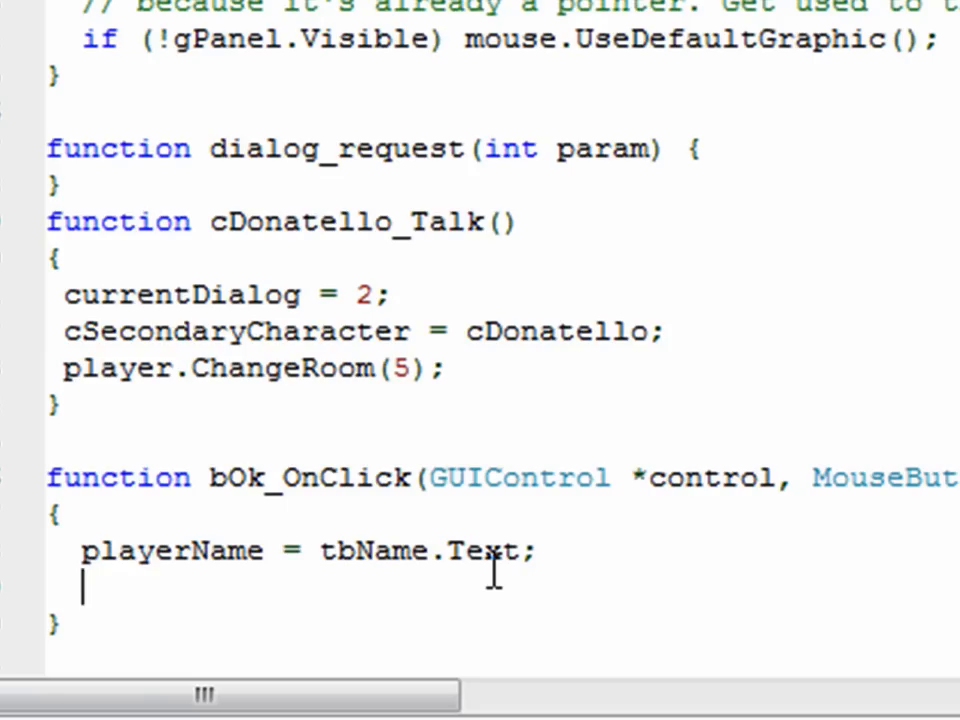
{"action": "type", "text": "gName.Visible"}
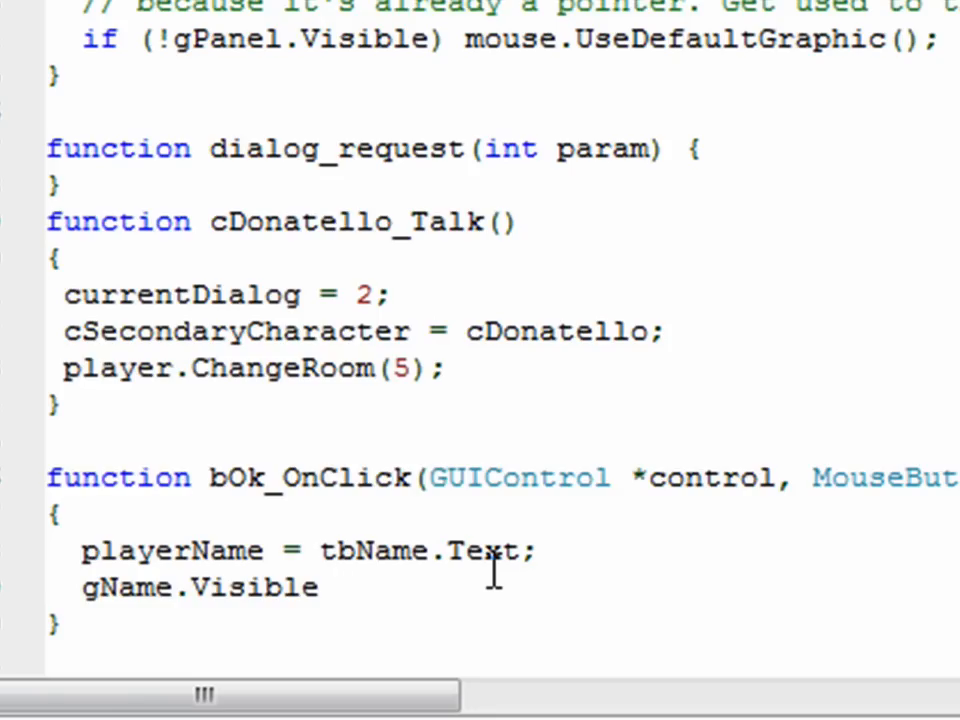
{"action": "type", "text": "= false;"}
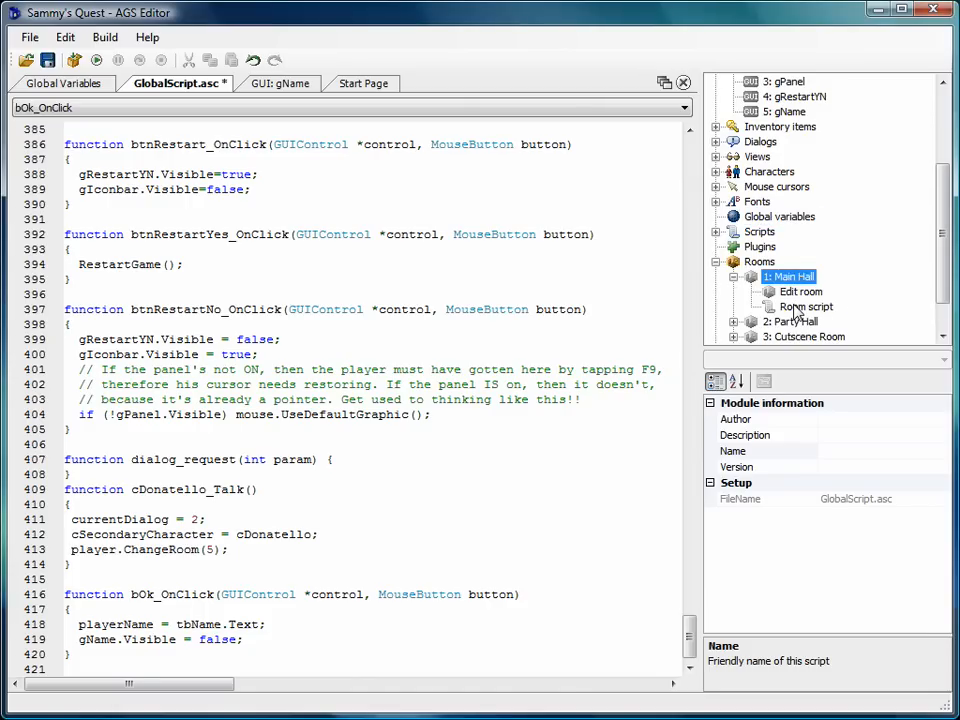
Step: Open the Main Hall room script and scroll to room_AfterFadeIn
{"action": "double_click", "coordinate": [804, 306]}
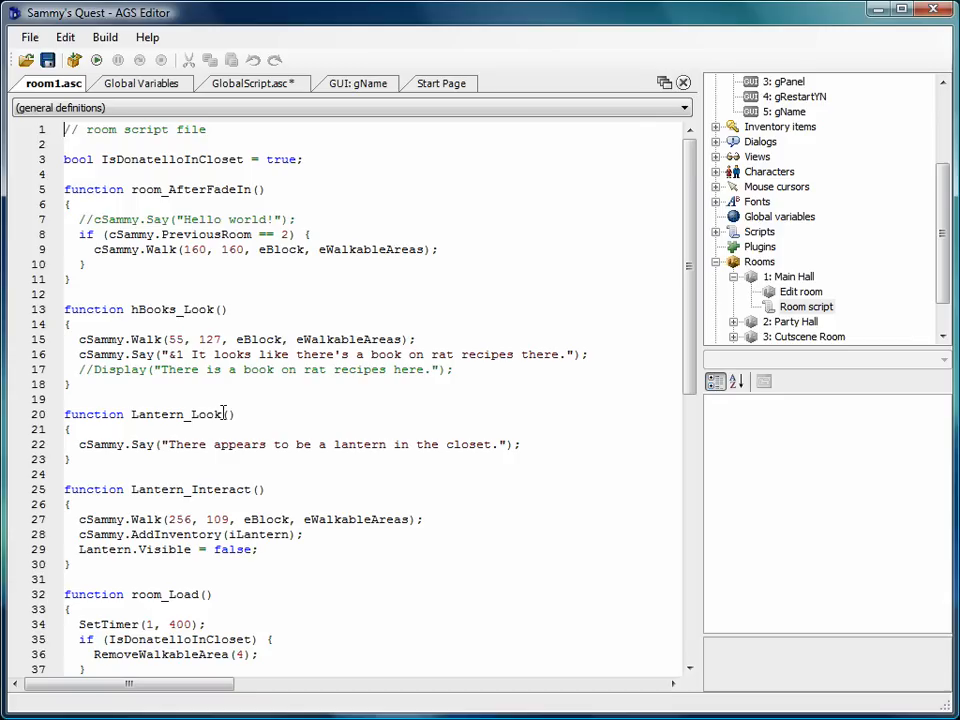
{"action": "scroll", "scroll_direction": "down", "scroll_amount": 3}
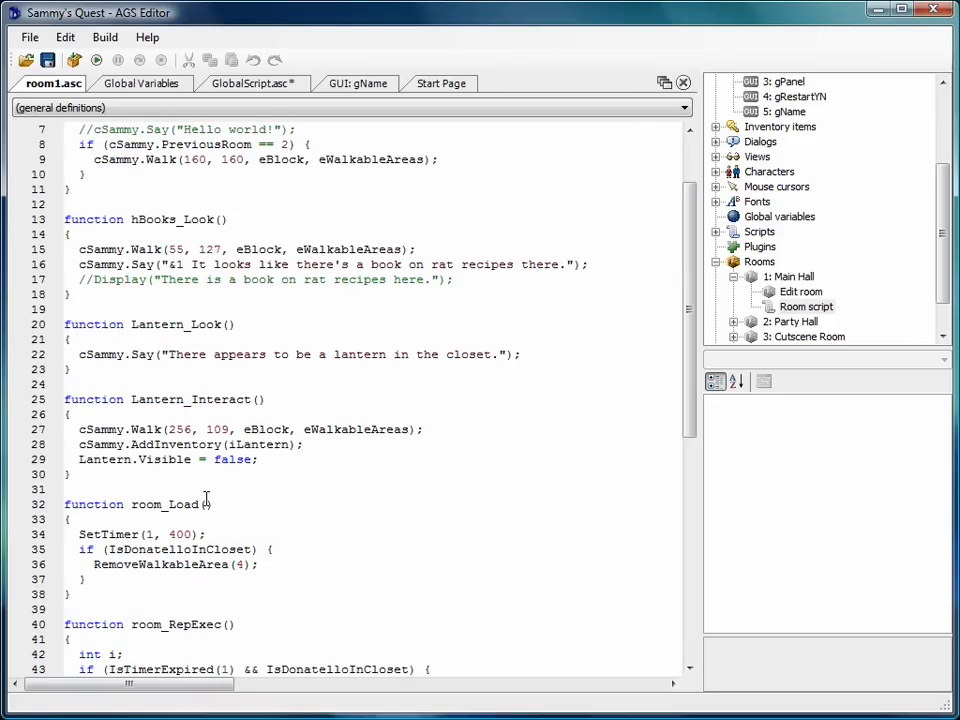
{"action": "scroll", "scroll_direction": "down", "scroll_amount": 3}
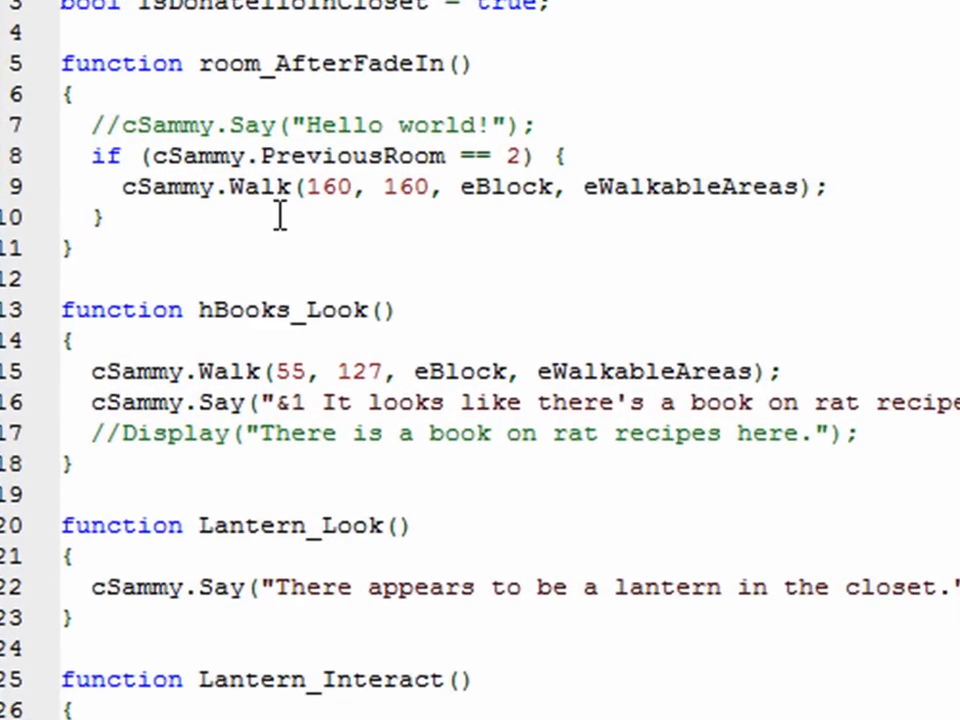
Step: Type 'if (playerName == "Sammy"' in room_AfterFadeIn, then bring up Global Variables
{"action": "type", "text": "i"}
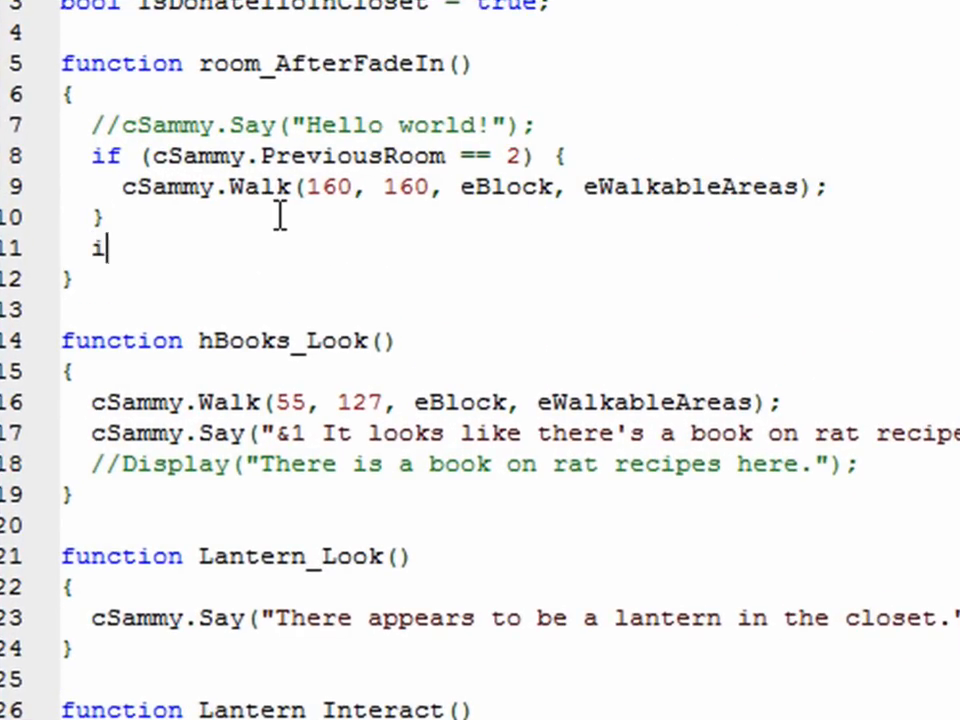
{"action": "type", "text": "f ("}
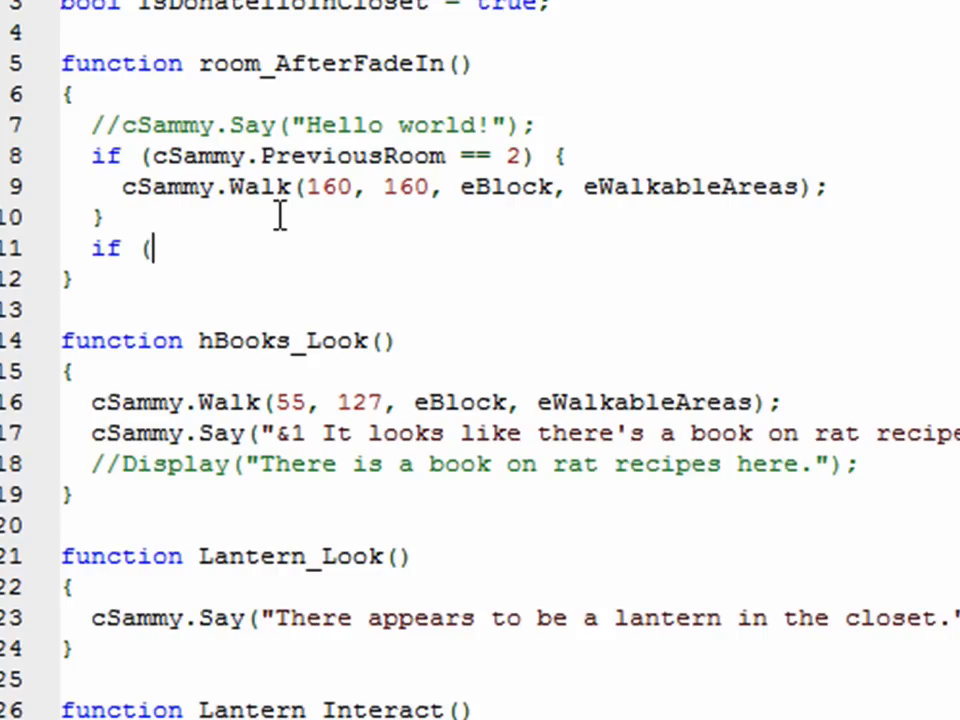
{"action": "type", "text": "player"}
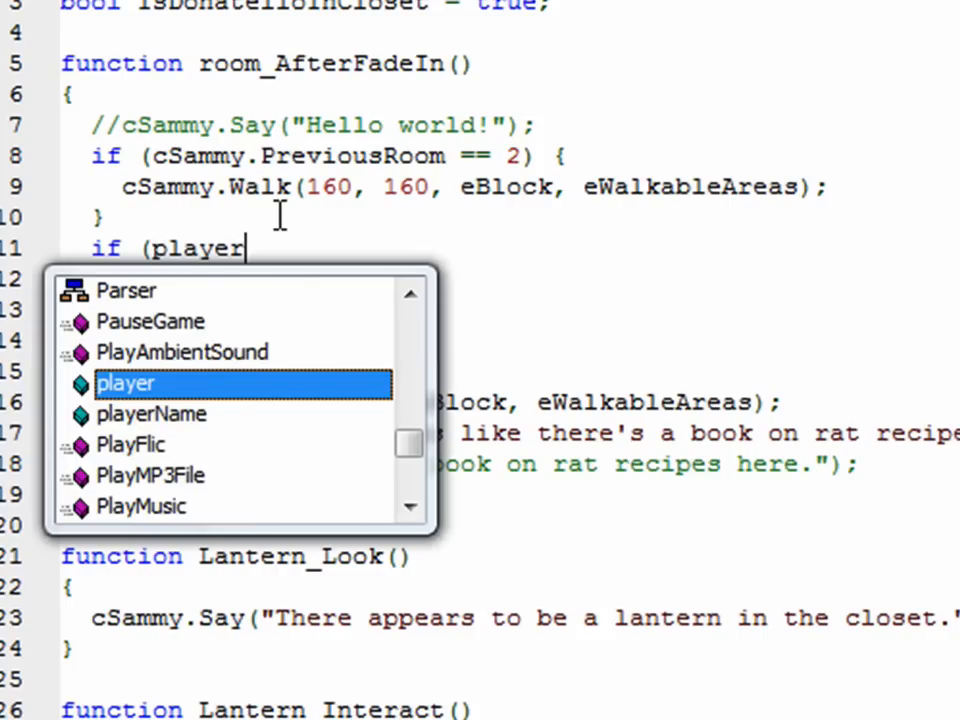
{"action": "type", "text": "Name == \"S"}
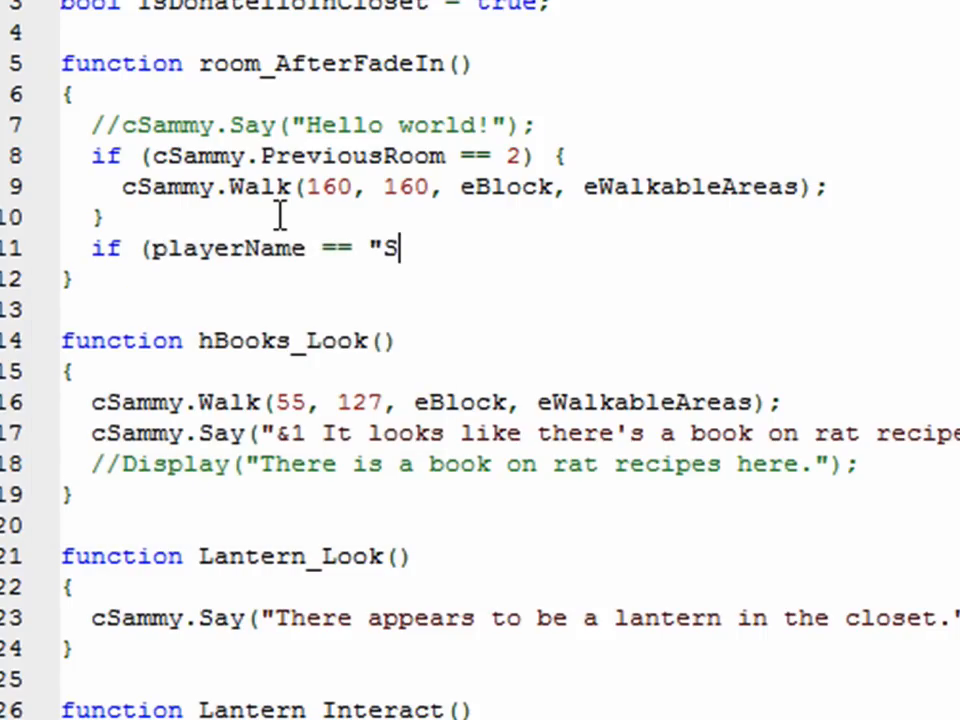
{"action": "type", "text": "ammy\""}
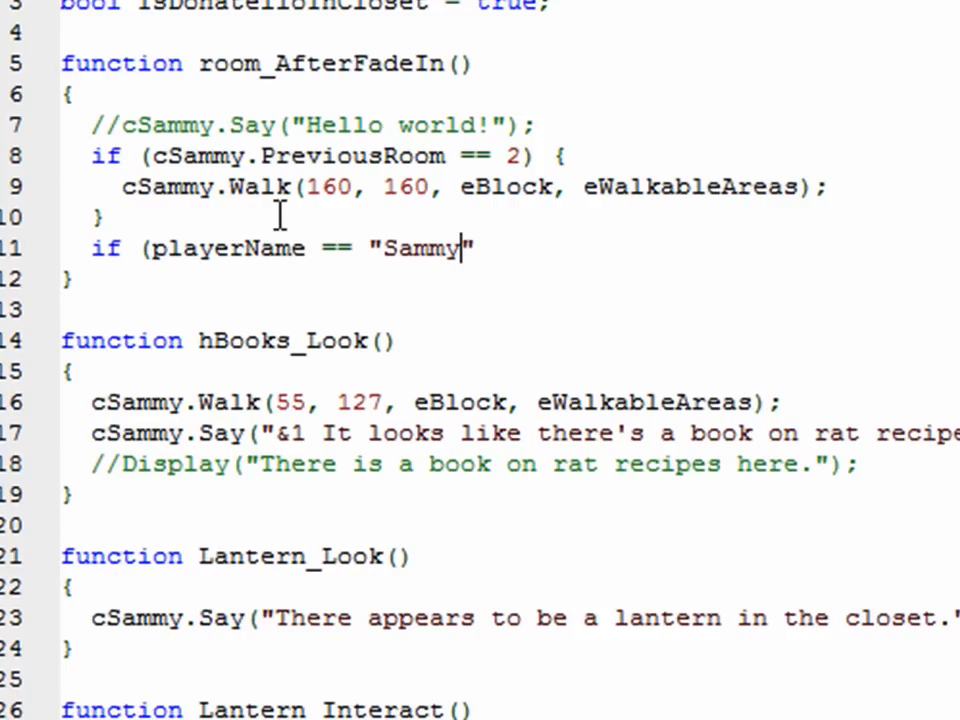
{"action": "key", "text": "Backspace"}
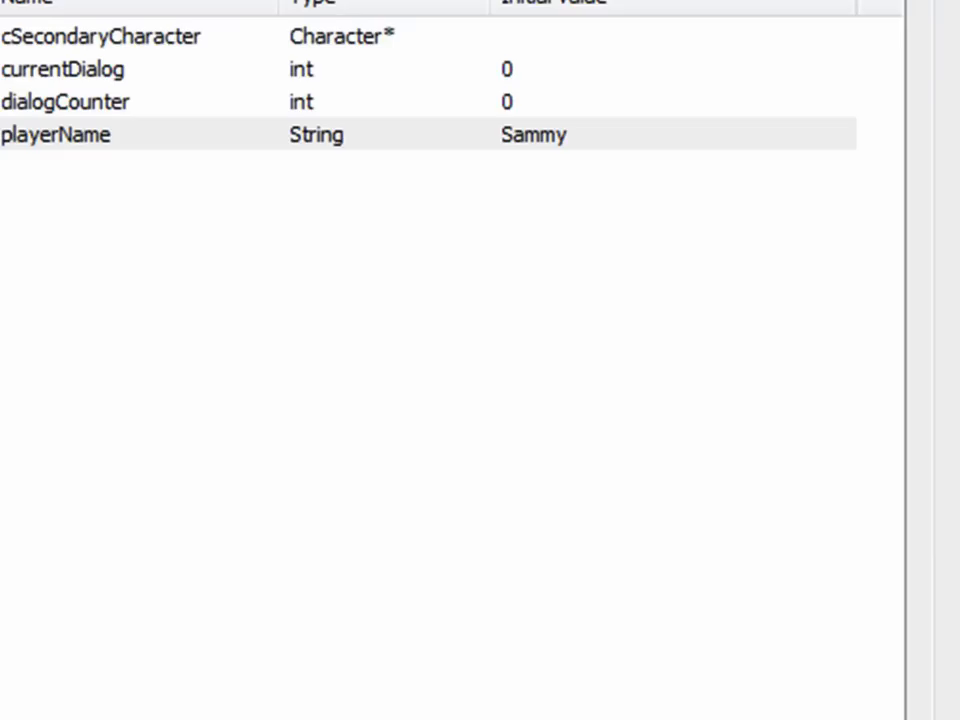
Step: Delete Sammy from playerName's default value so it starts empty
{"action": "double_click", "coordinate": [56, 134]}
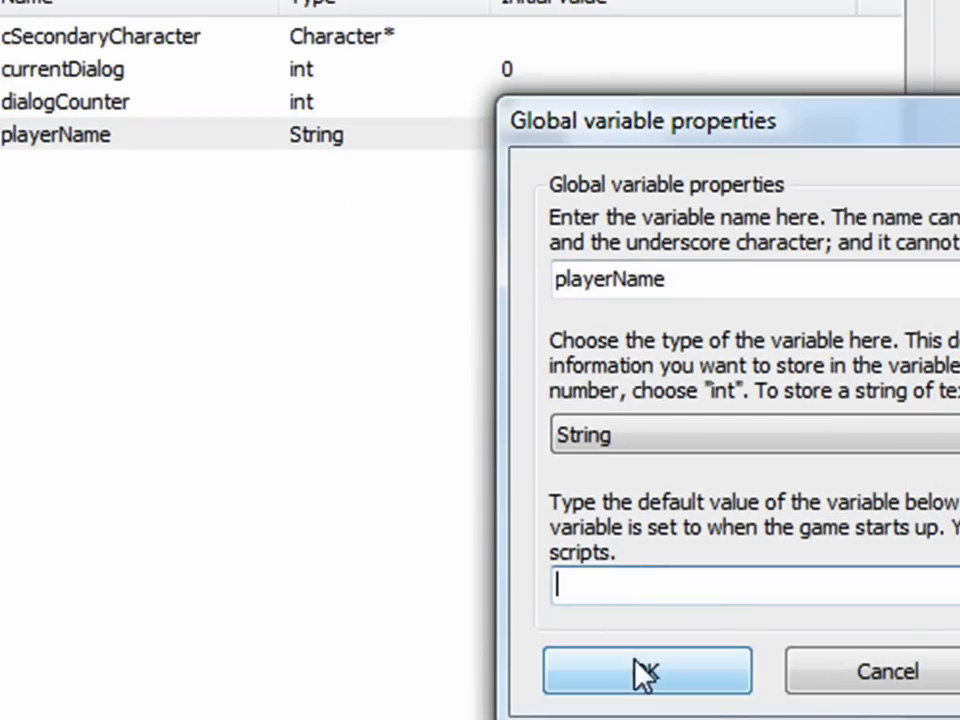
{"action": "left_click", "coordinate": [645, 670]}
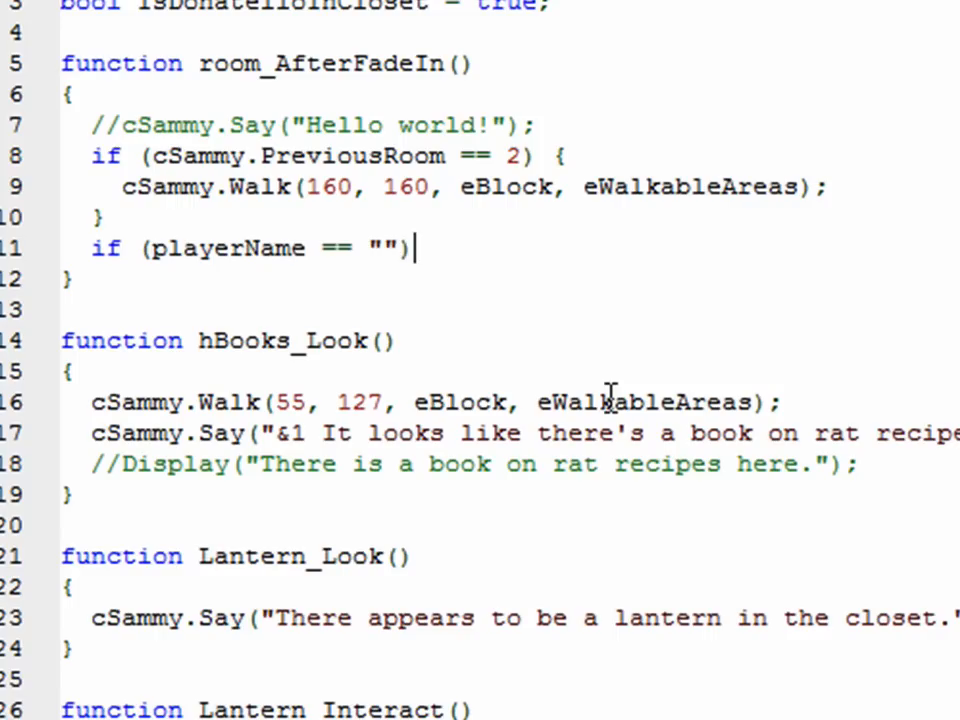
Step: Change the check to playerName == "" with body { gName.Visible = true; }
{"action": "type", "text": "\" \""}
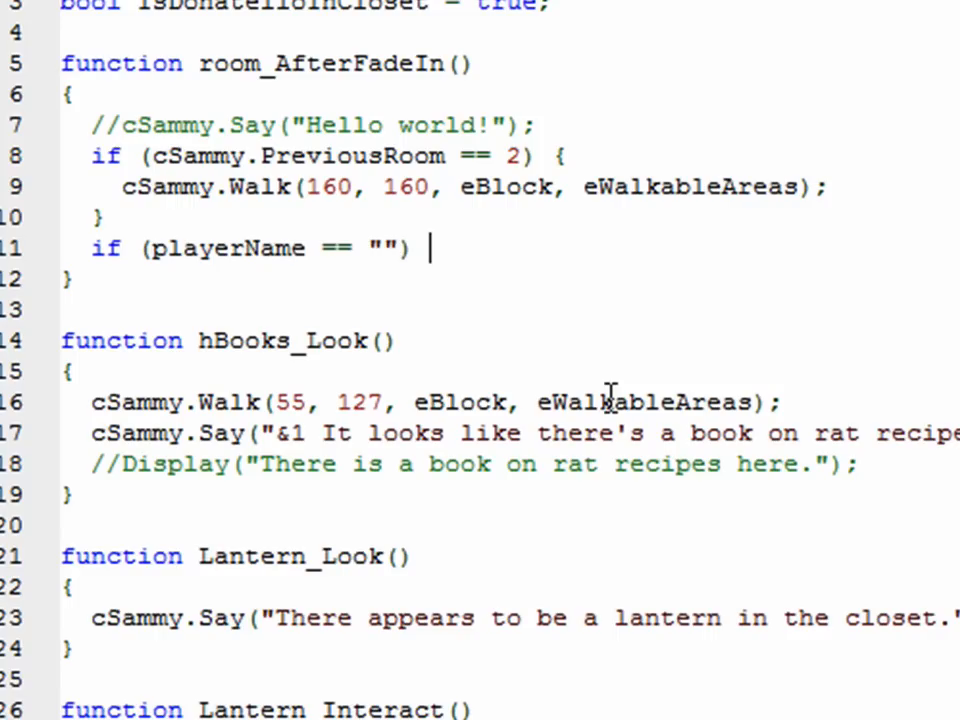
{"action": "type", "text": "{"}
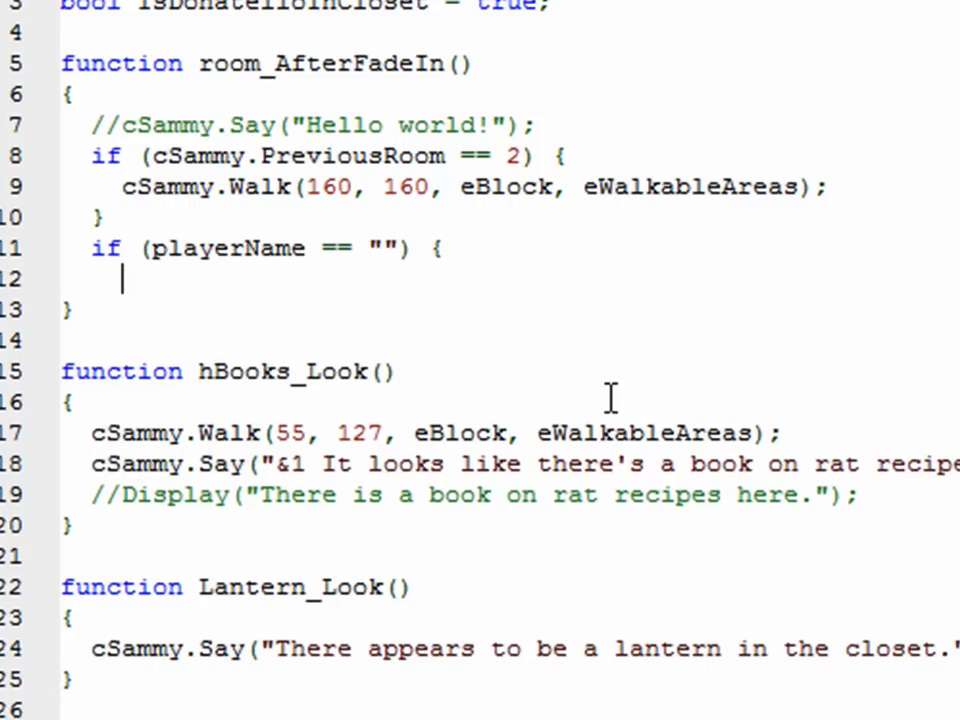
{"action": "type", "text": "gName."}
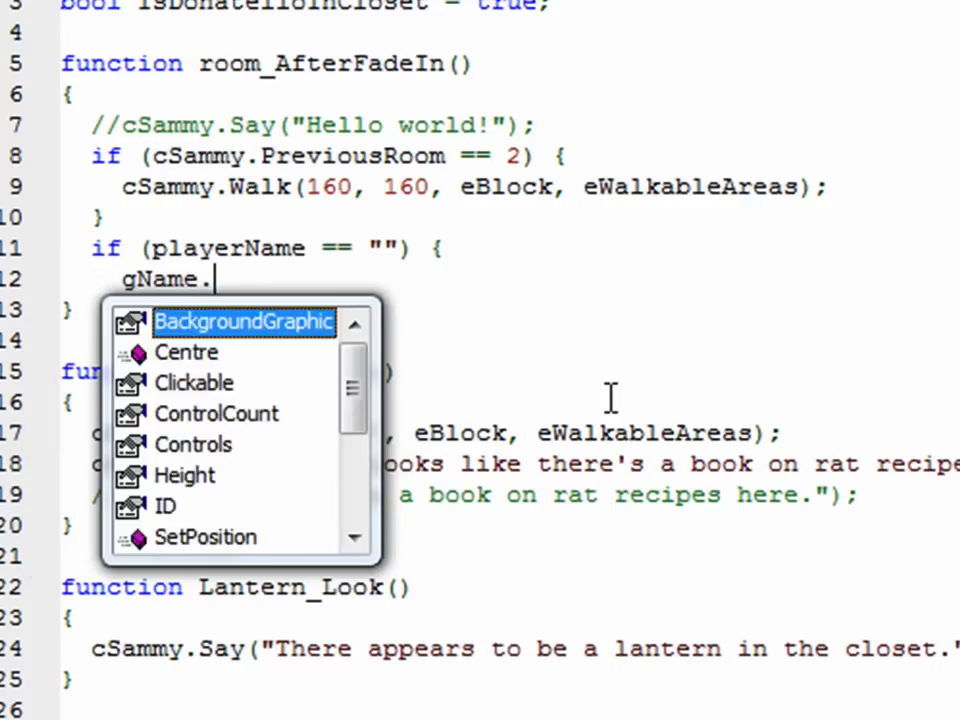
{"action": "type", "text": "Visible = true;"}
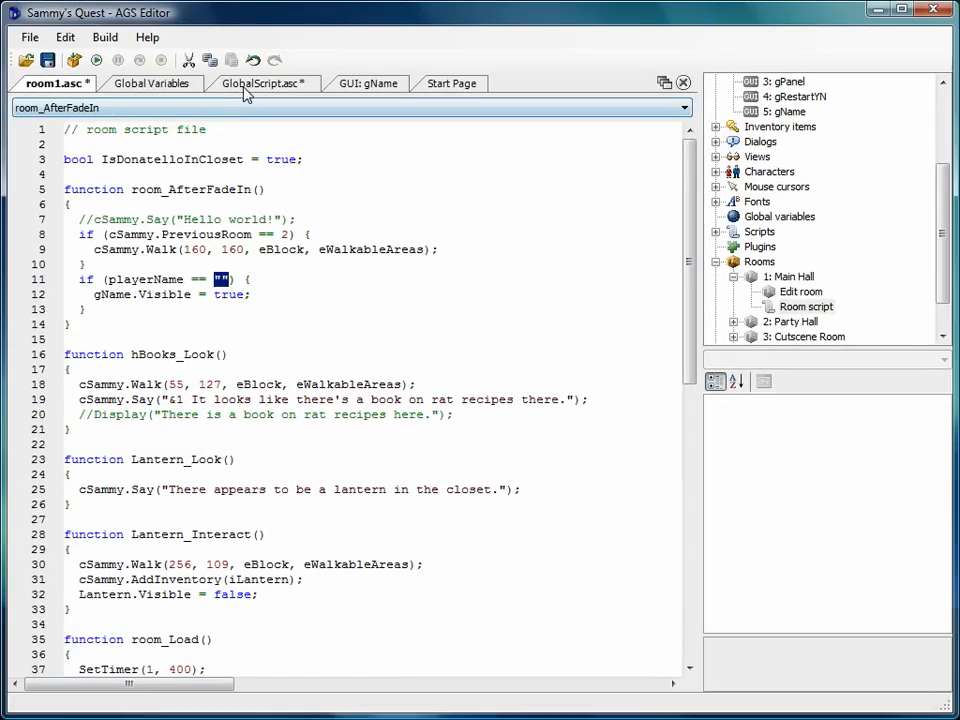
Step: In GlobalScript.asc, add if (tbName.Text == "") at the top of bOk_OnClick
{"action": "left_click", "coordinate": [263, 83]}
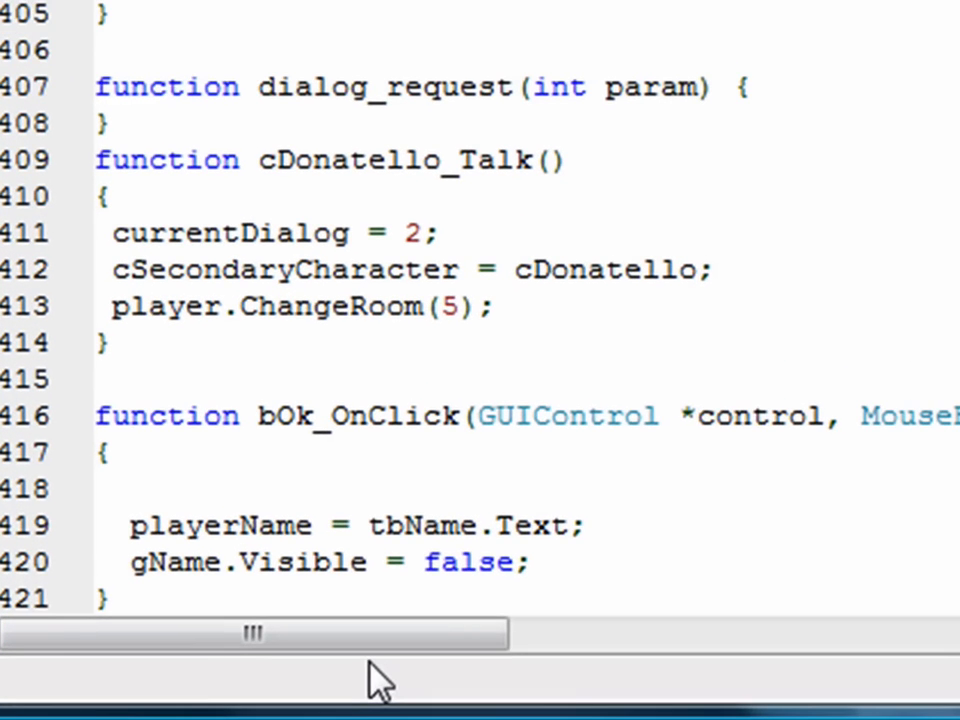
{"action": "left_click", "coordinate": [135, 486]}
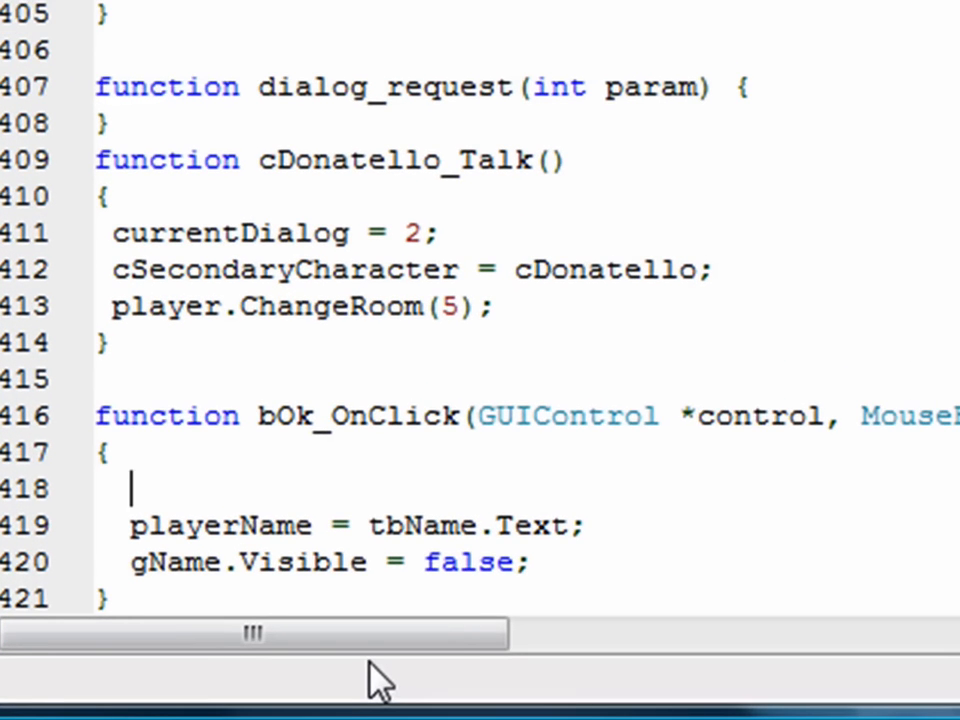
{"action": "type", "text": "if (t"}
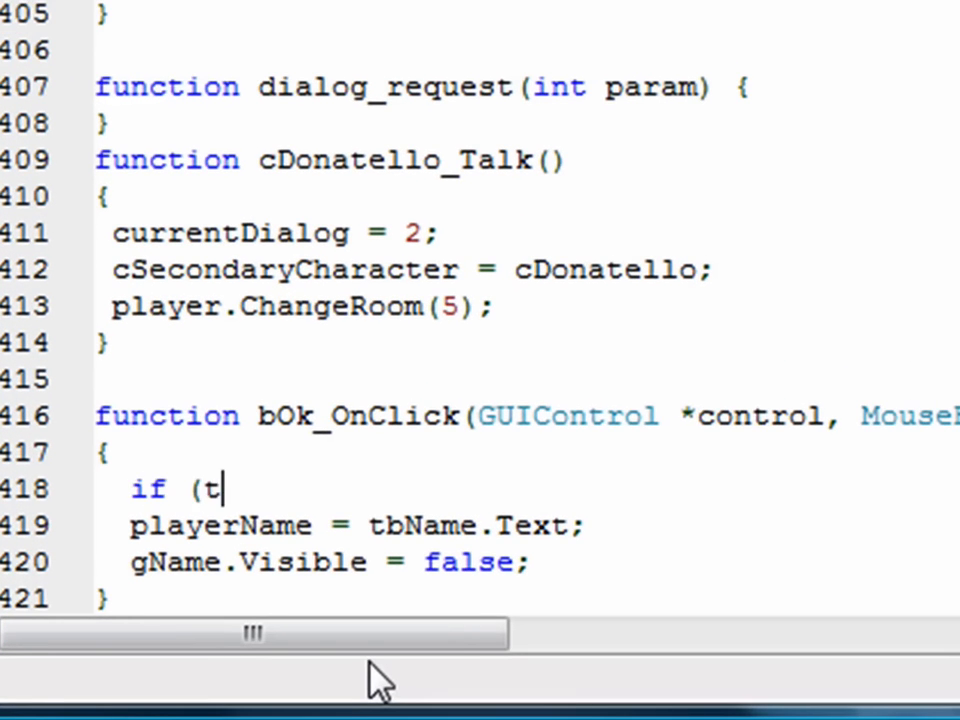
{"action": "type", "text": "bName.Text"}
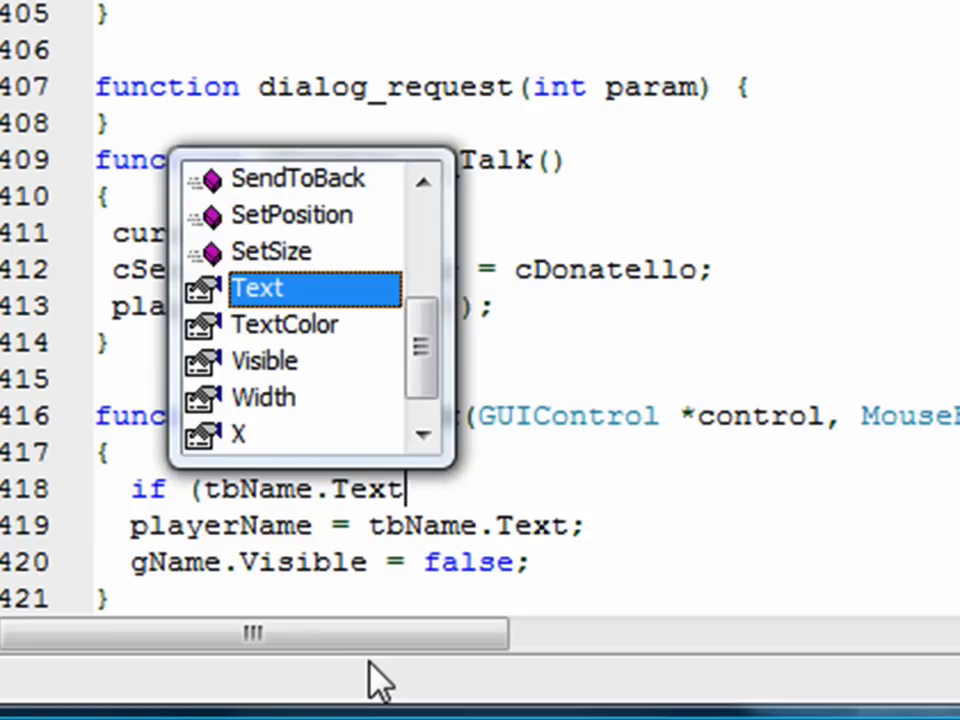
{"action": "type", "text": "=="}
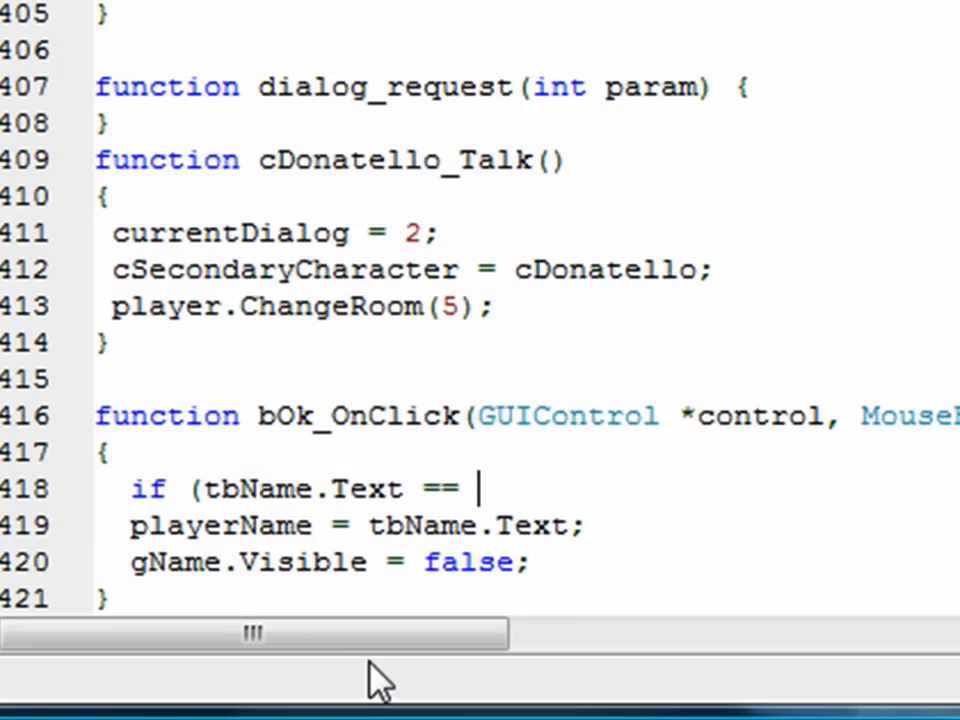
{"action": "type", "text": "\"\")"}
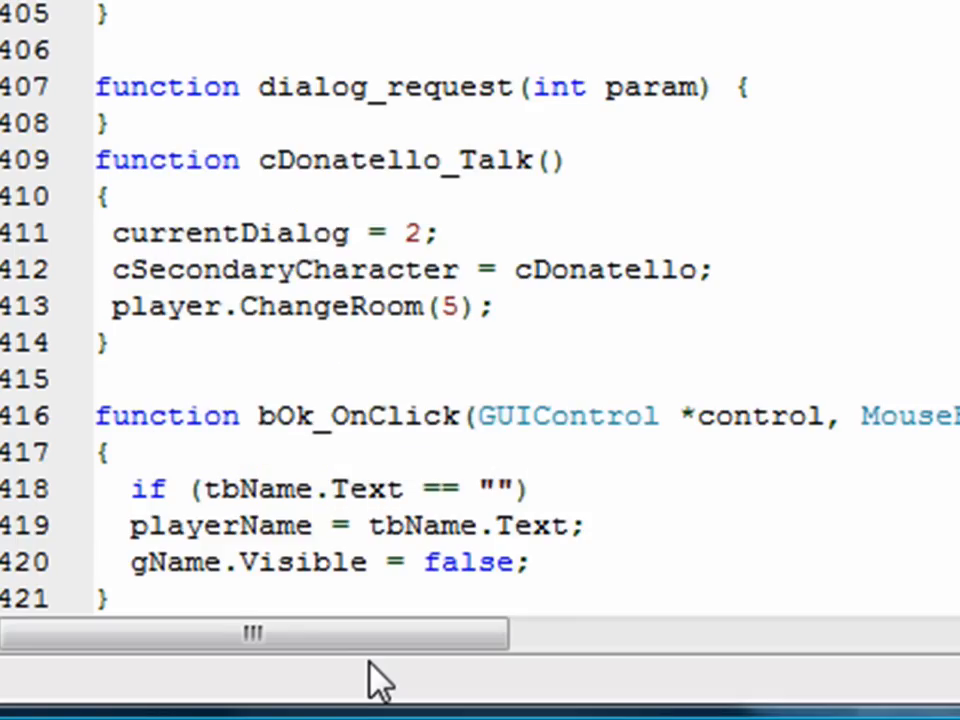
Step: Inside the check, add Display("You must type a name!!!!!111"); return;
{"action": "type", "text": "Display(\""}
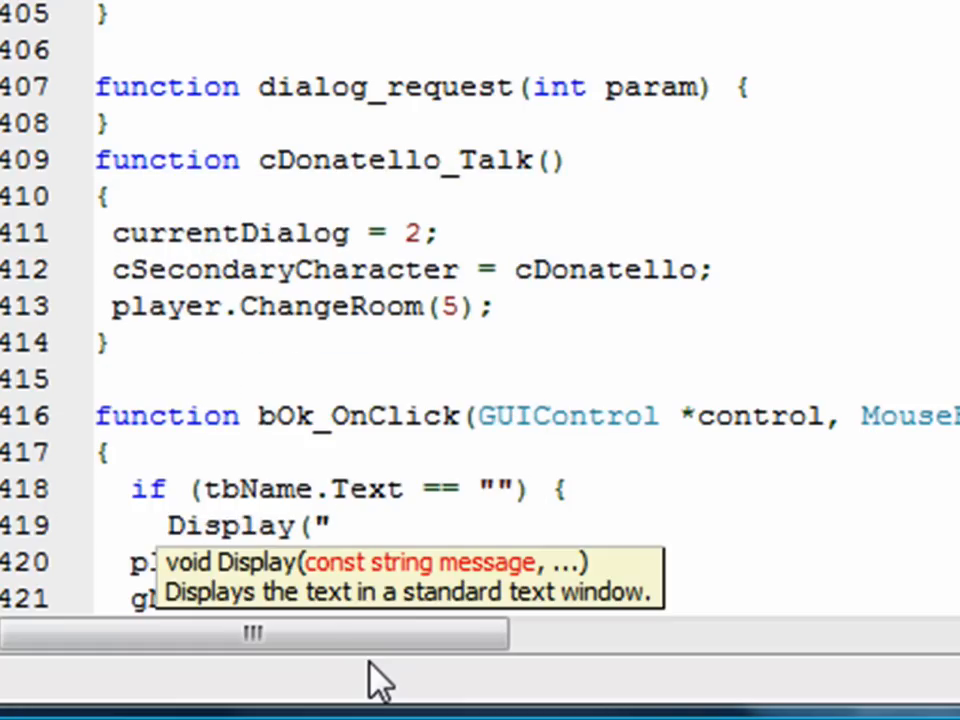
{"action": "type", "text": "You must type a n"}
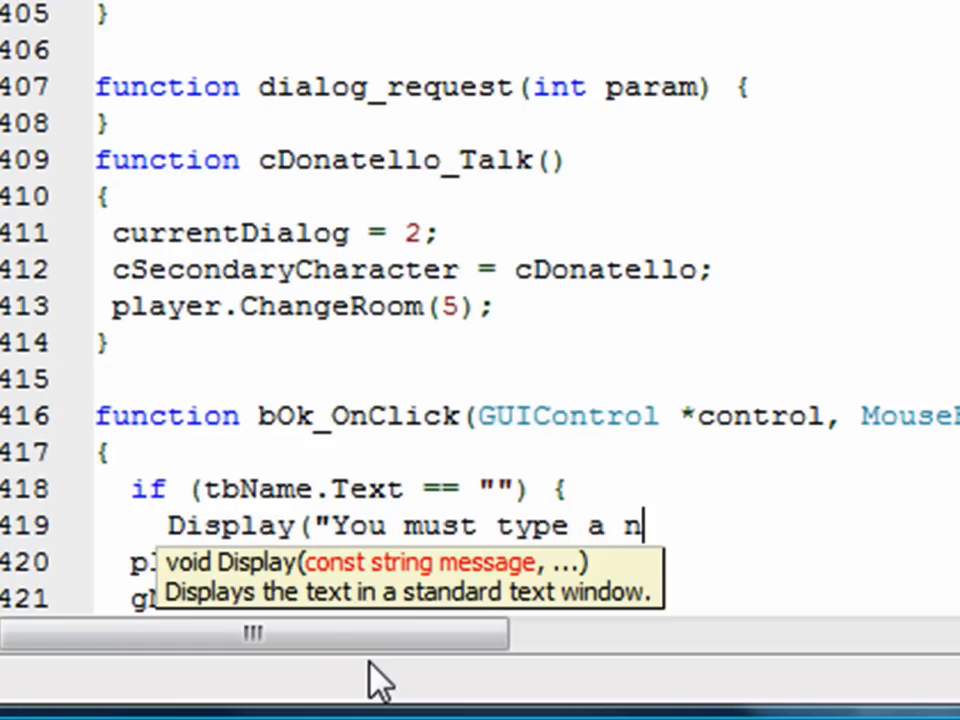
{"action": "type", "text": "ame!!!!"}
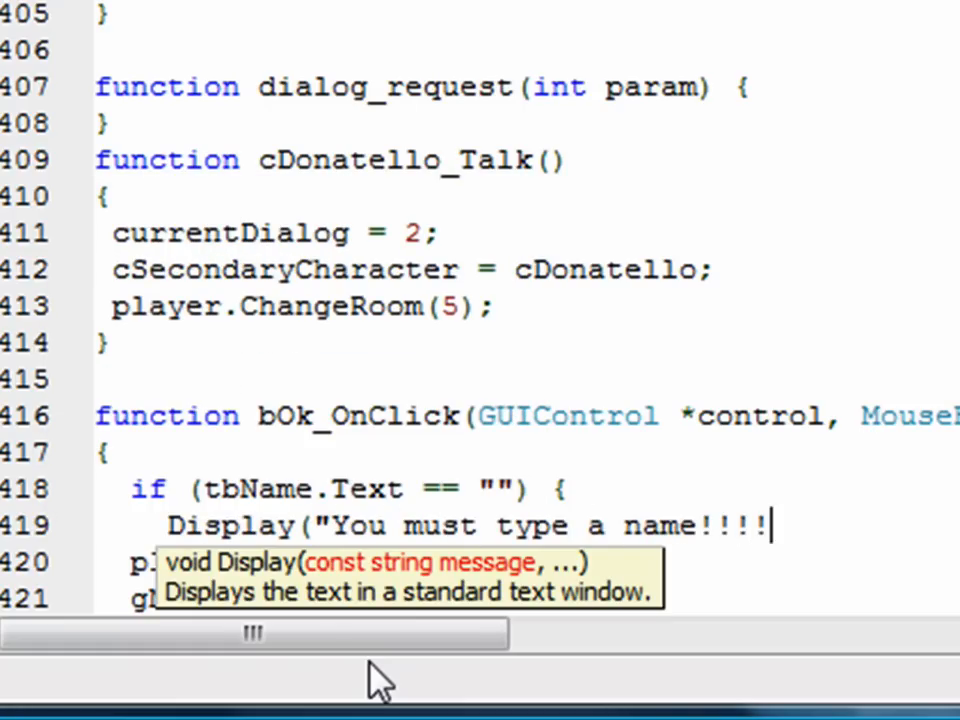
{"action": "type", "text": "111\");"}
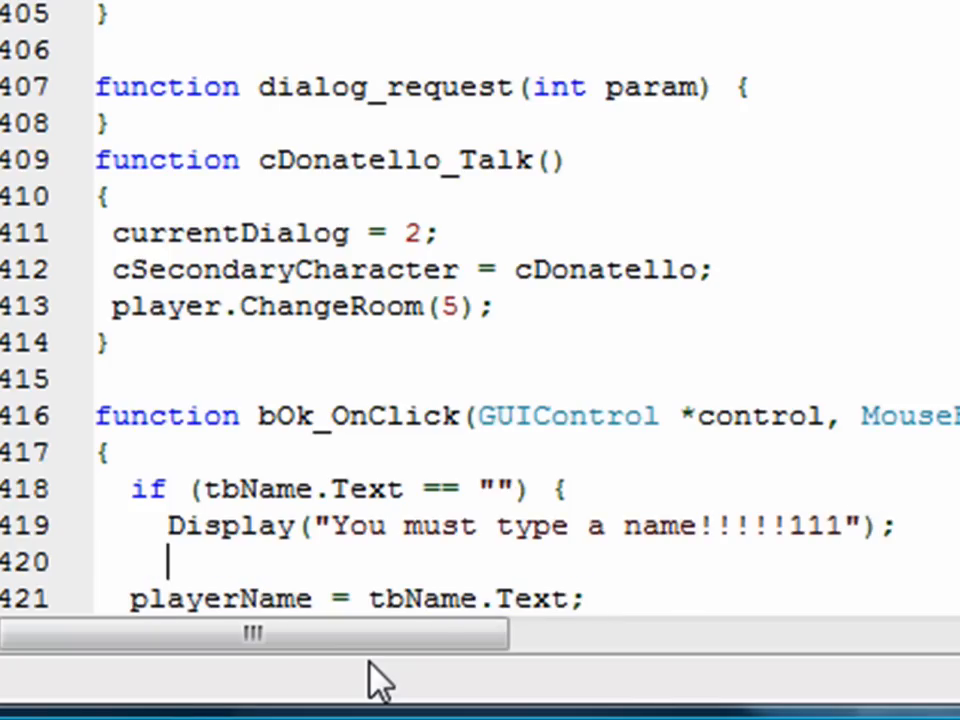
{"action": "type", "text": "return;"}
{"action": "type", "text": "}"}
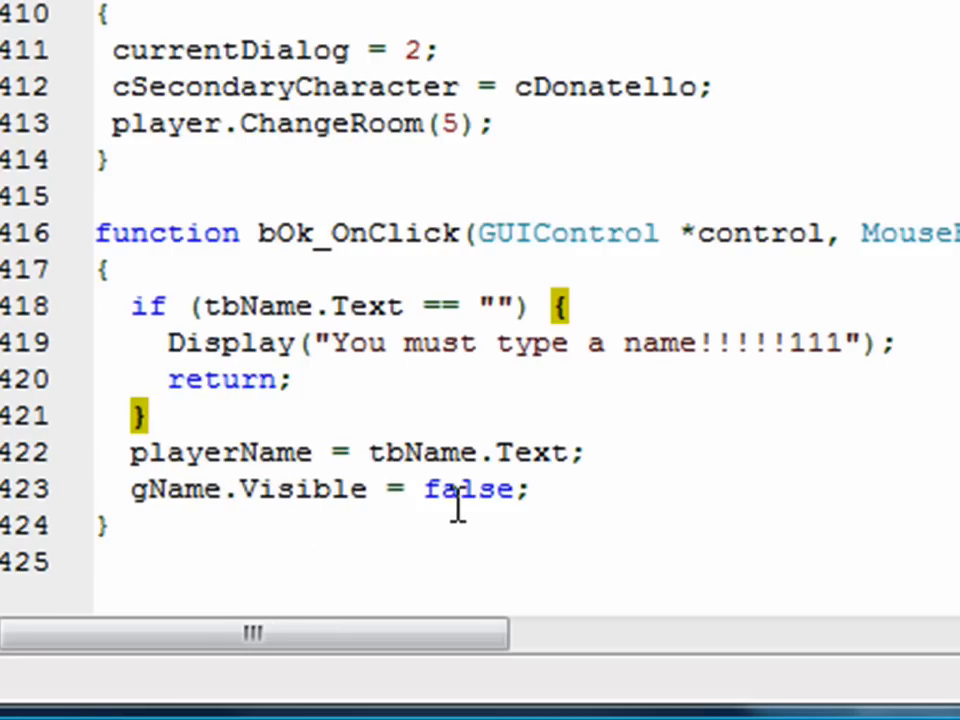
{"action": "mouse_move", "coordinate": [460, 495]}
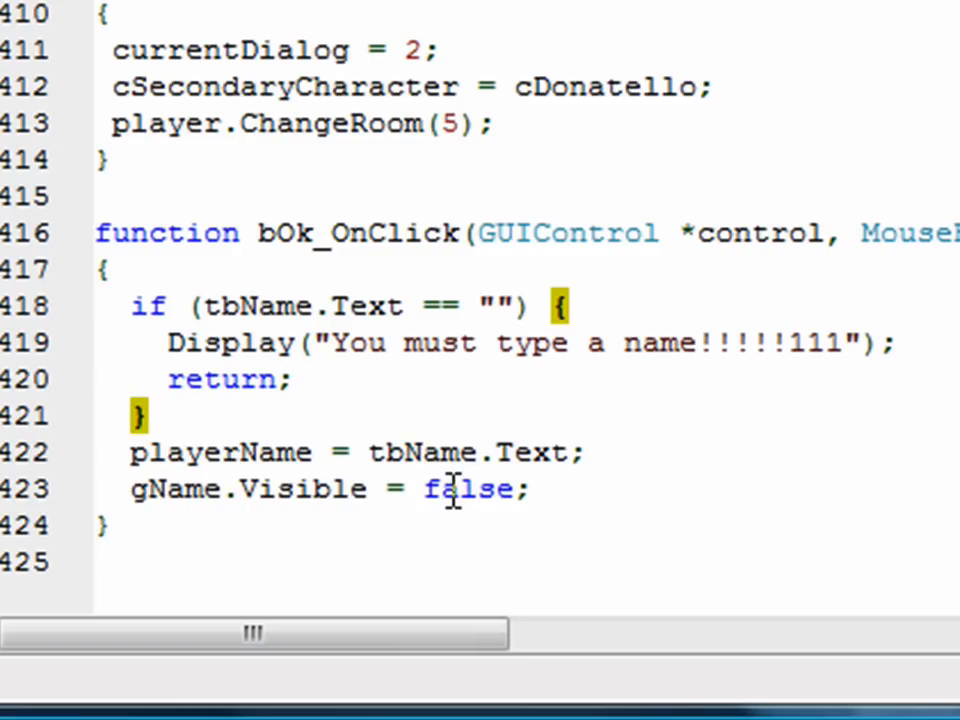
{"action": "mouse_move", "coordinate": [495, 343]}
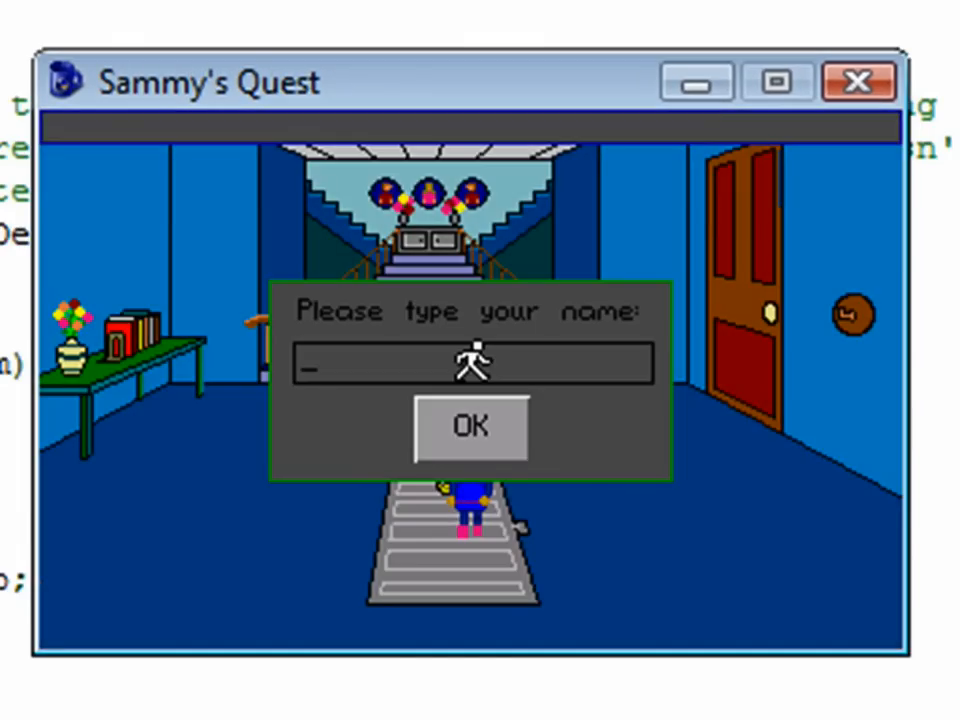
{"action": "mouse_move", "coordinate": [322, 432]}
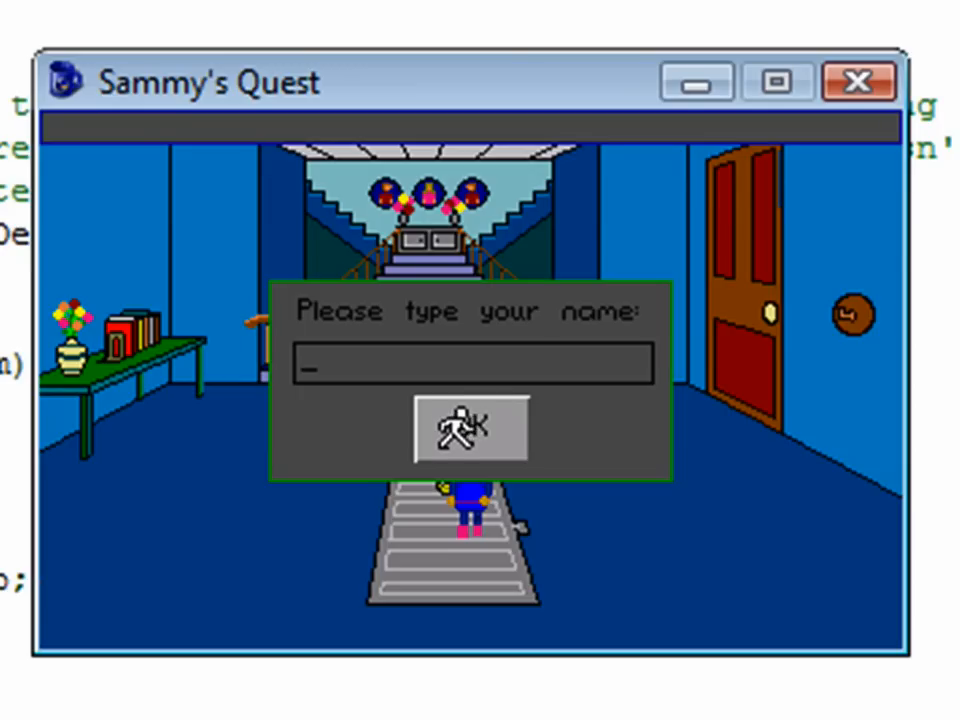
Step: Submit a blank name, dismiss the 'You must type a name' message, then quit the game
{"action": "left_click", "coordinate": [470, 430]}
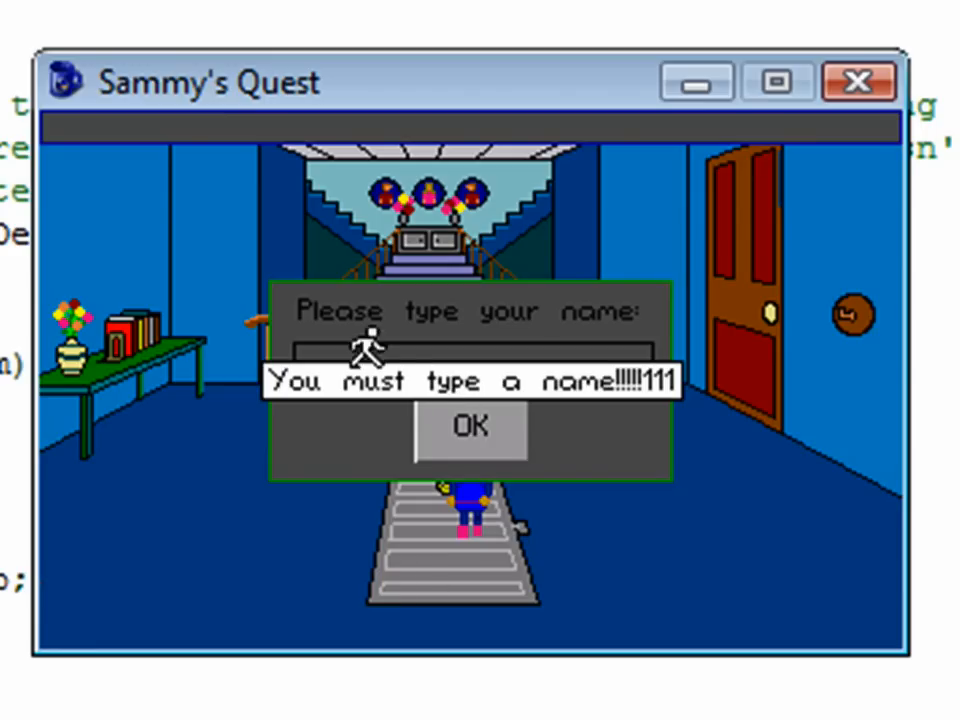
{"action": "left_click", "coordinate": [470, 427]}
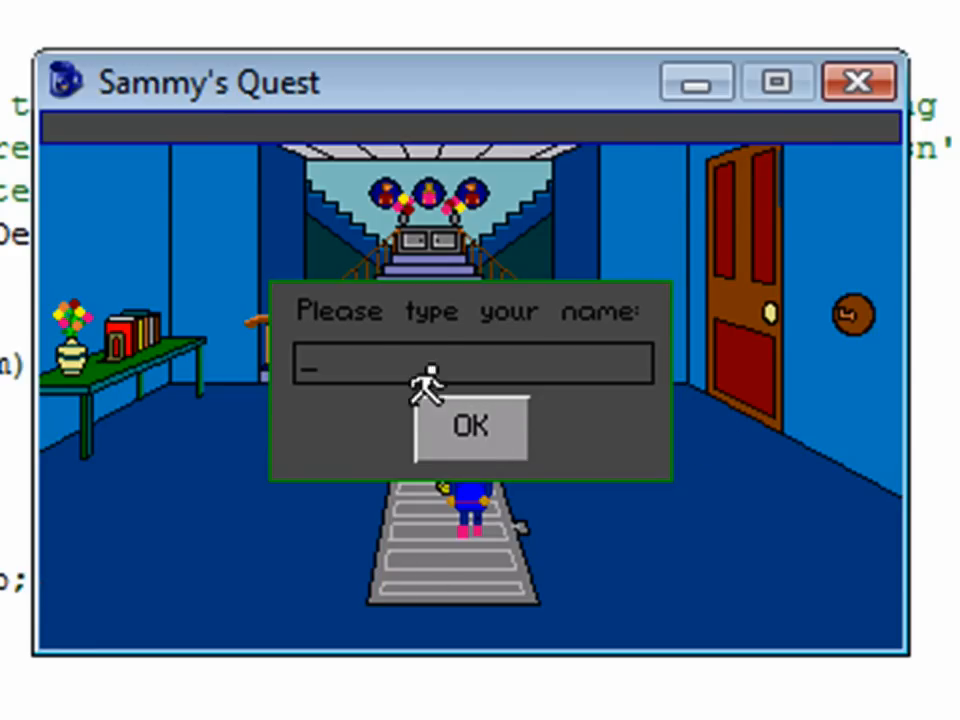
{"action": "type", "text": "S"}
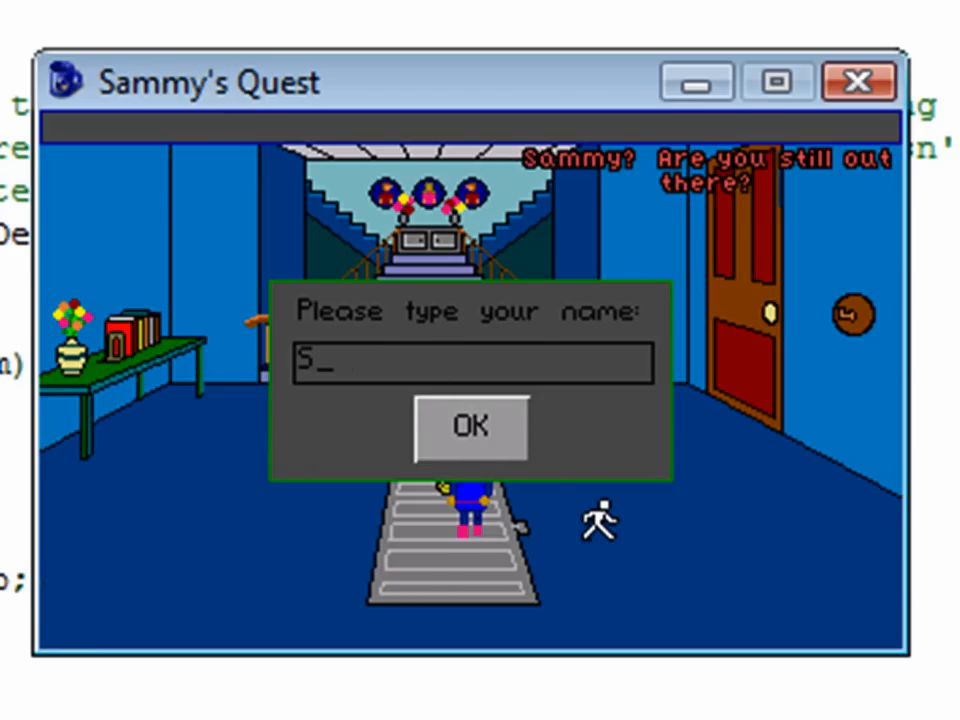
{"action": "left_click", "coordinate": [471, 427]}
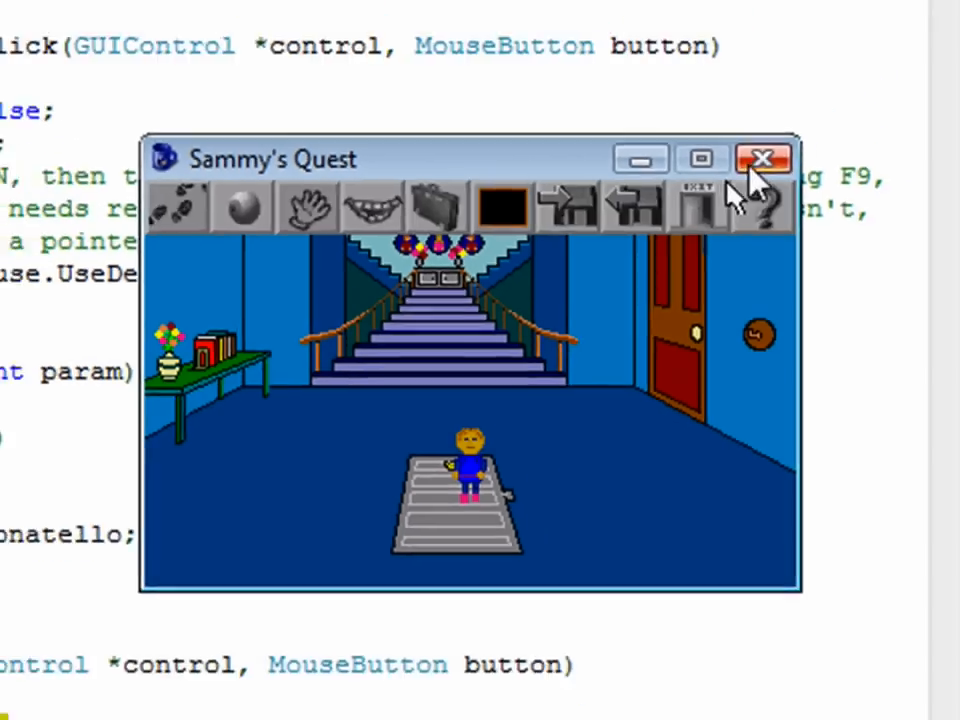
{"action": "left_click", "coordinate": [762, 157]}
{"action": "type", "text": "c"}
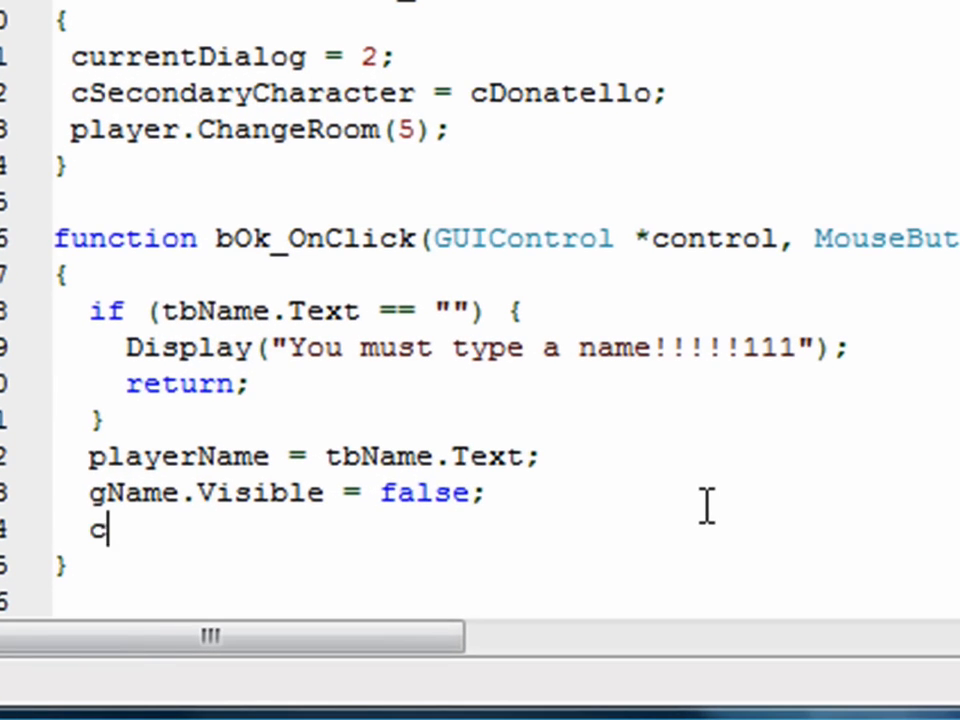
Step: Type a Sammy.Say("Hello, ...!") line, replacing playerName inside the string with %s
{"action": "type", "text": "Sammy.Say(\""}
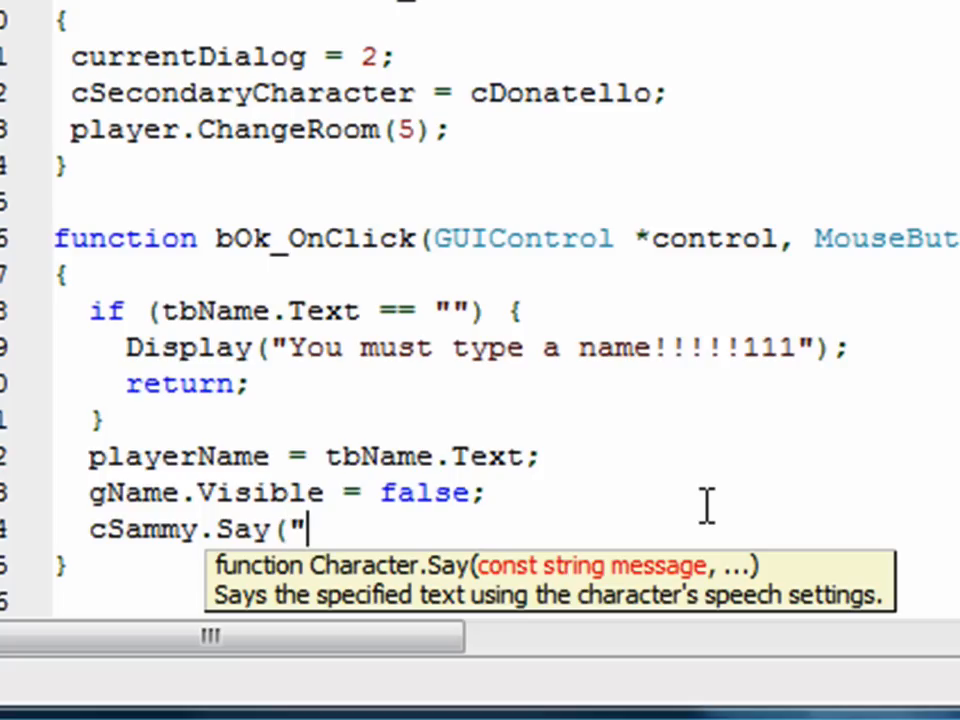
{"action": "type", "text": "Hello"}
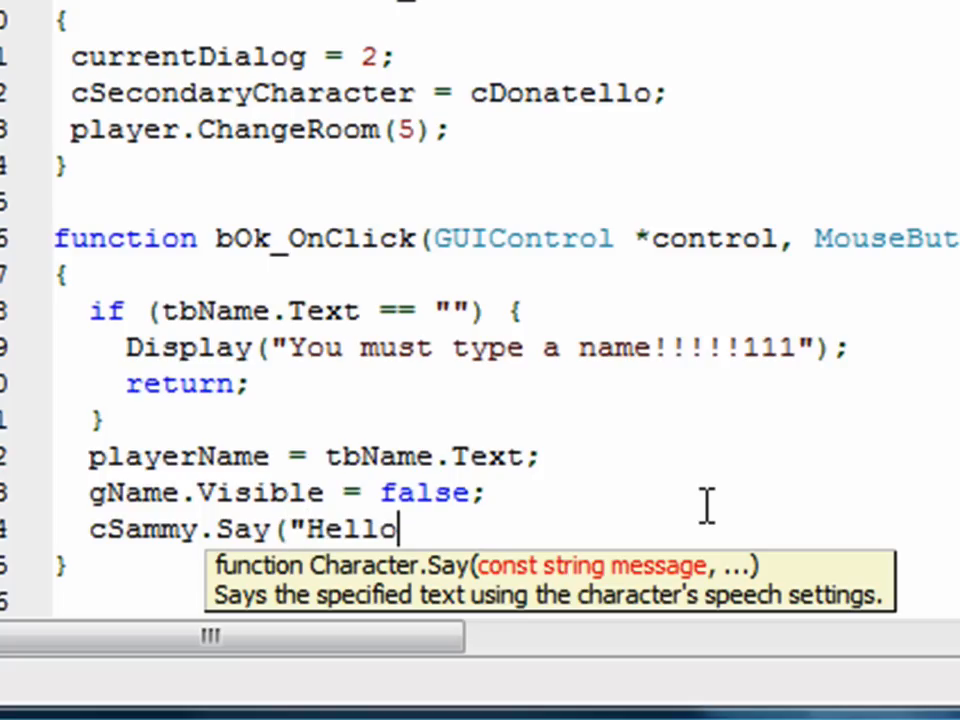
{"action": "type", "text": "\", \""}
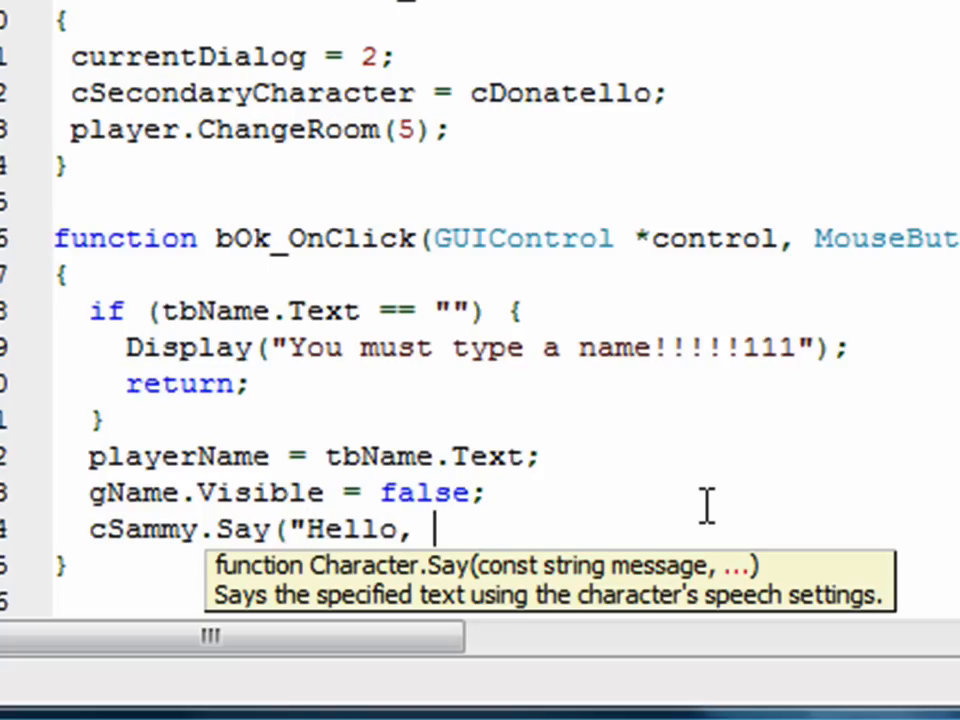
{"action": "type", "text": "playerName!\");"}
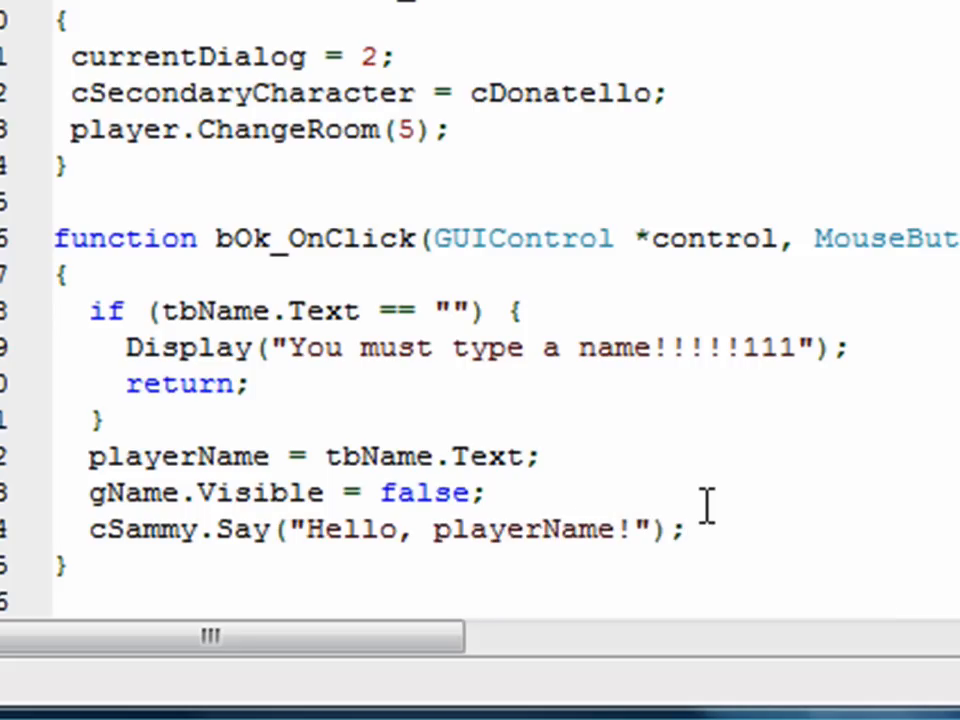
{"action": "left_click", "coordinate": [630, 529]}
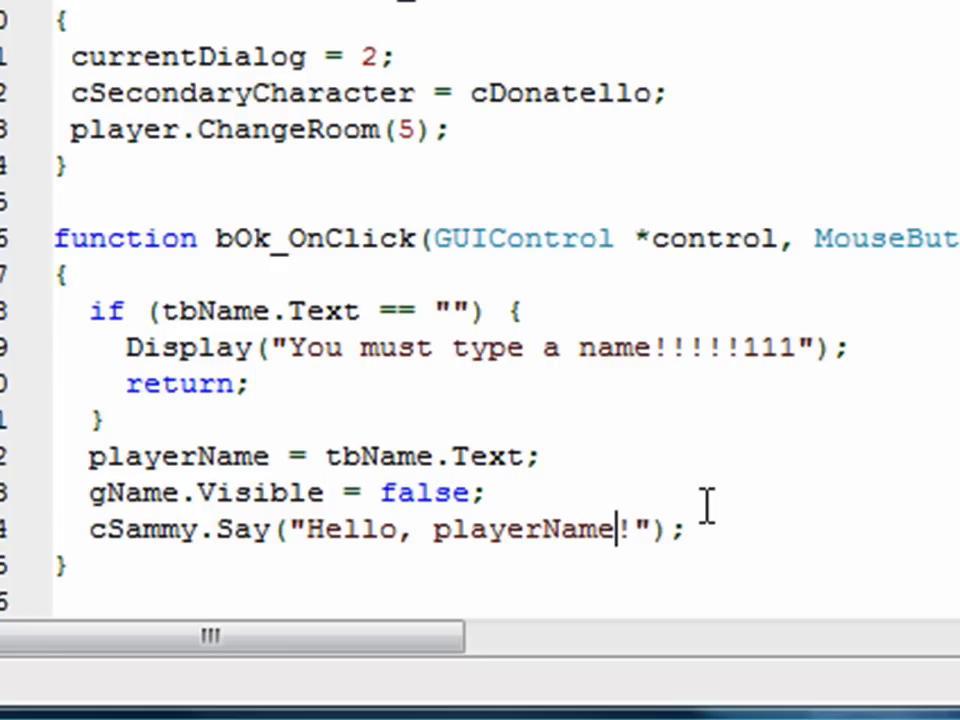
{"action": "double_click", "coordinate": [518, 529]}
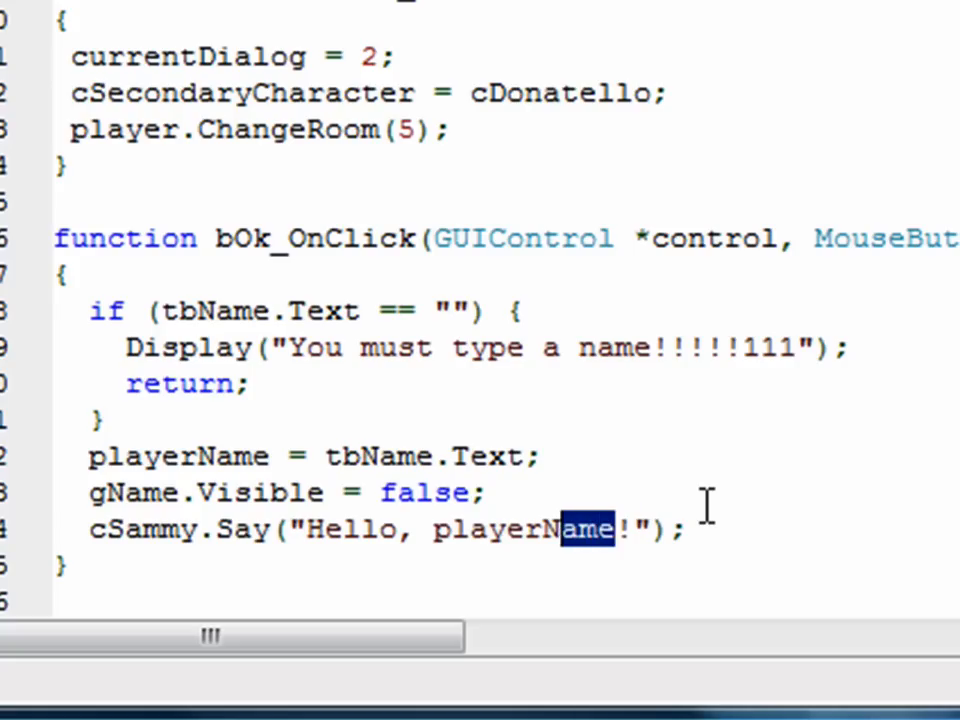
{"action": "double_click", "coordinate": [520, 530]}
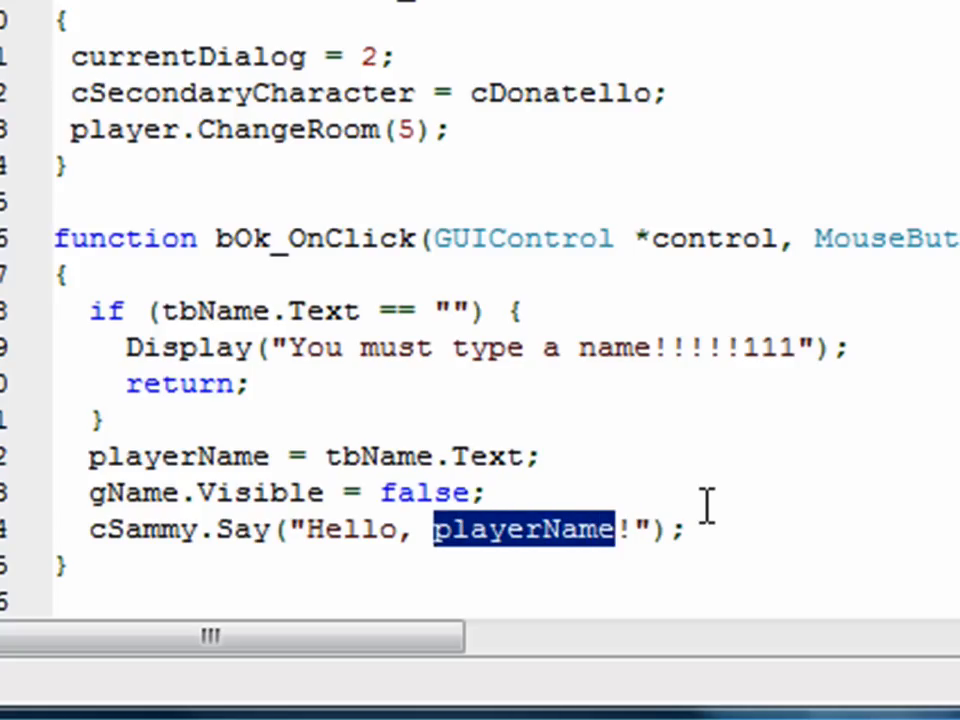
{"action": "type", "text": "%s"}
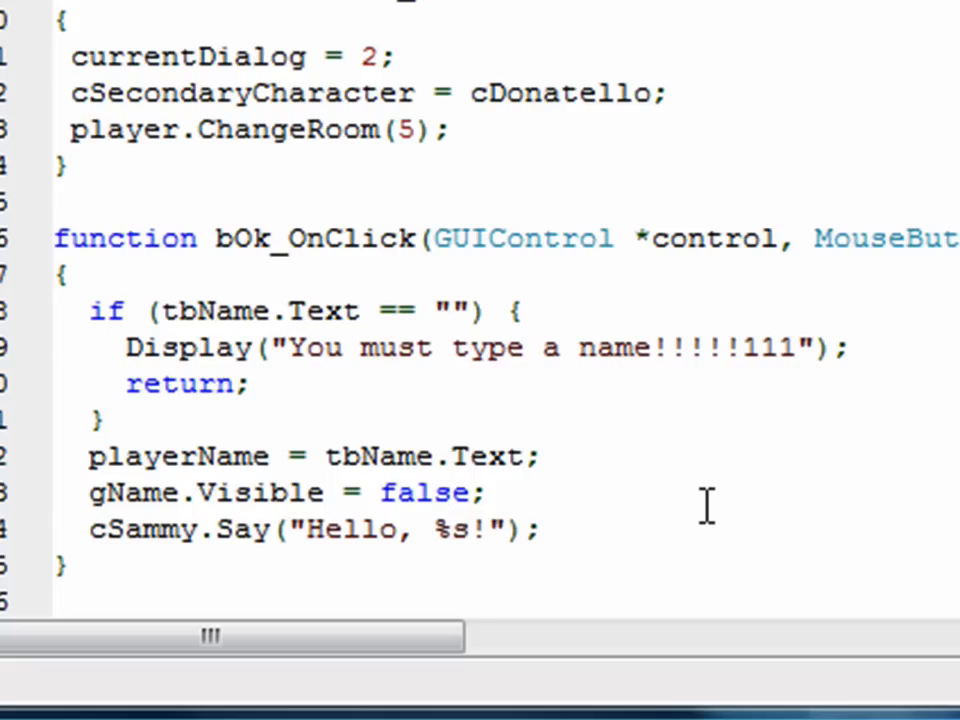
{"action": "mouse_move", "coordinate": [615, 522]}
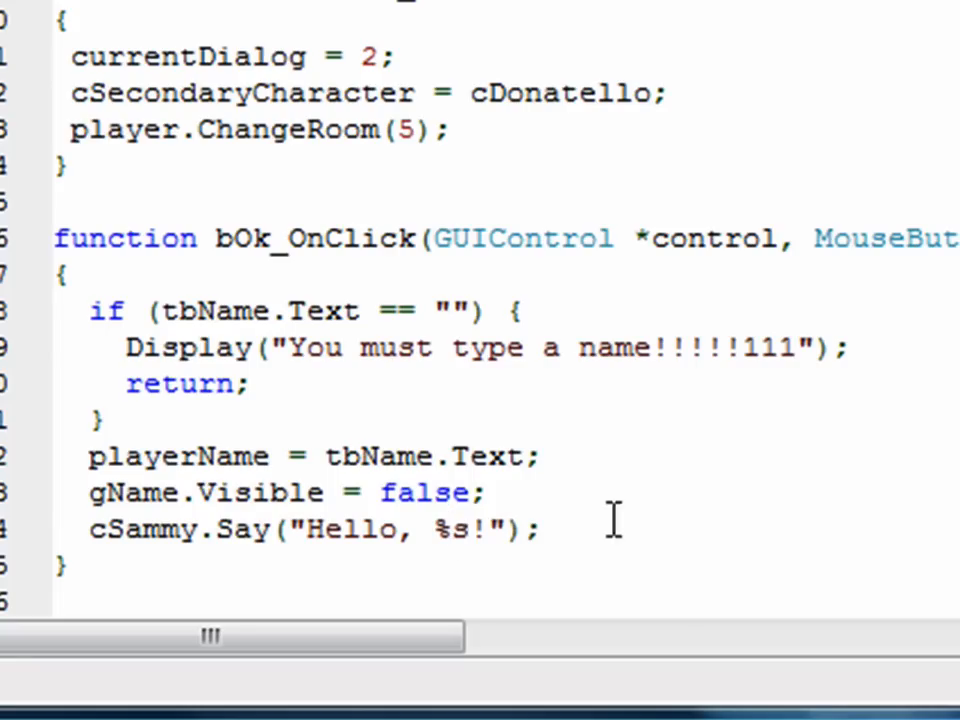
Step: Add playerName as the Say argument via autocomplete and check it fills %s
{"action": "double_click", "coordinate": [447, 530]}
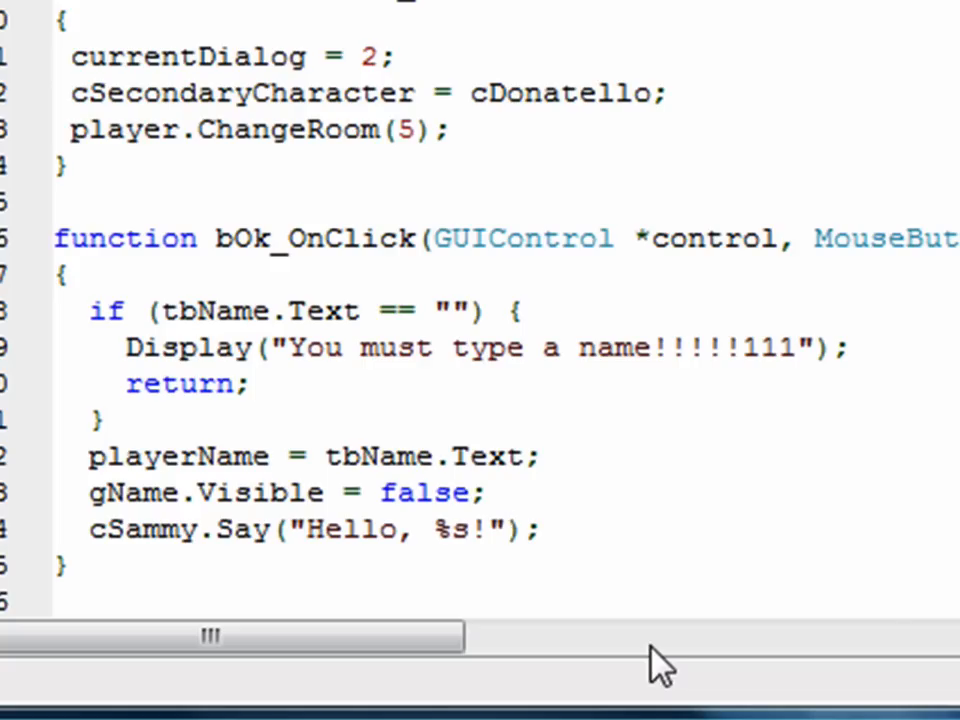
{"action": "type", "text": ","}
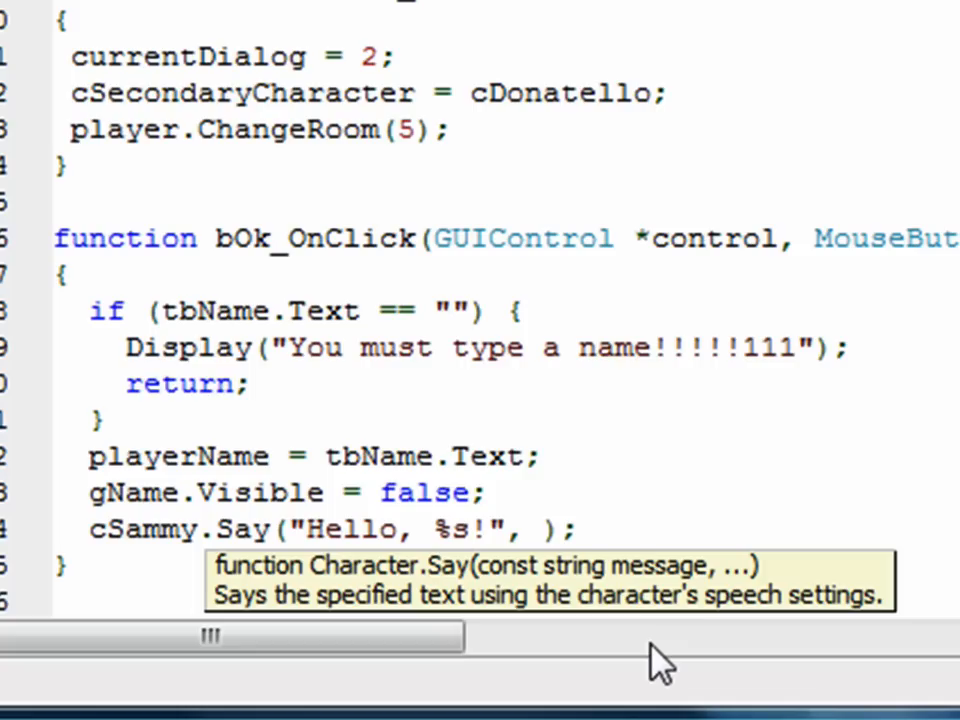
{"action": "type", "text": "playerN"}
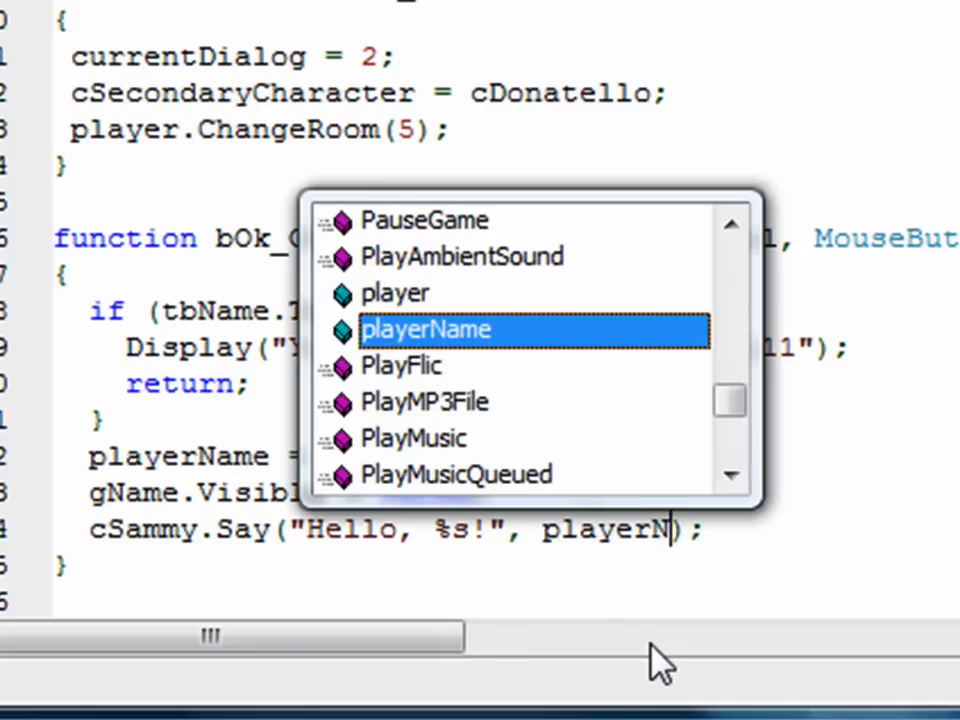
{"action": "key", "text": "Tab"}
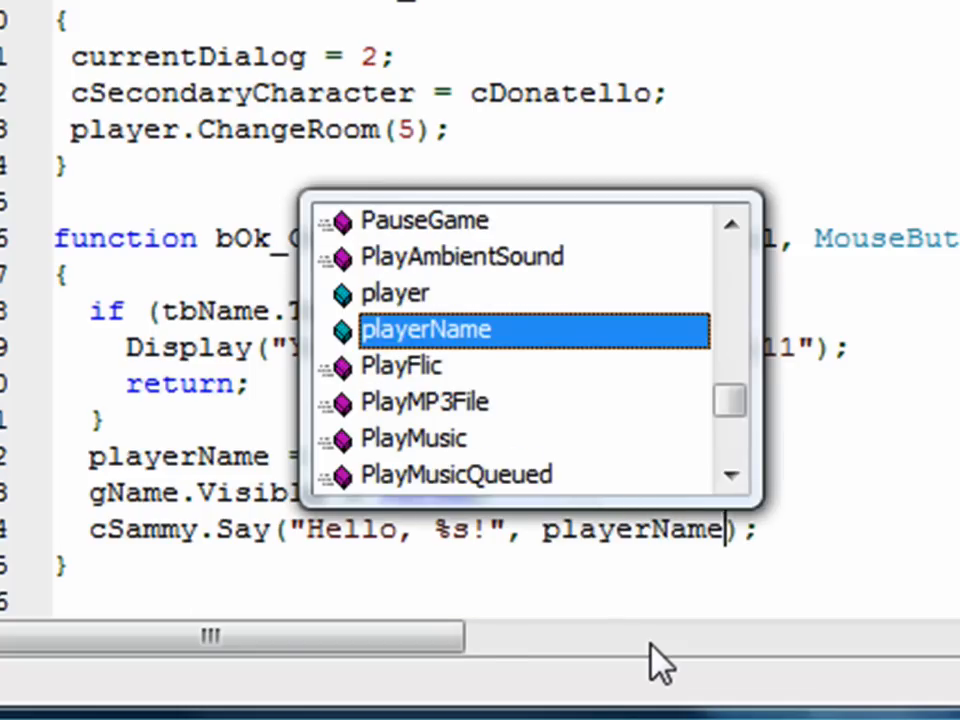
{"action": "key", "text": "Escape"}
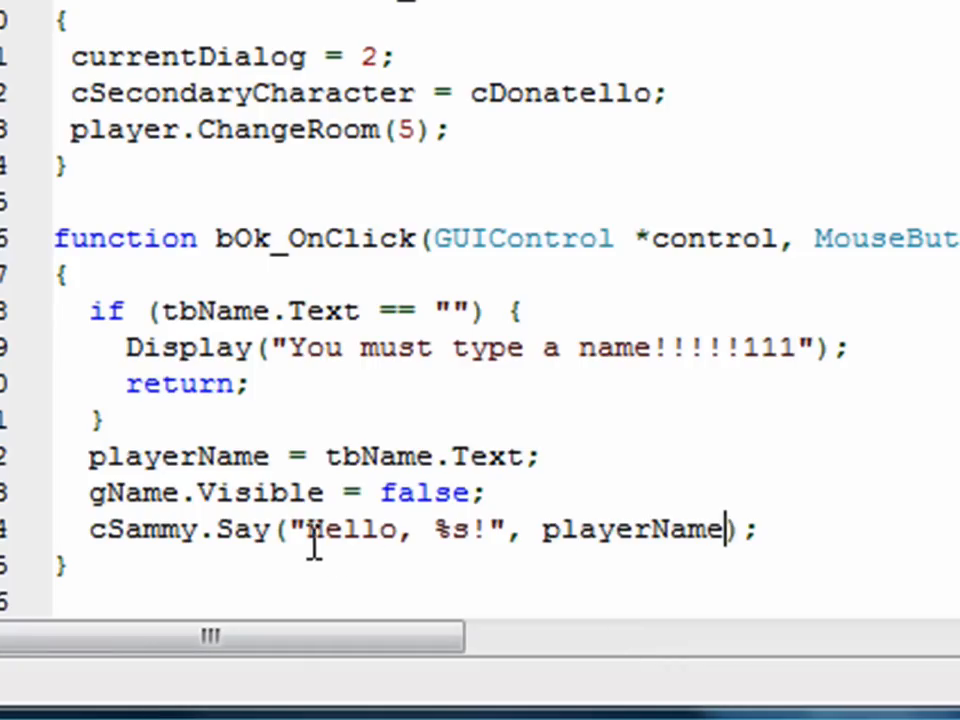
{"action": "left_click_drag", "start_coordinate": [308, 529], "coordinate": [428, 529]}
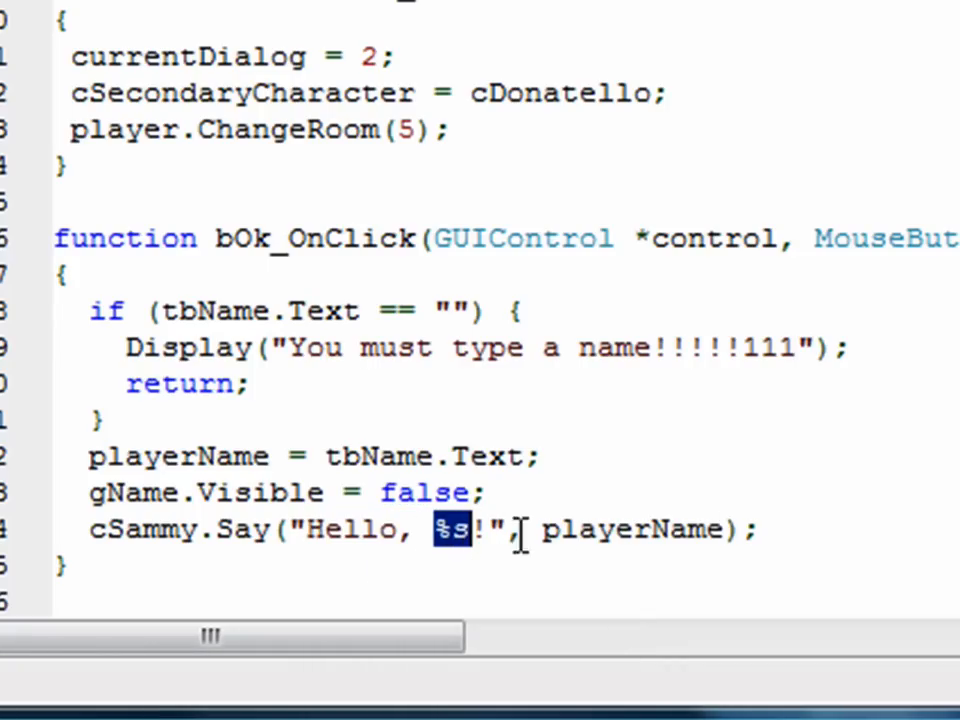
{"action": "double_click", "coordinate": [623, 529]}
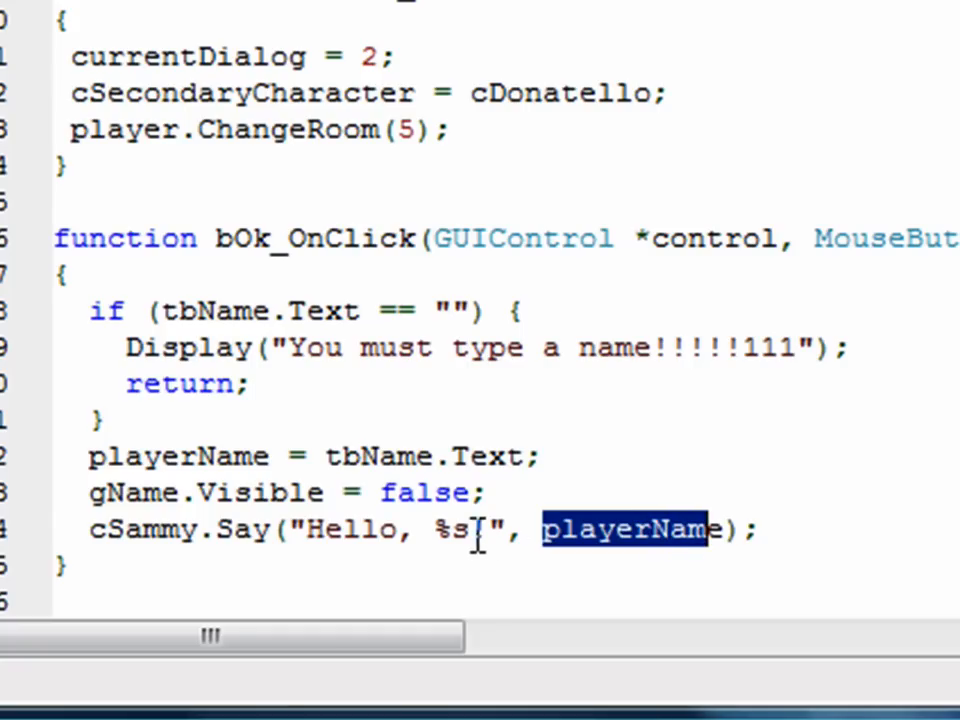
{"action": "left_click", "coordinate": [583, 530]}
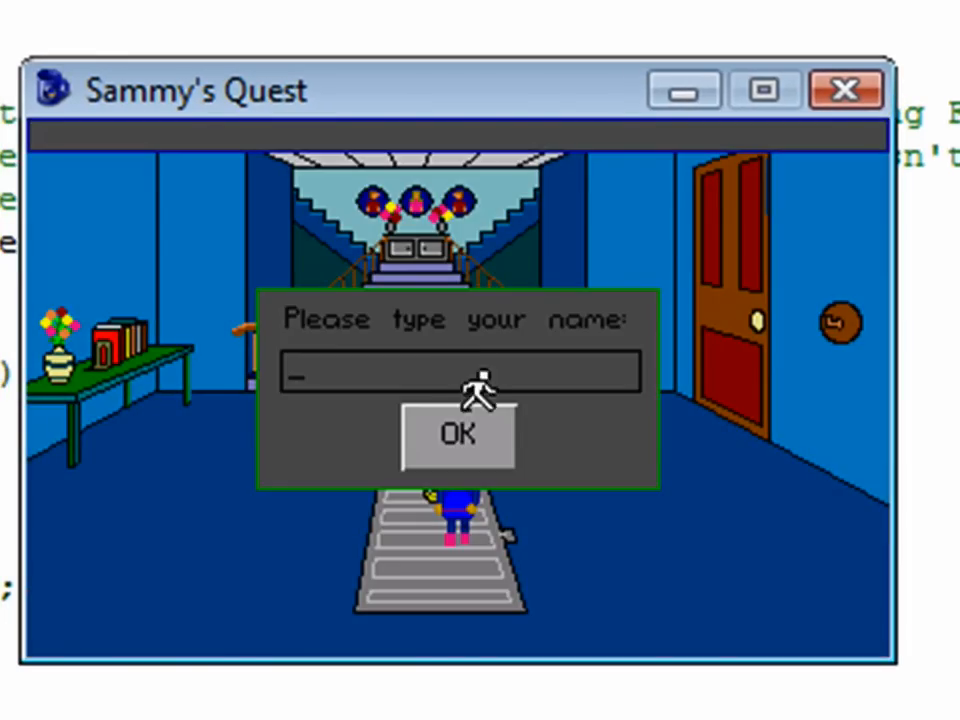
{"action": "mouse_move", "coordinate": [737, 512]}
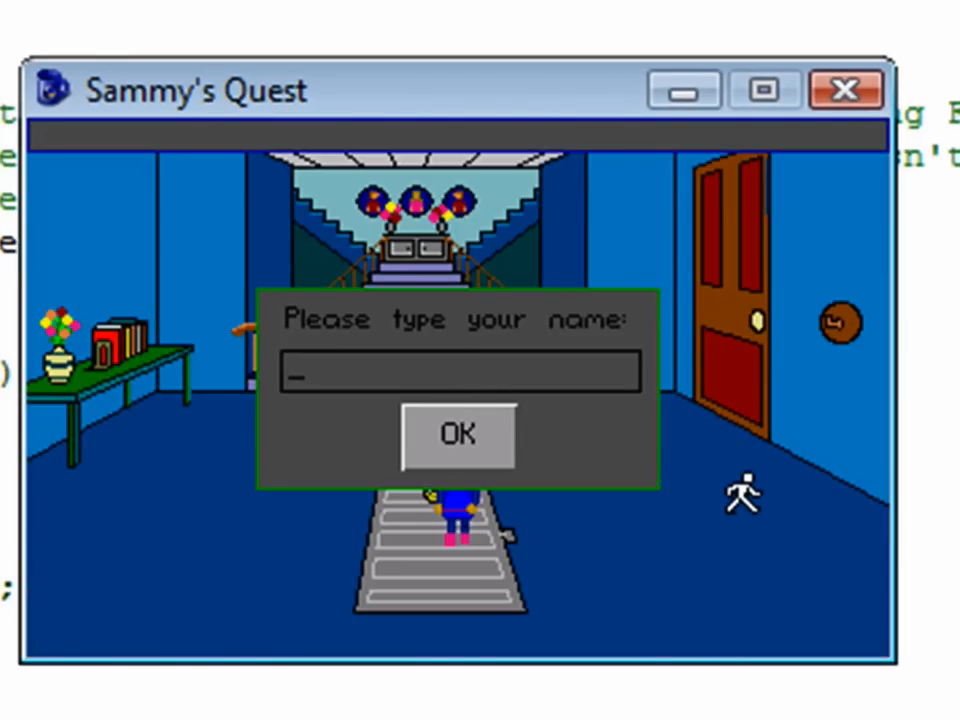
Step: Enter the name densmin in the game's name prompt and confirm with OK
{"action": "type", "text": "densmin"}
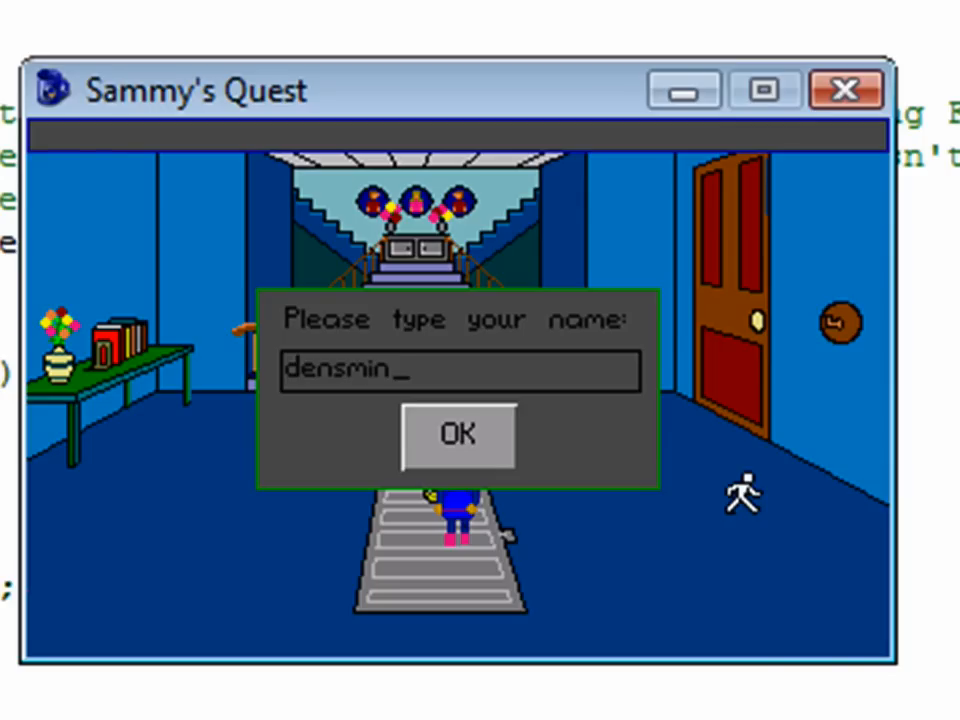
{"action": "left_click", "coordinate": [458, 437]}
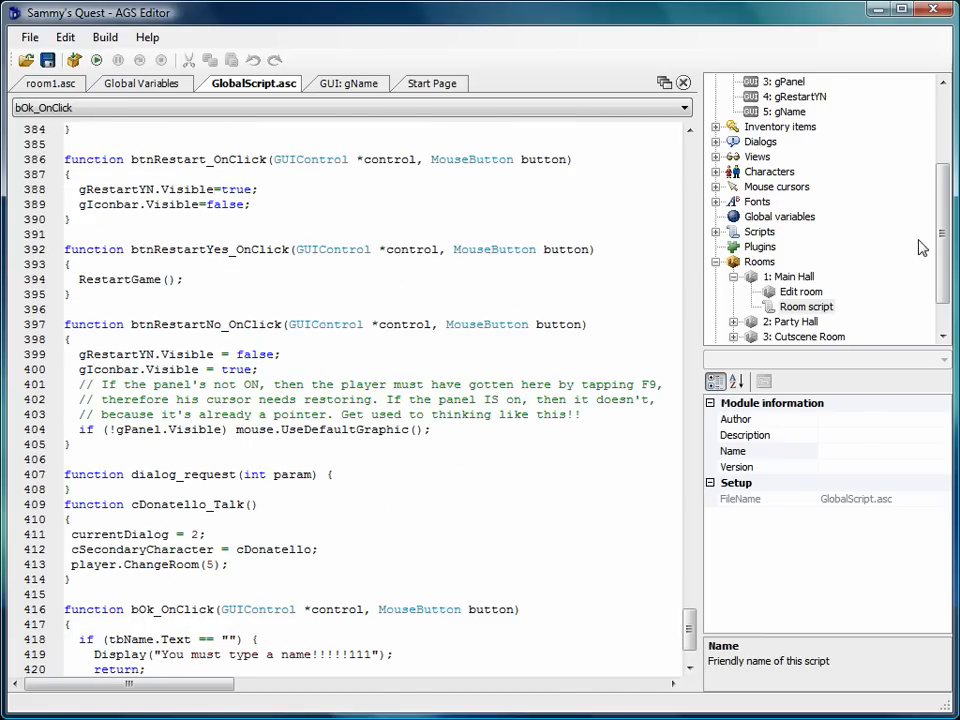
{"action": "mouse_move", "coordinate": [785, 258]}
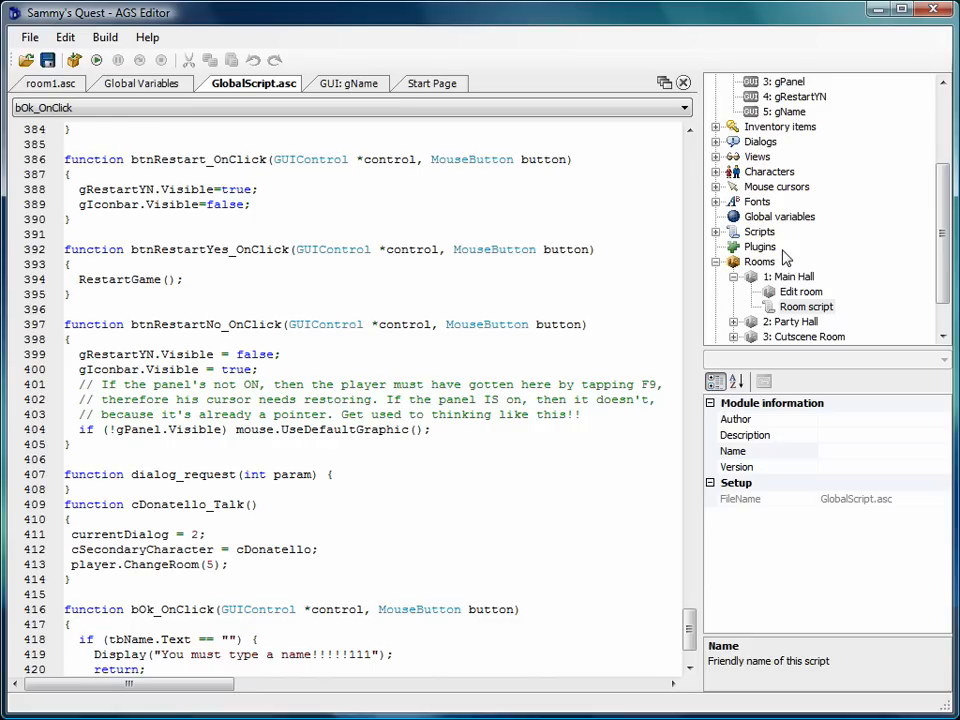
{"action": "mouse_move", "coordinate": [716, 670]}
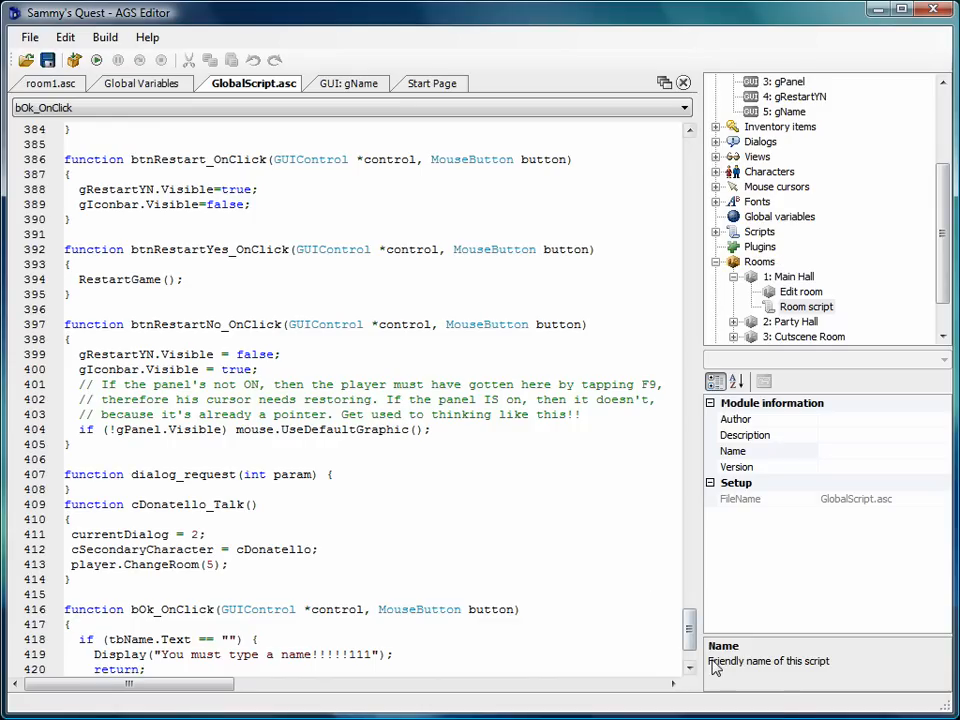
{"action": "mouse_move", "coordinate": [718, 668]}
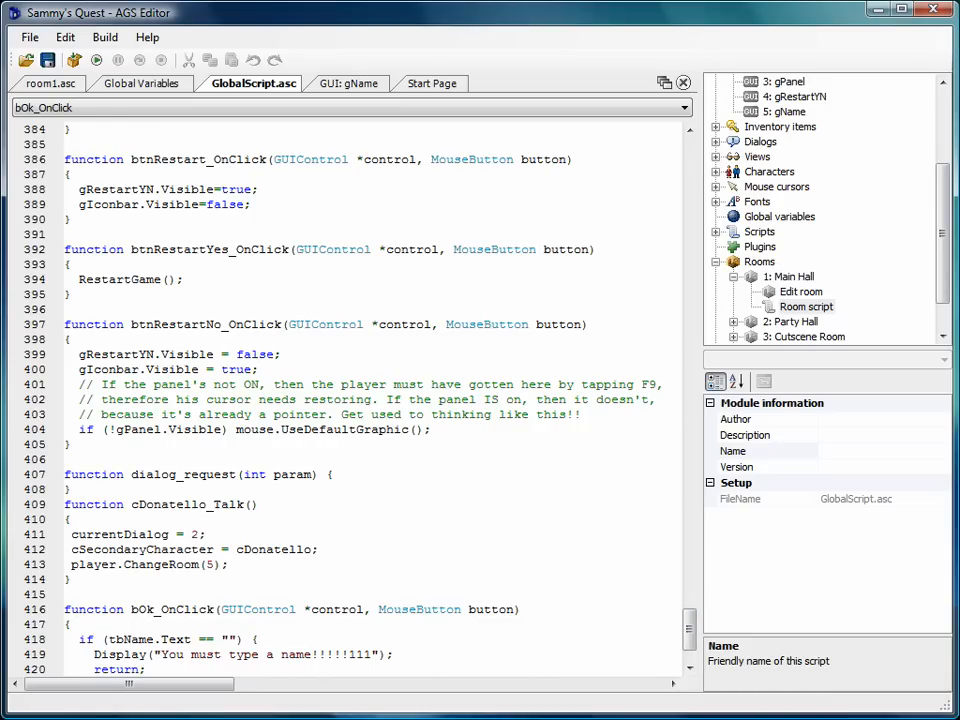